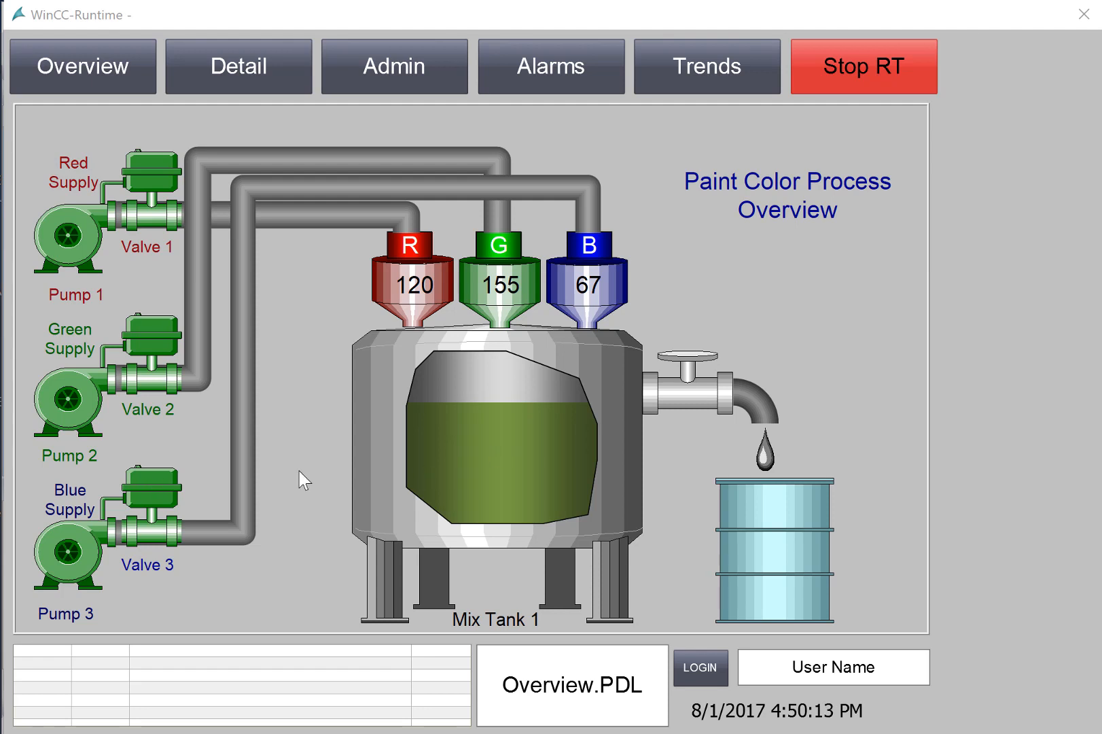
Trigger the Red Pump and Red Valve failures and acknowledge both alarms.
click(144, 171)
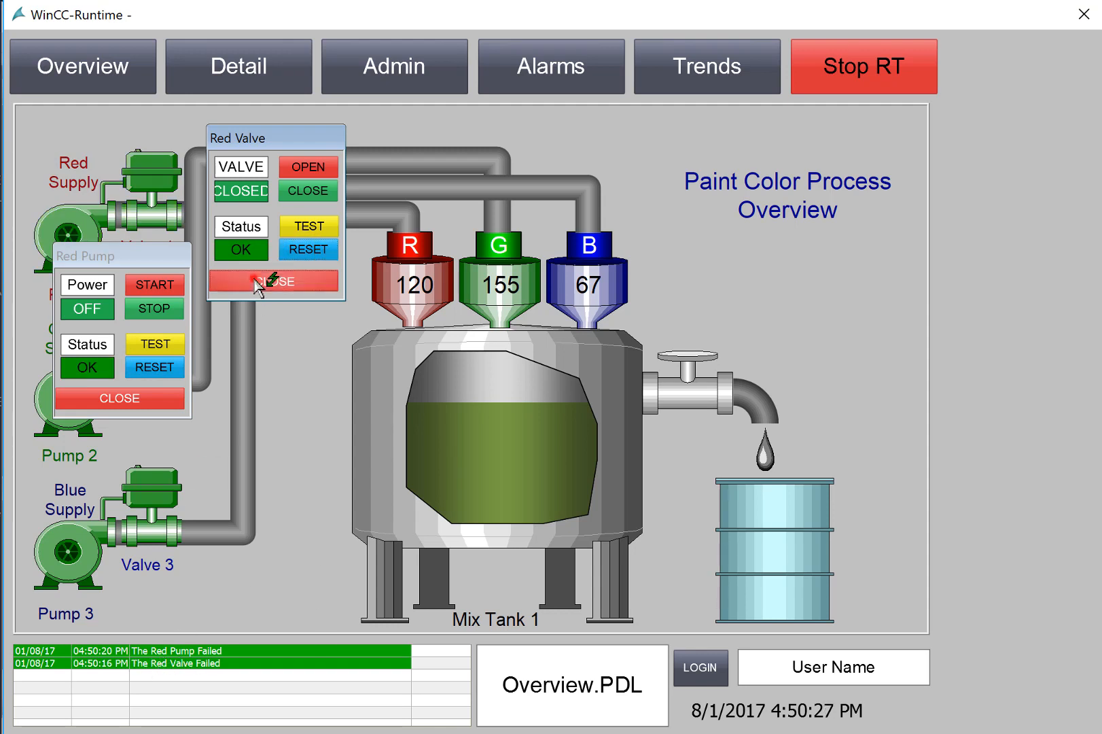
click(550, 66)
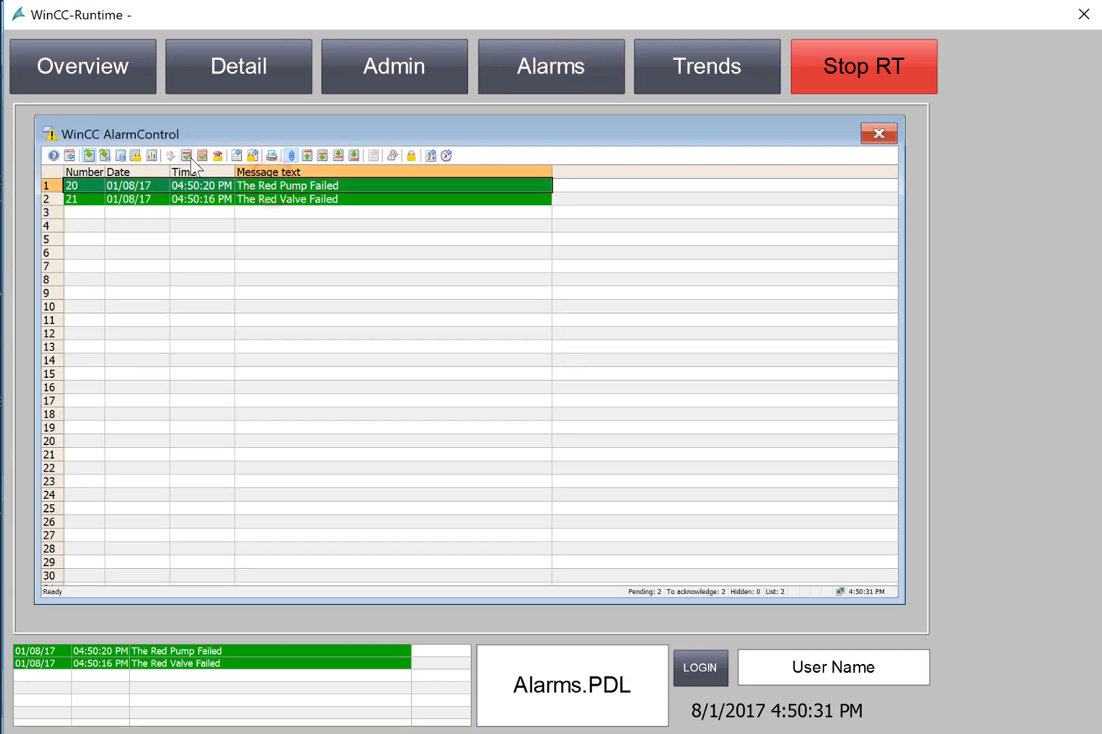
click(185, 156)
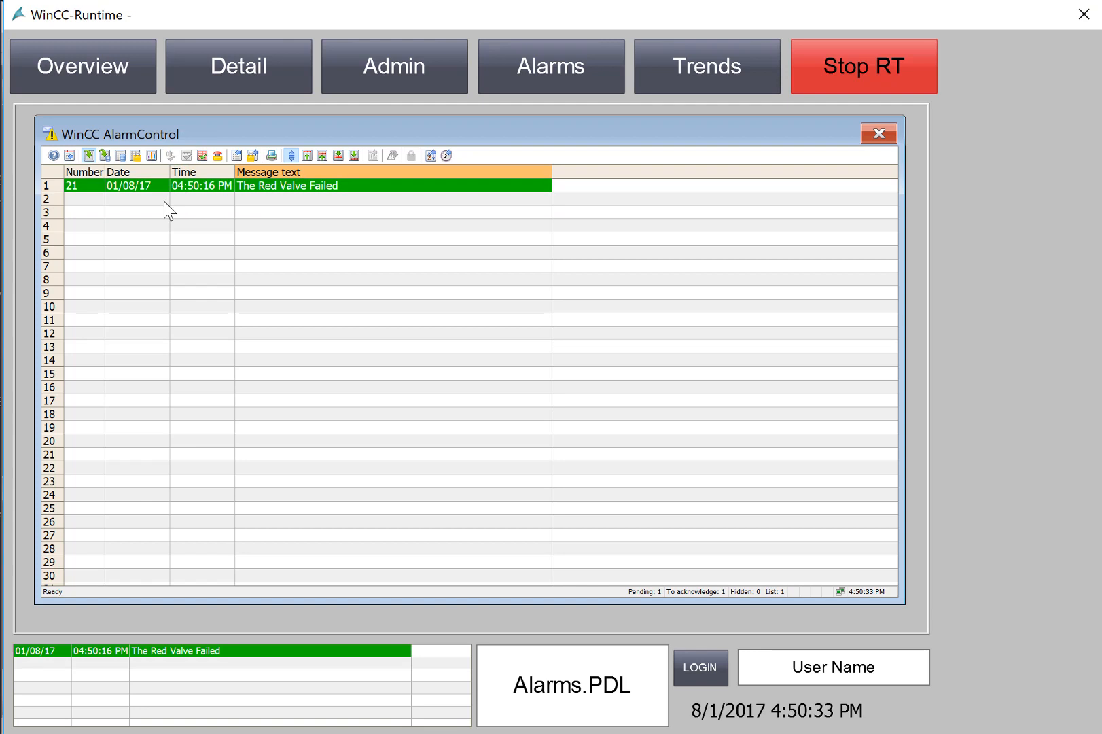
click(186, 156)
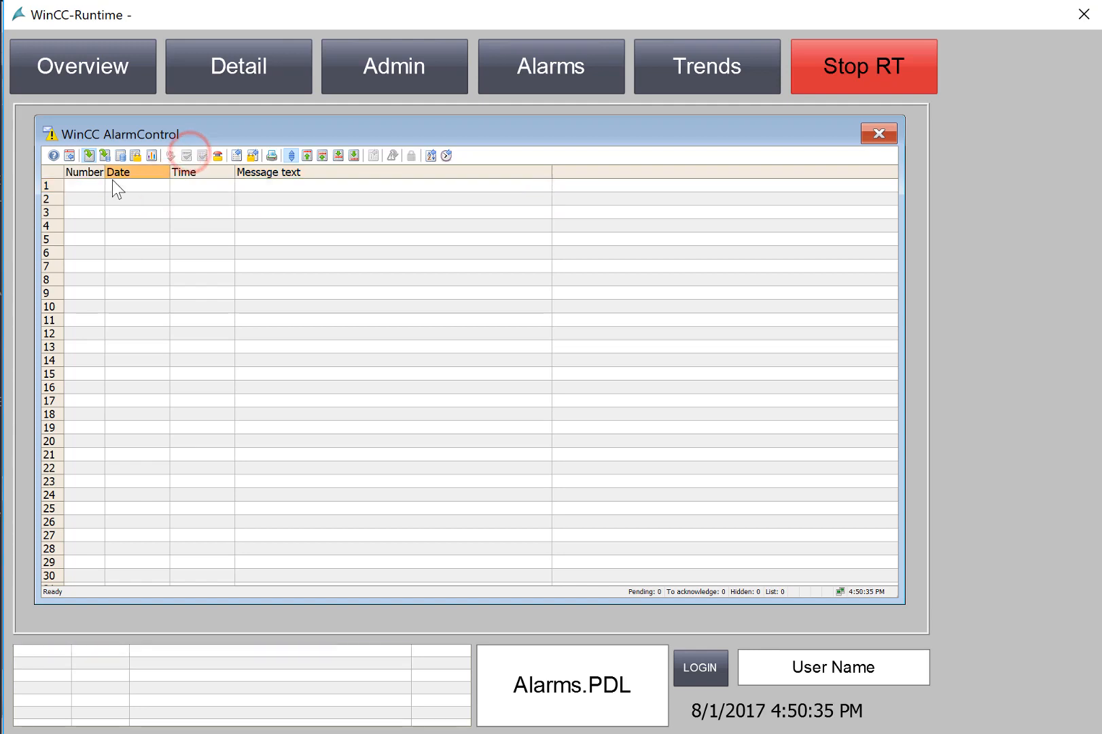
Show the alarm history and open the Alarm Logging editor.
click(121, 156)
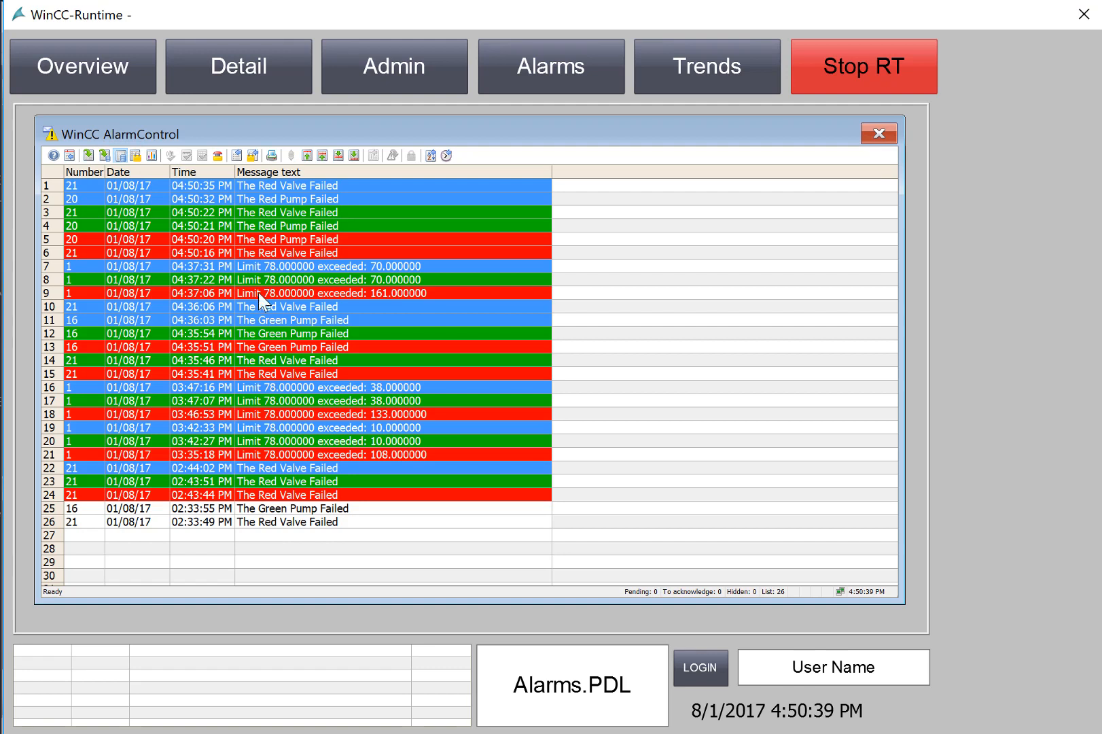
mouse_move(442, 297)
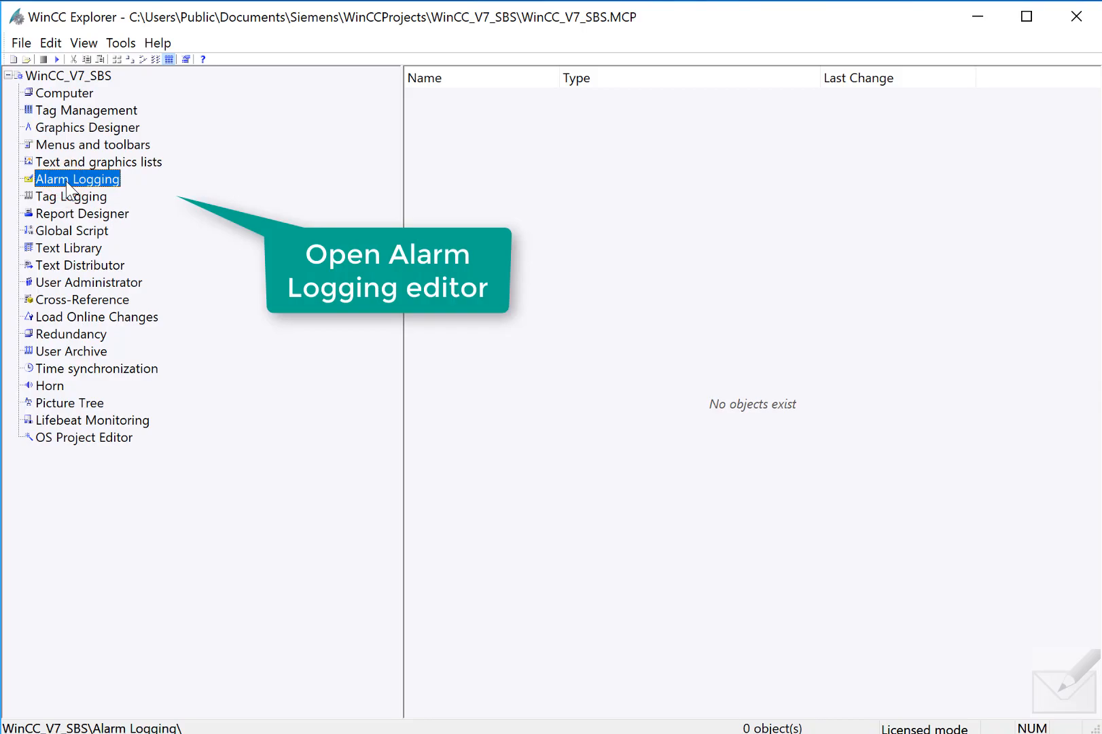
right_click(77, 179)
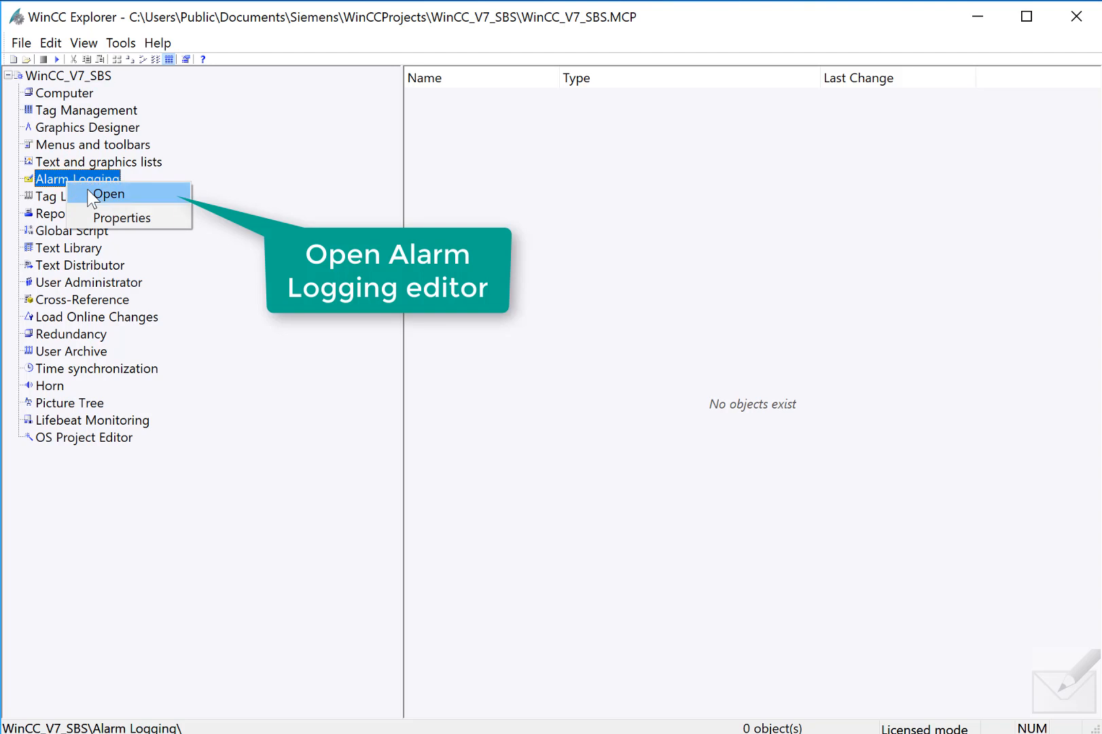
click(106, 193)
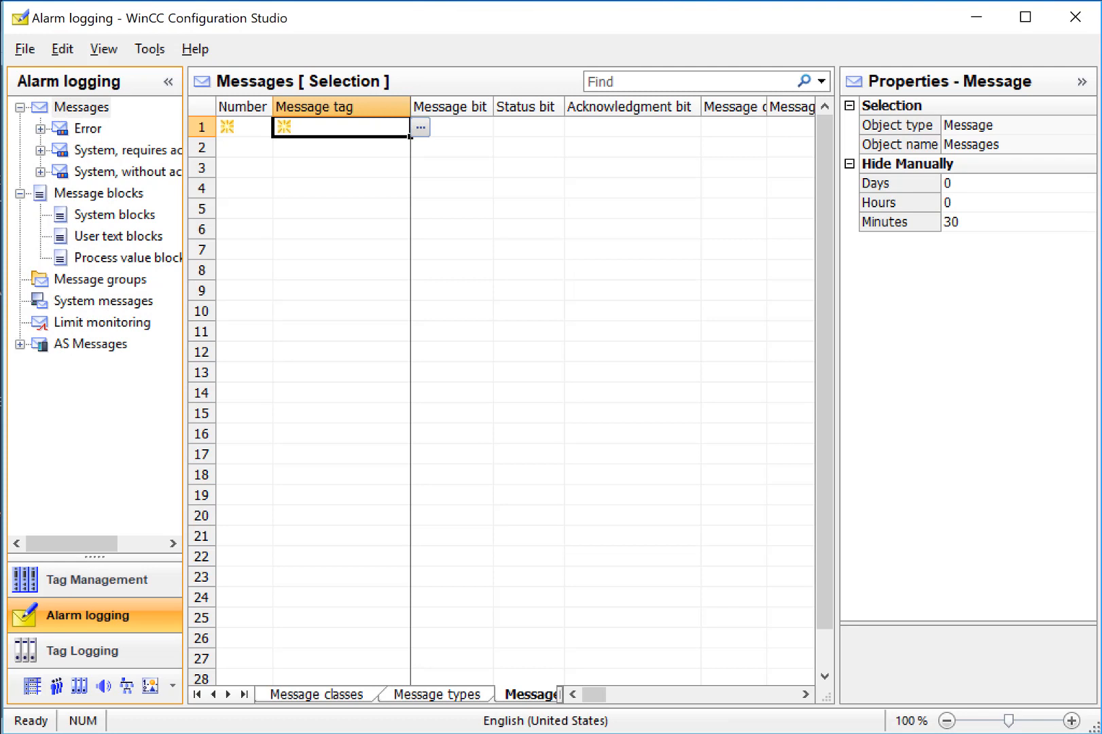
click(81, 107)
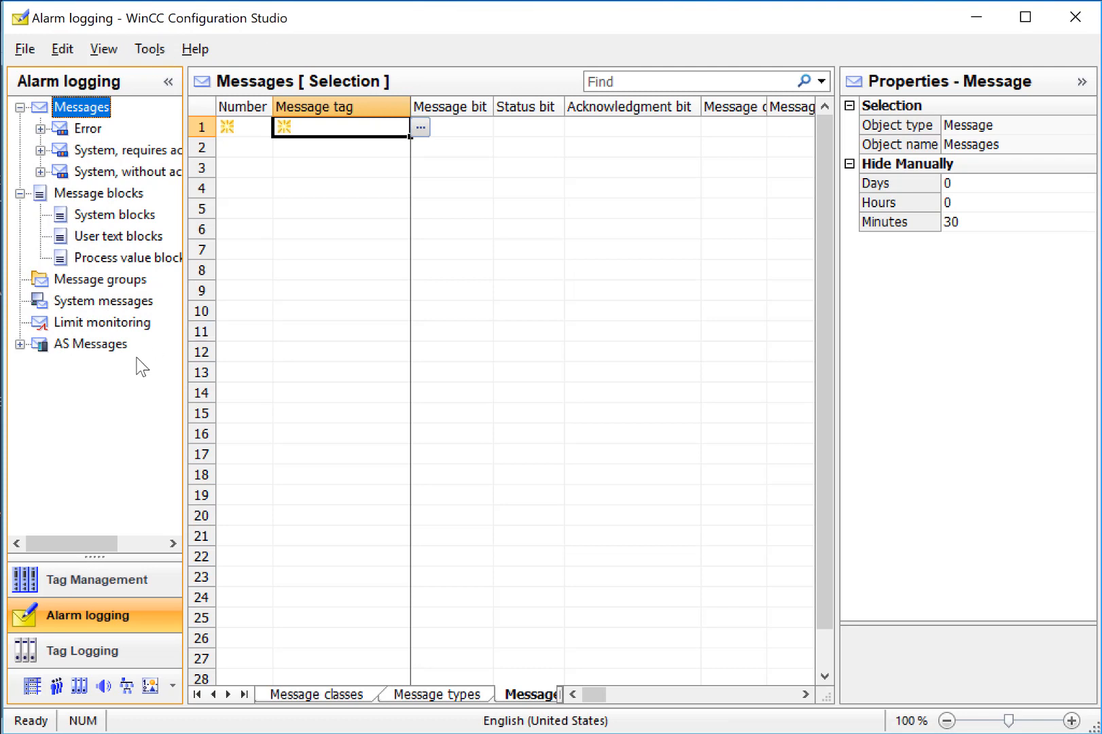
mouse_move(141, 367)
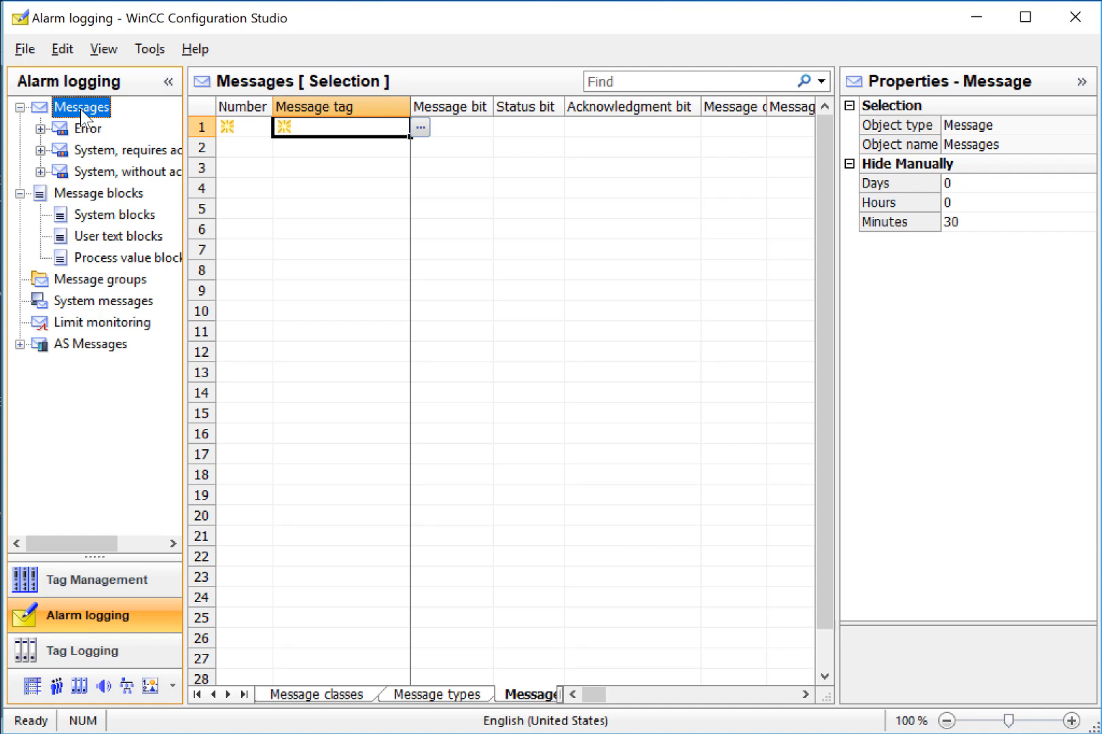
mouse_move(87, 134)
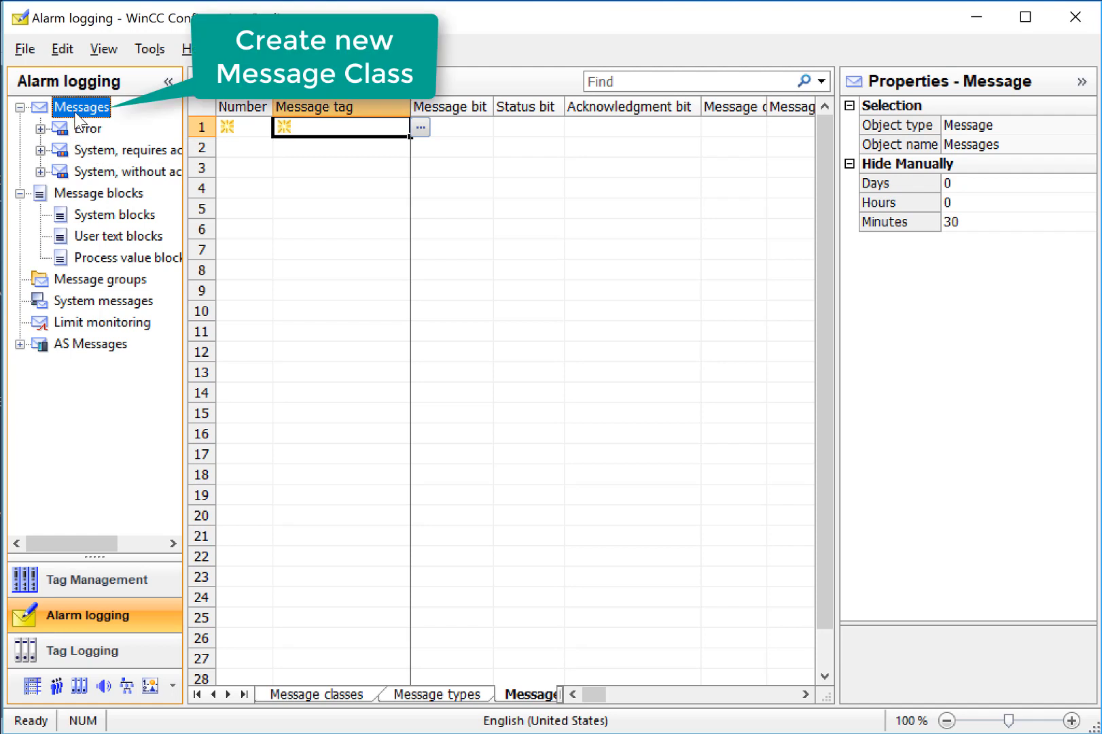
mouse_move(106, 125)
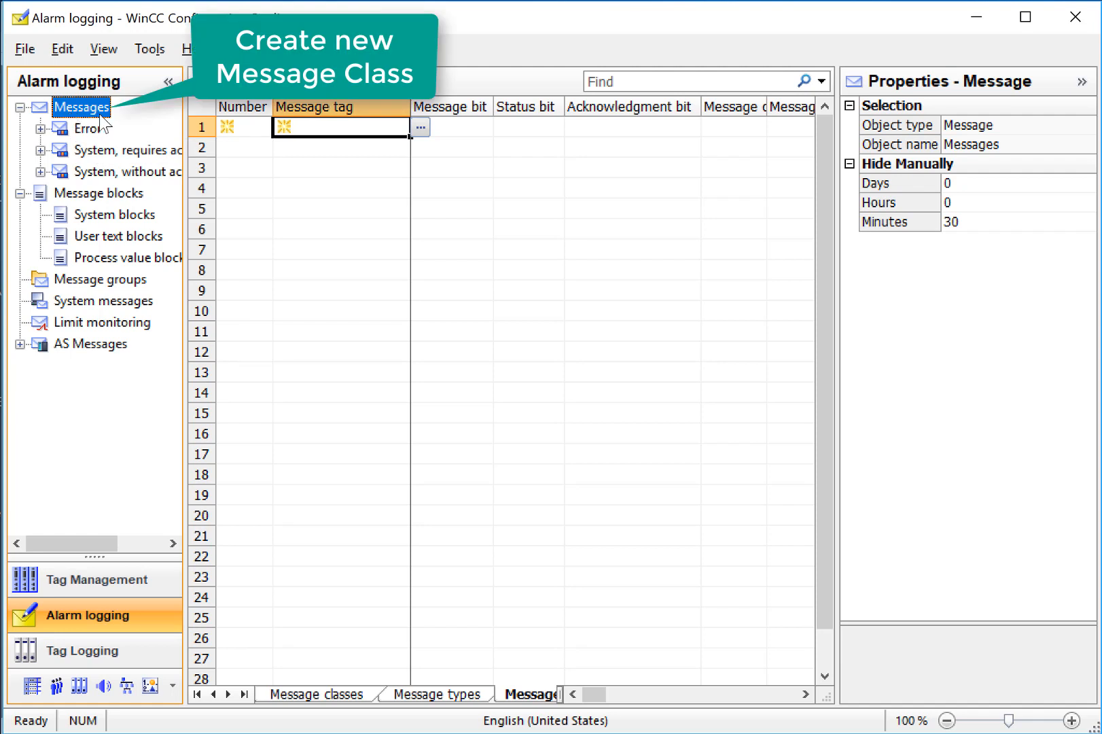
Create a new message class named Color System under Messages.
right_click(81, 106)
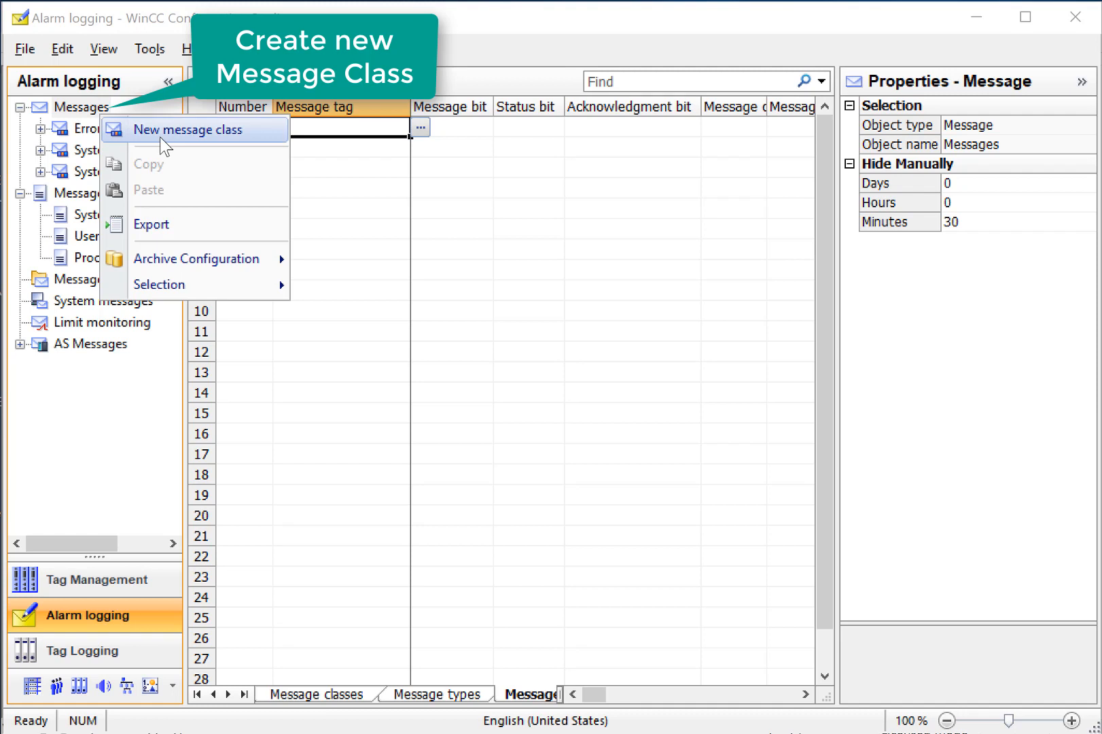
click(200, 130)
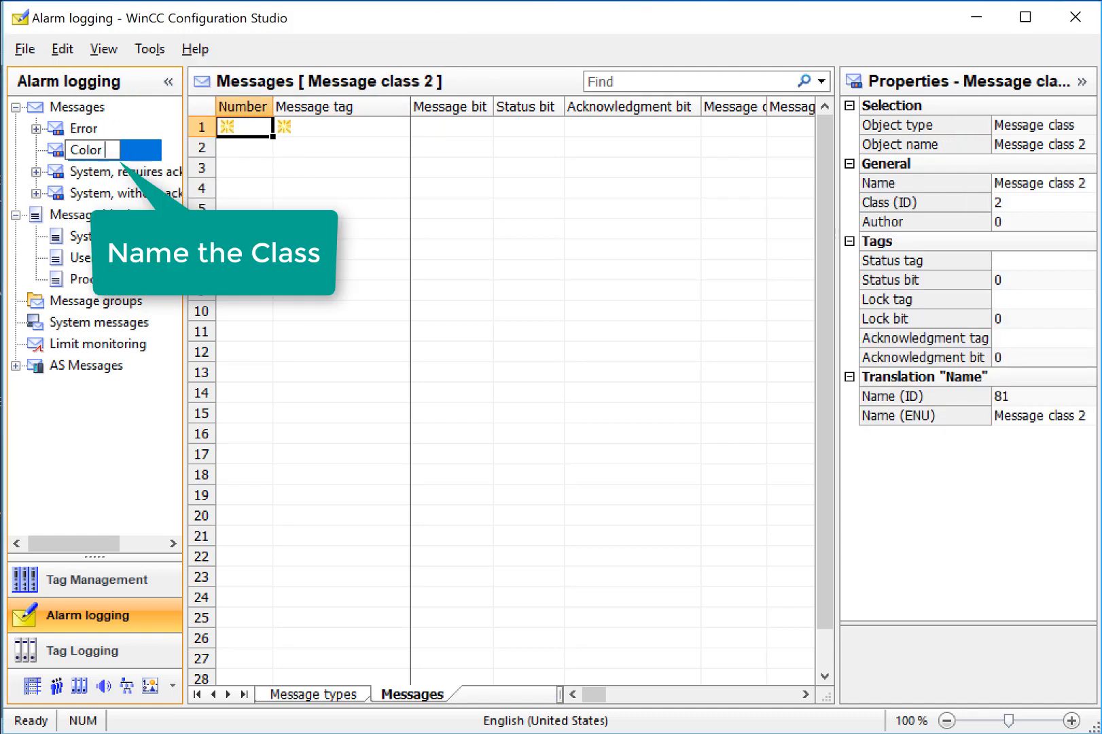
text(Color System)
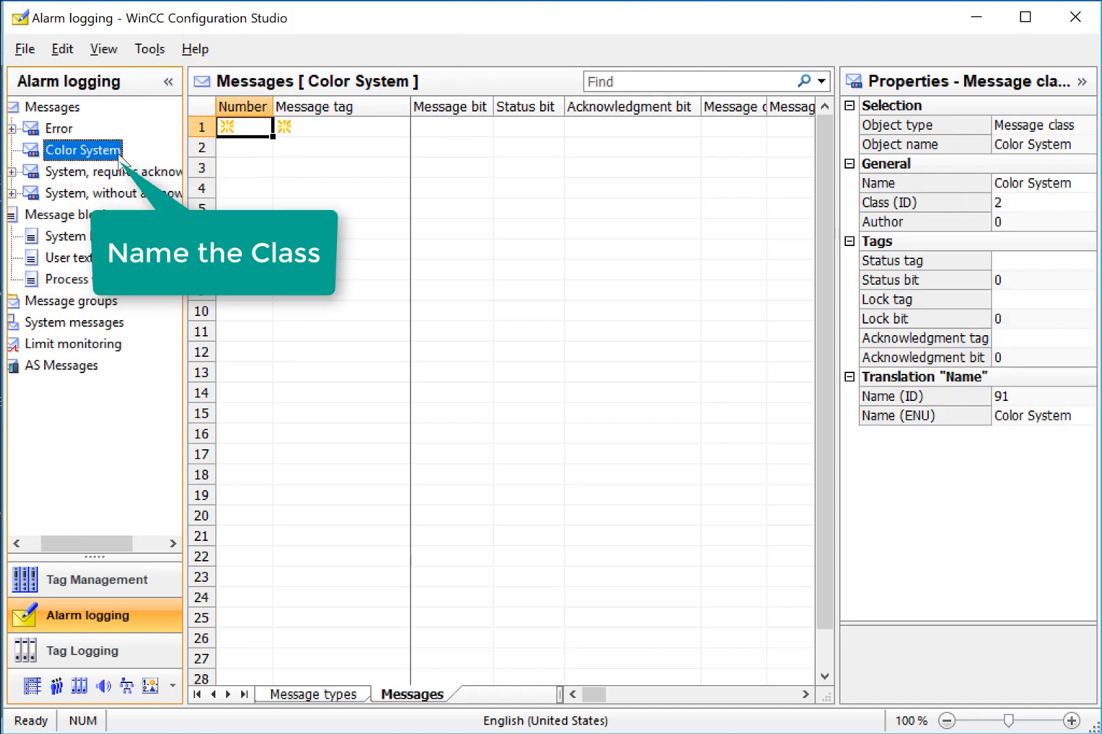
Add a message type named Alarms beneath Color System.
right_click(82, 150)
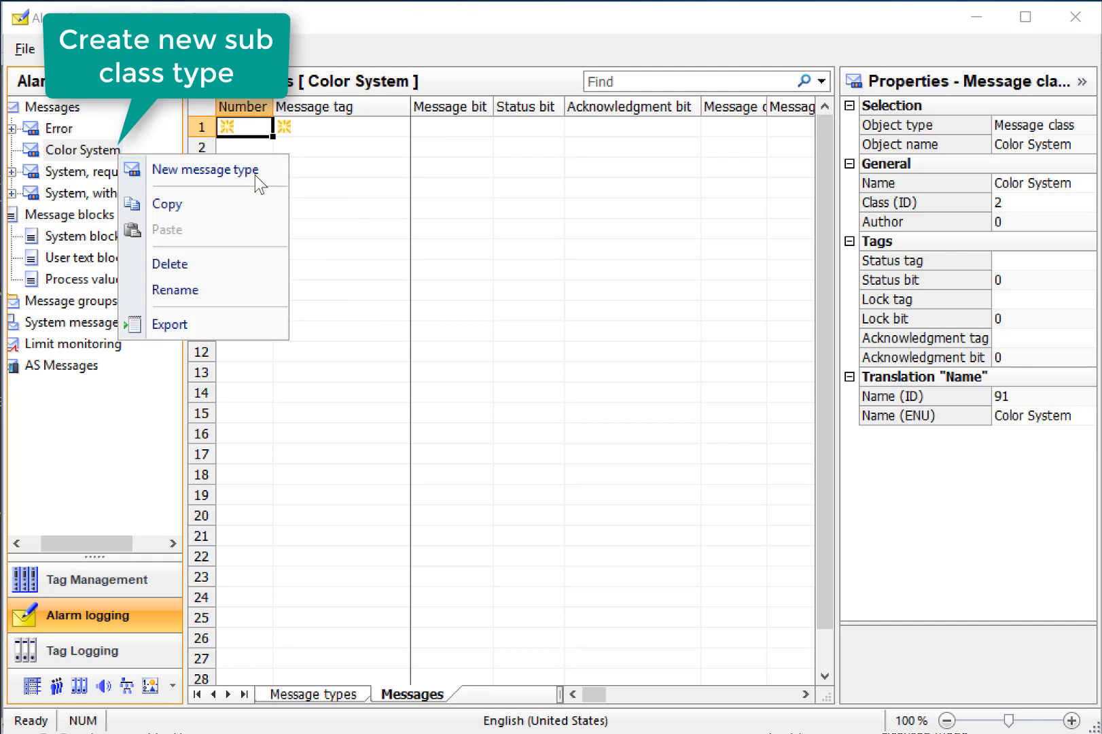
click(205, 168)
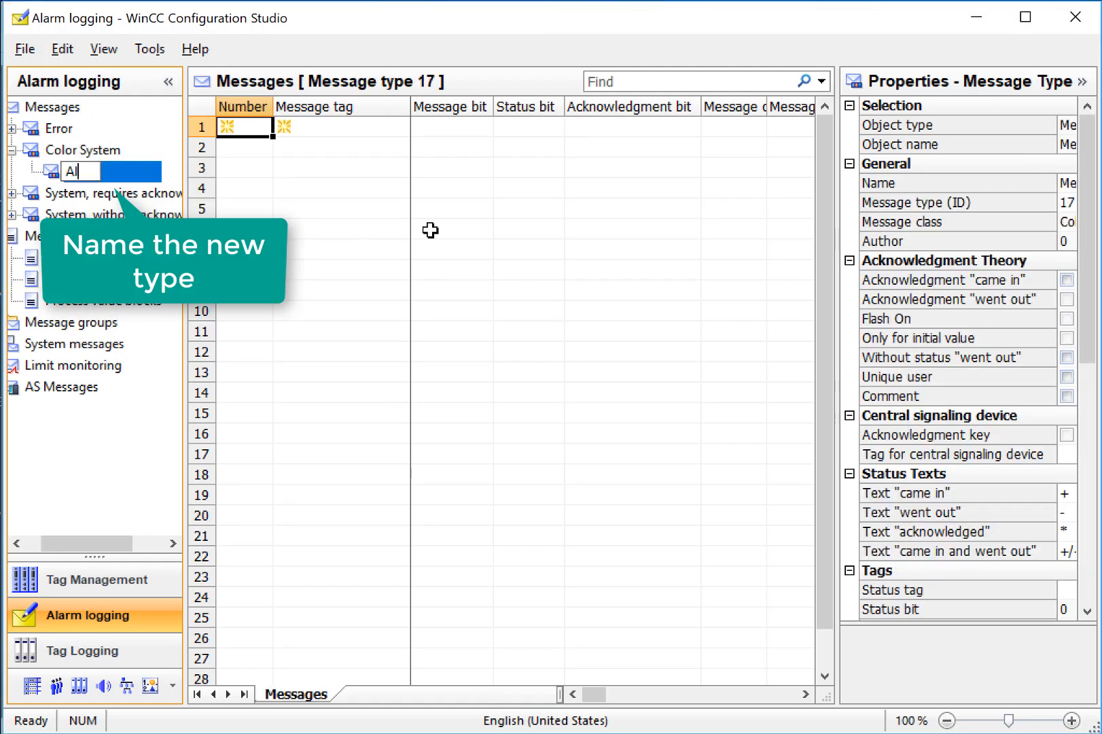
click(69, 236)
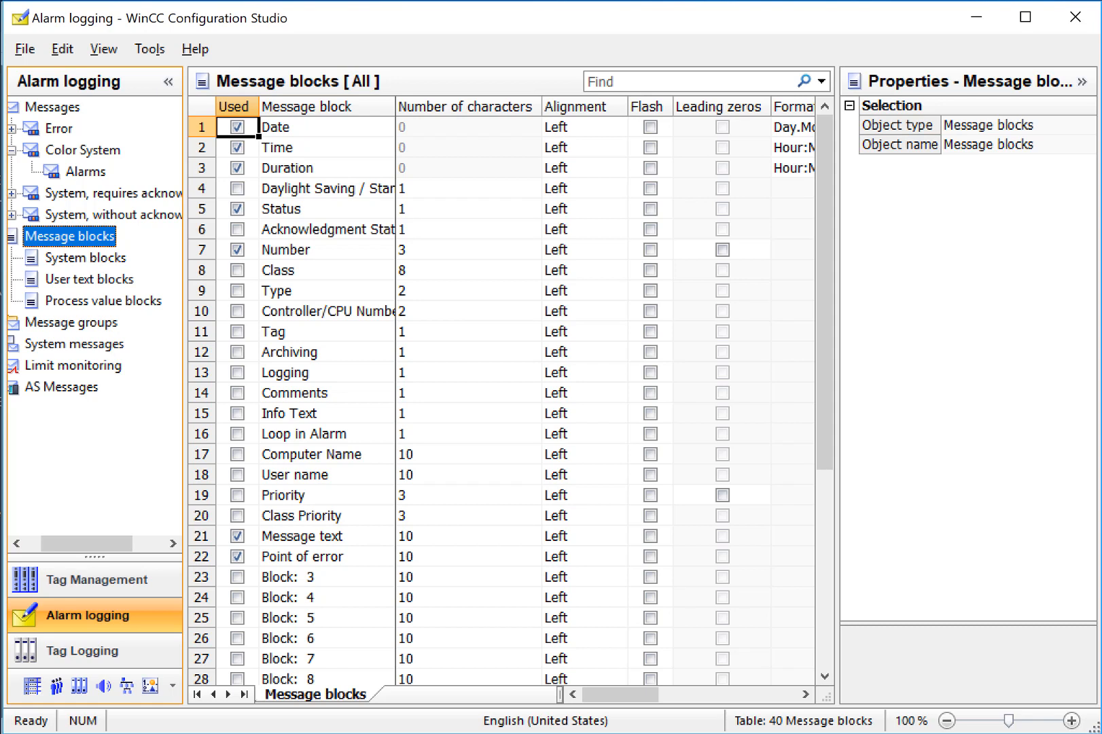
Set the Message text user text block to 60 characters, then select the Alarms type.
click(86, 258)
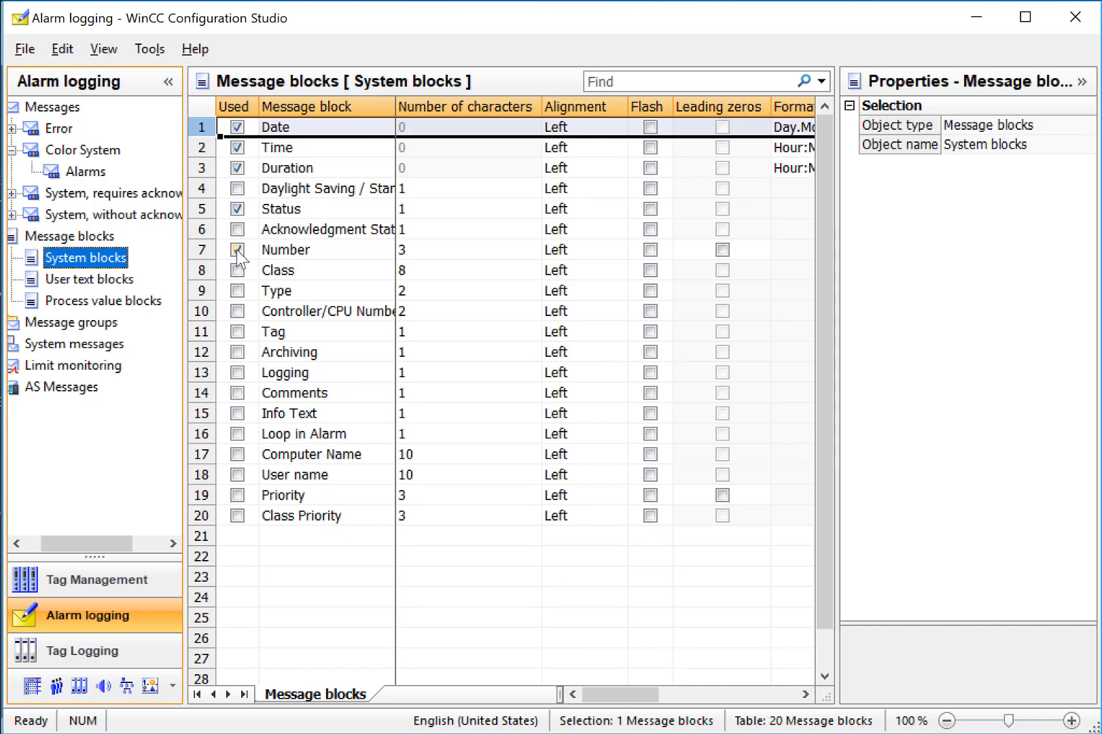
click(238, 249)
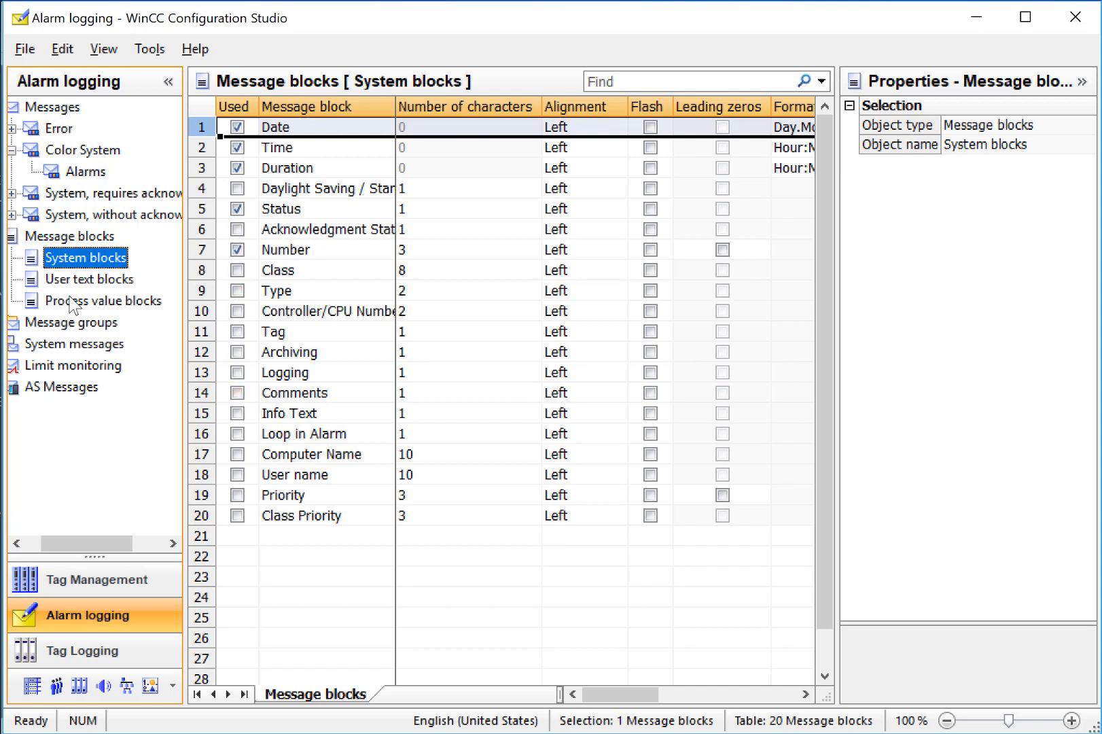
click(90, 279)
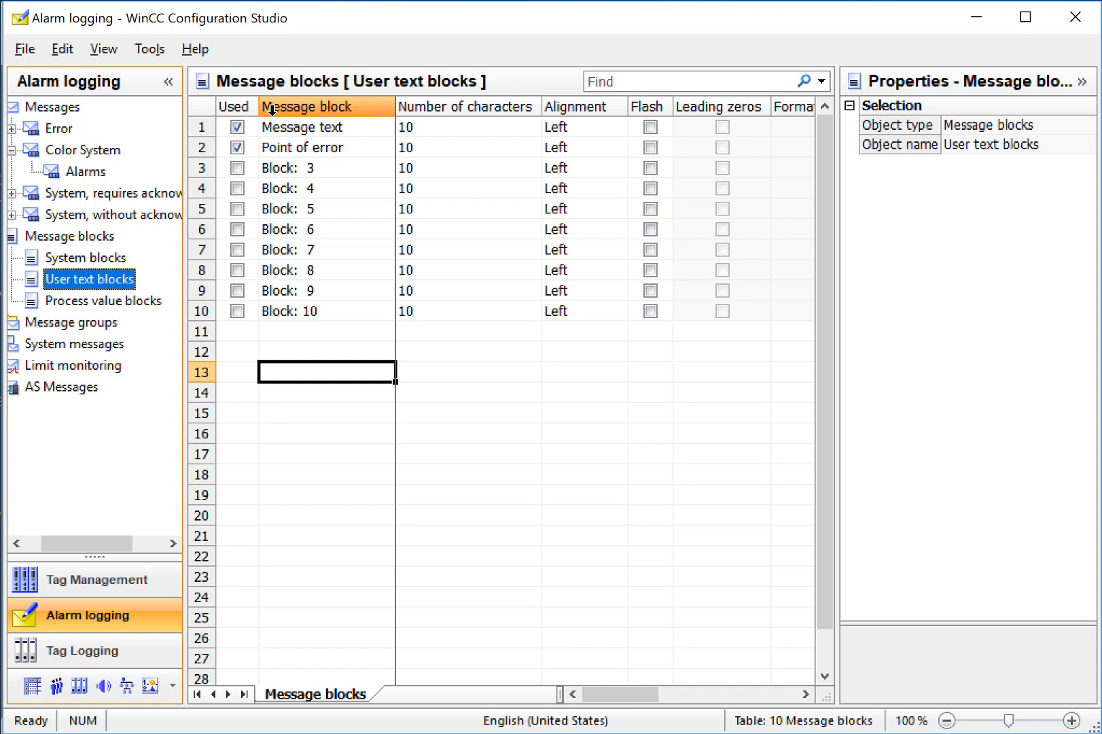
mouse_move(277, 127)
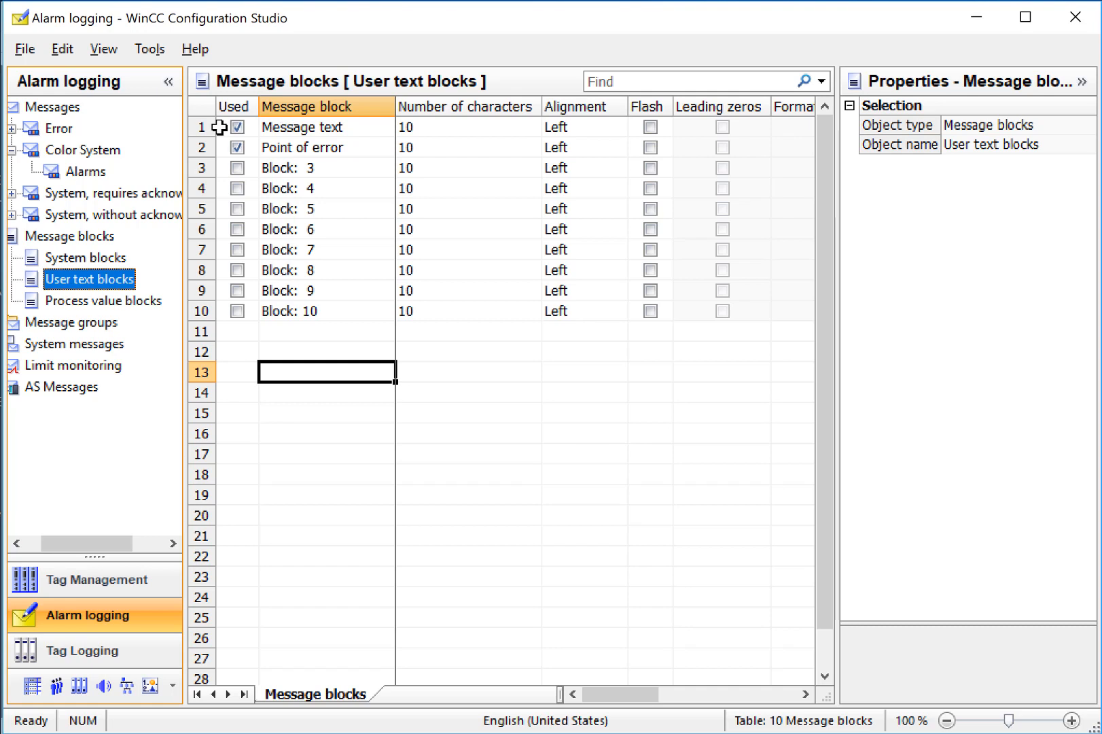
click(302, 127)
text(60)
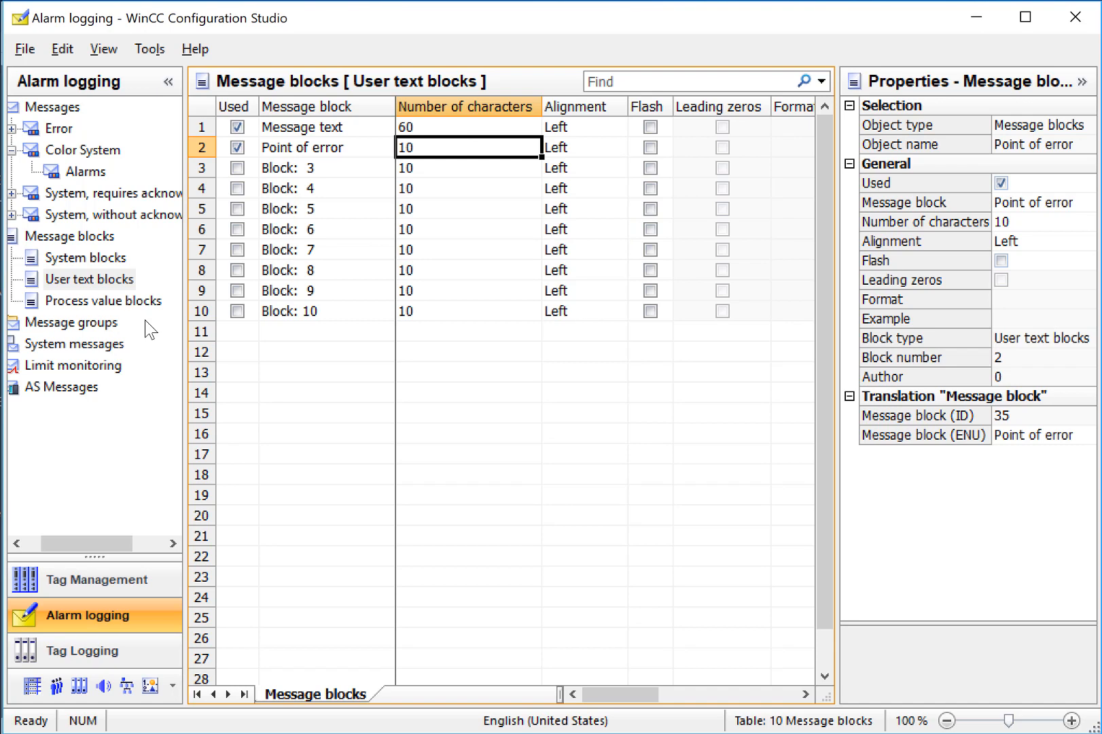
click(103, 300)
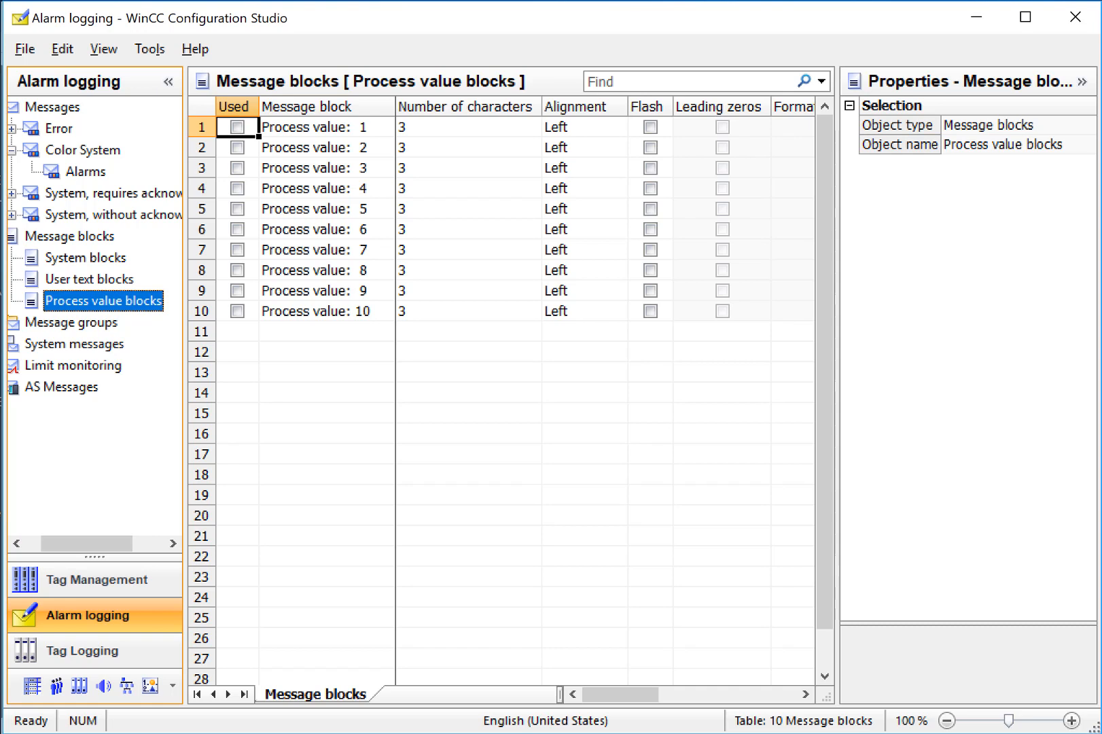
click(85, 171)
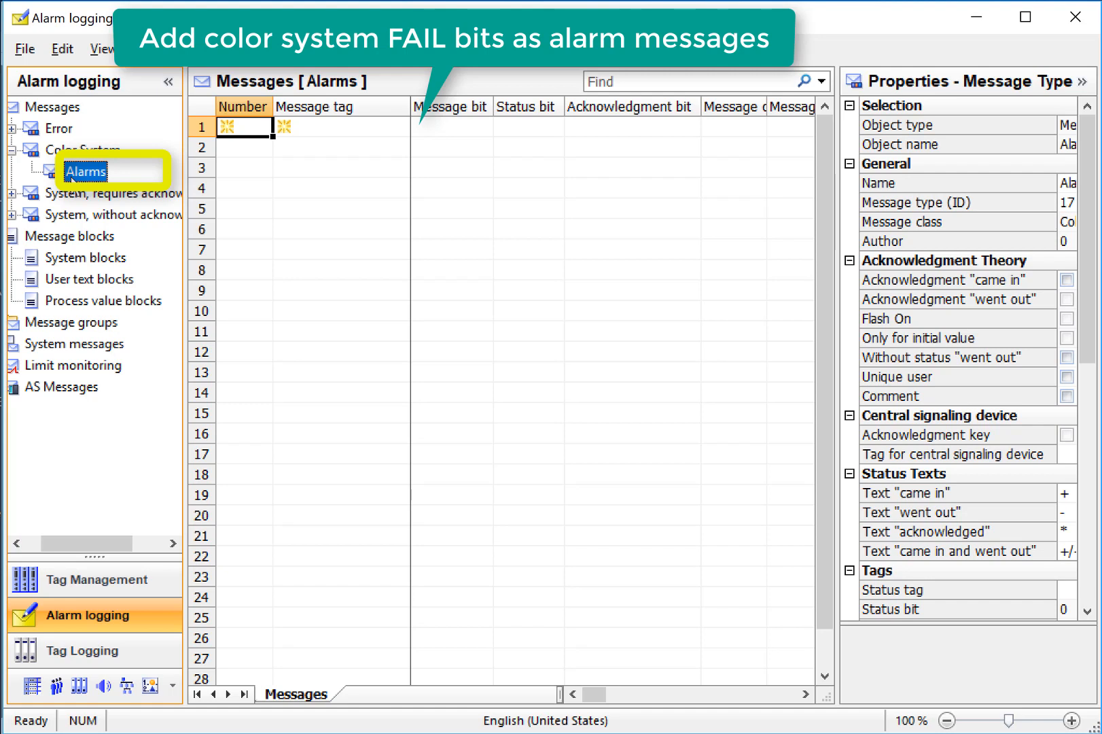
Browse for the first alarm's message tag and filter the selection with *Fail.
click(418, 127)
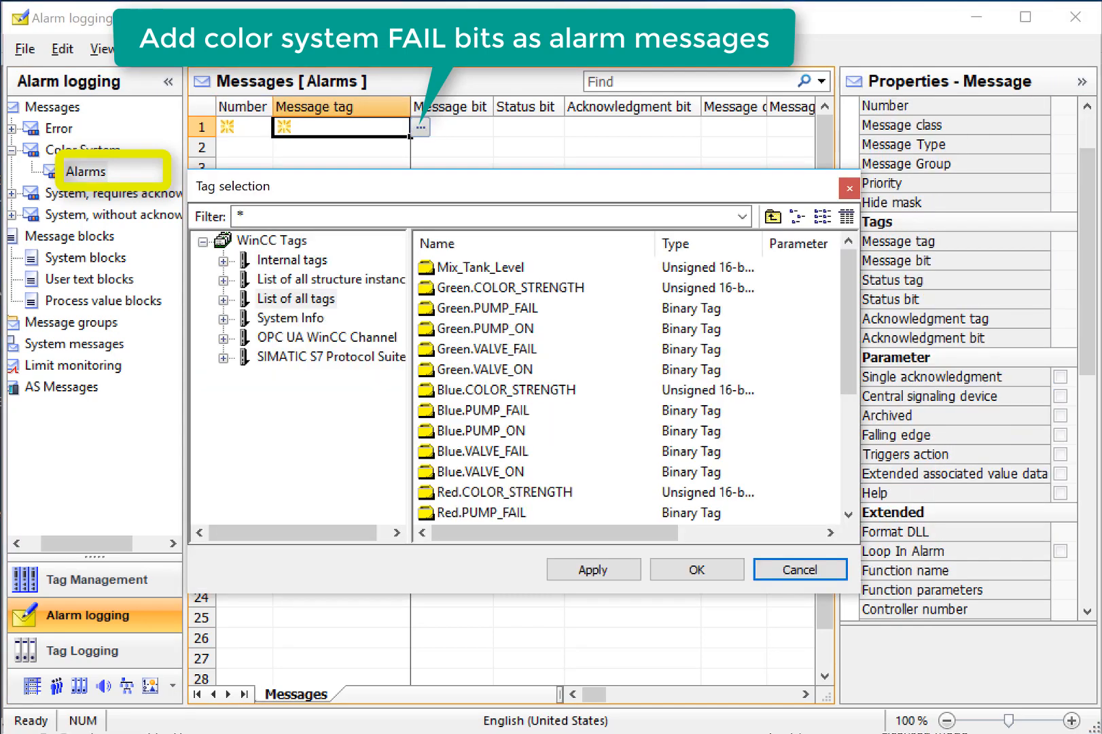
click(253, 217)
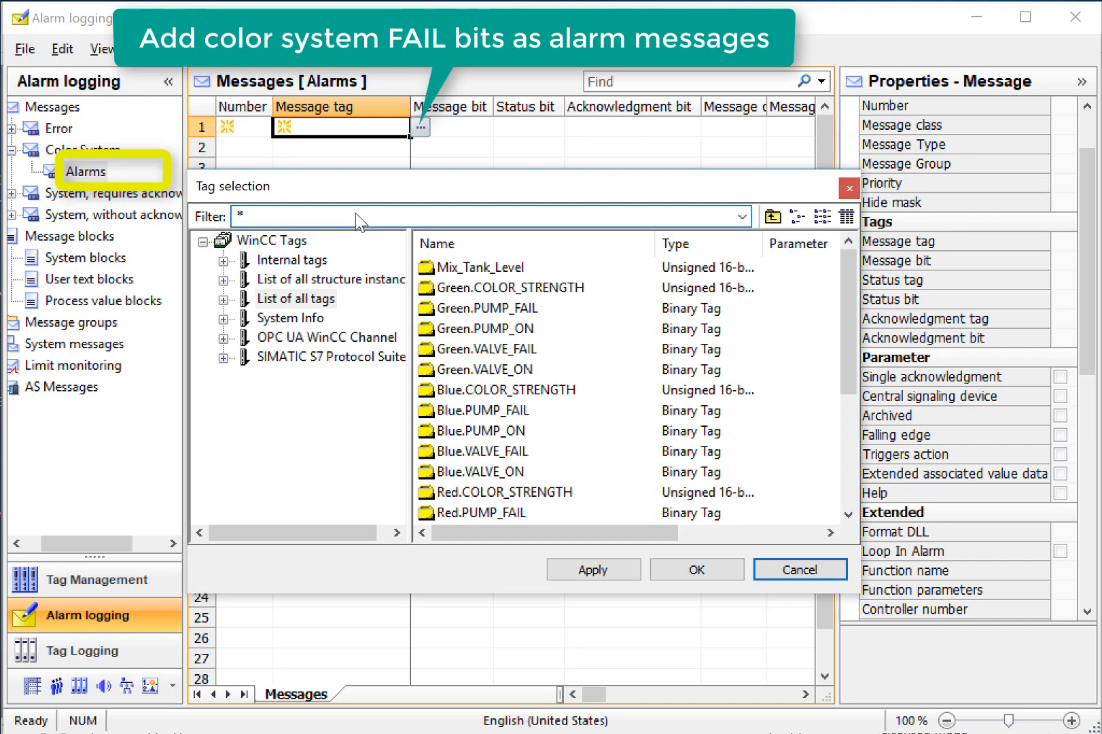
text(Fail)
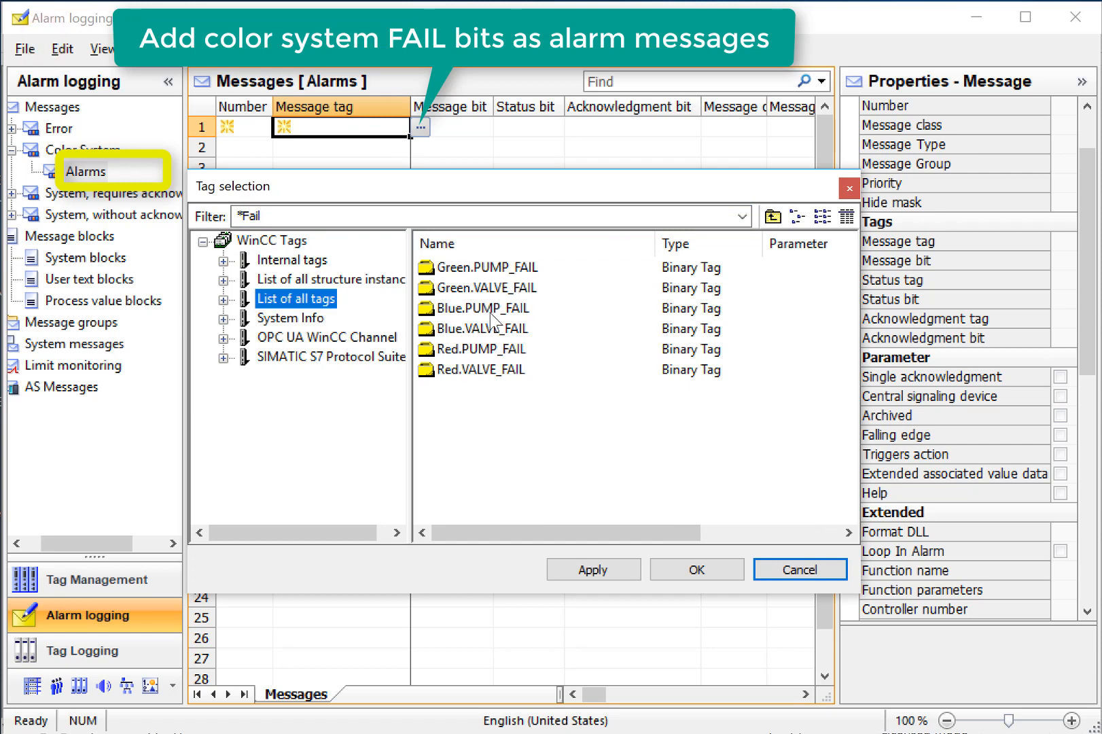
mouse_move(543, 447)
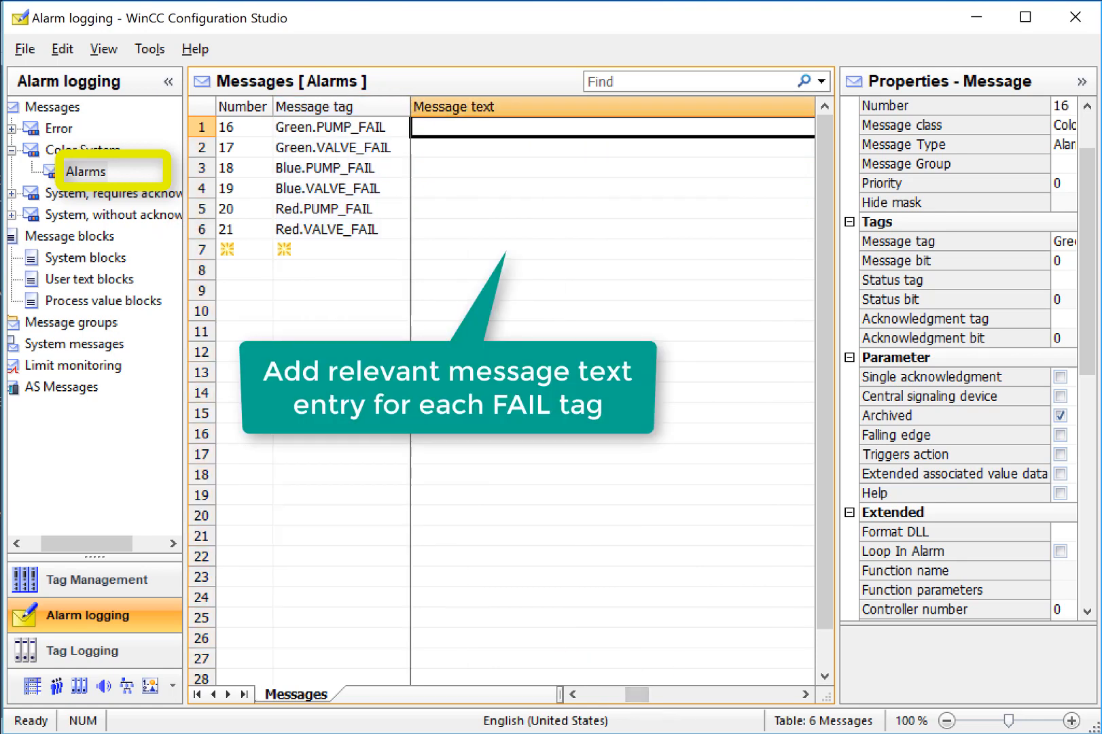
mouse_move(690, 230)
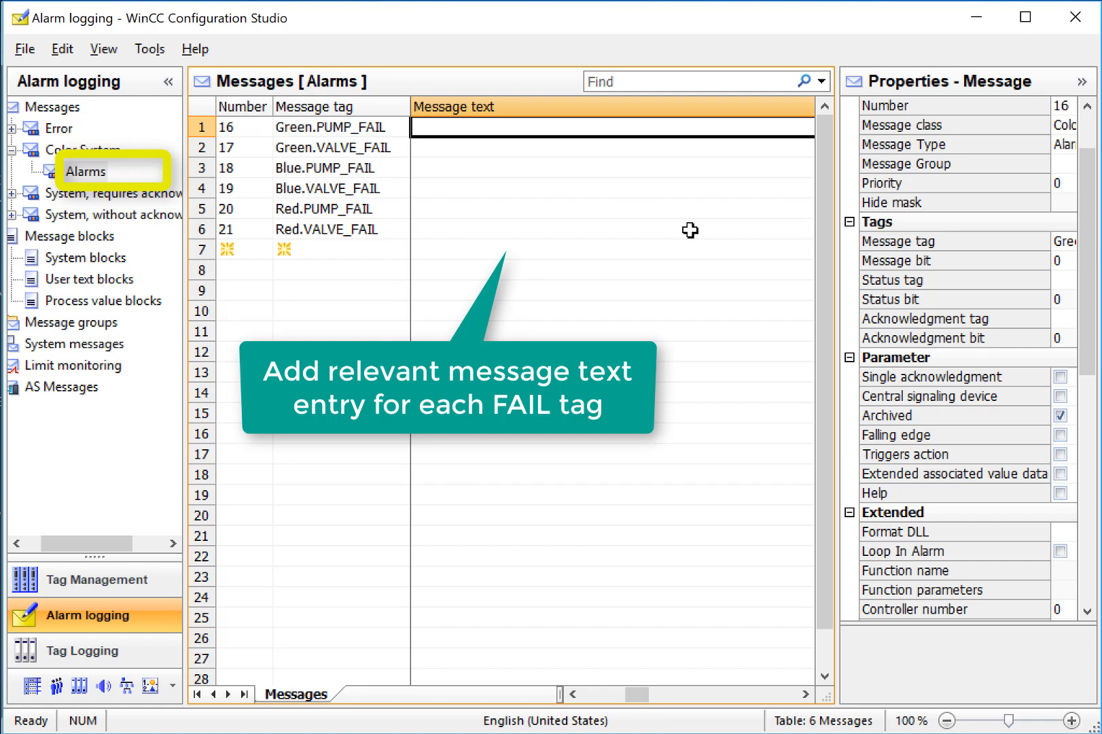
Enter 'The Green Pump Failed' and rewrite following rows, e.g. 'The Blue Pump Failed'.
text(The)
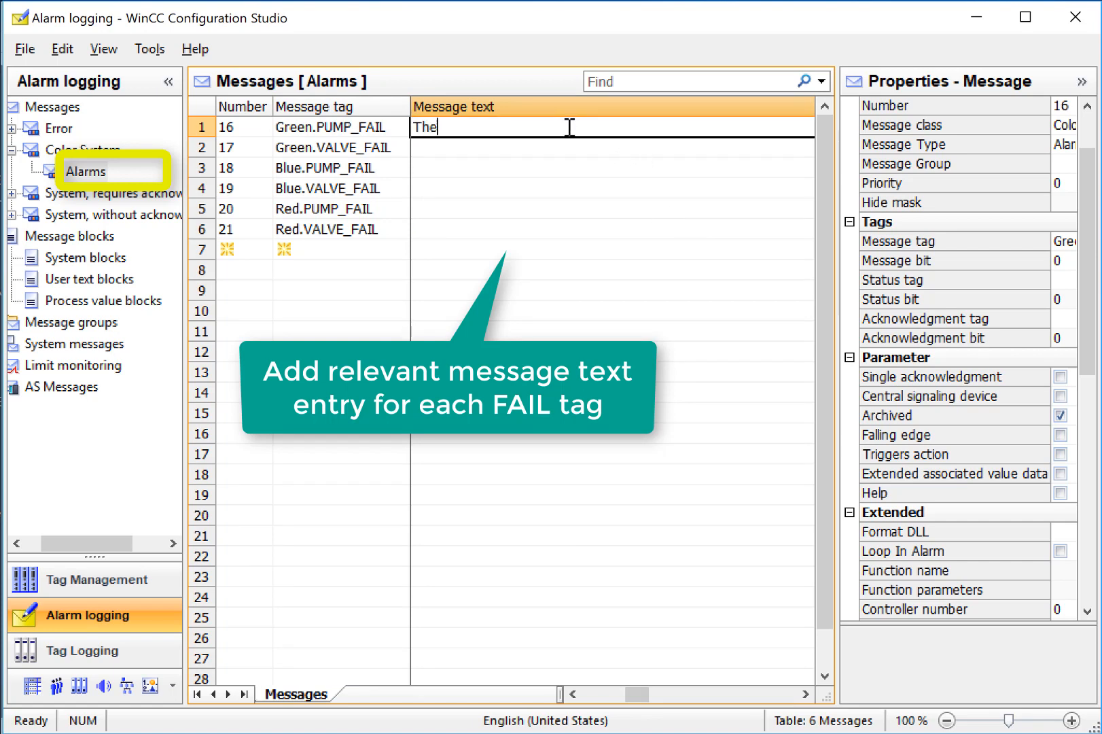
text(Green Pump)
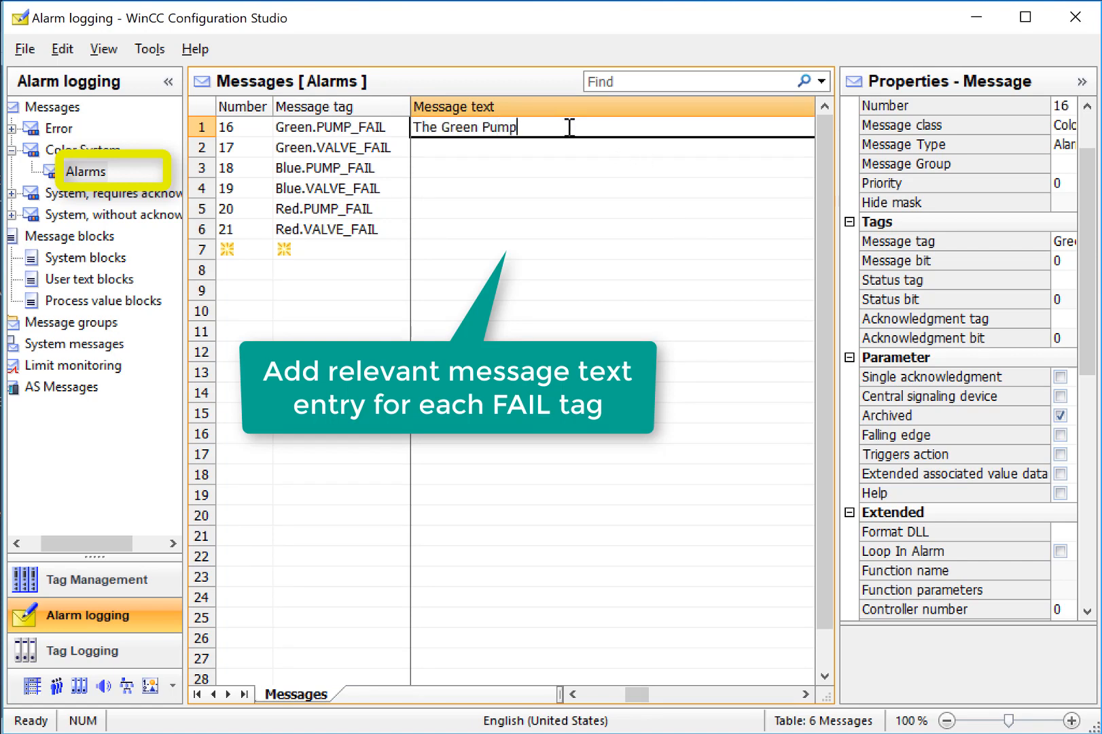
text(Failed)
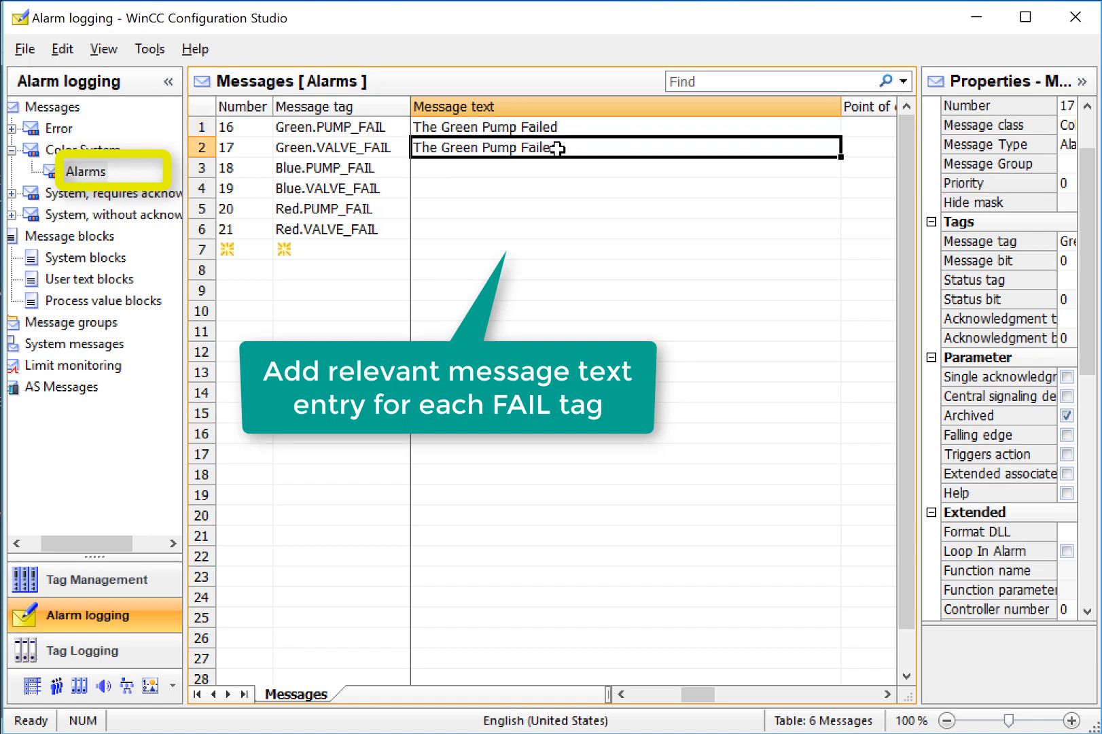
double_click(499, 148)
text(Valve)
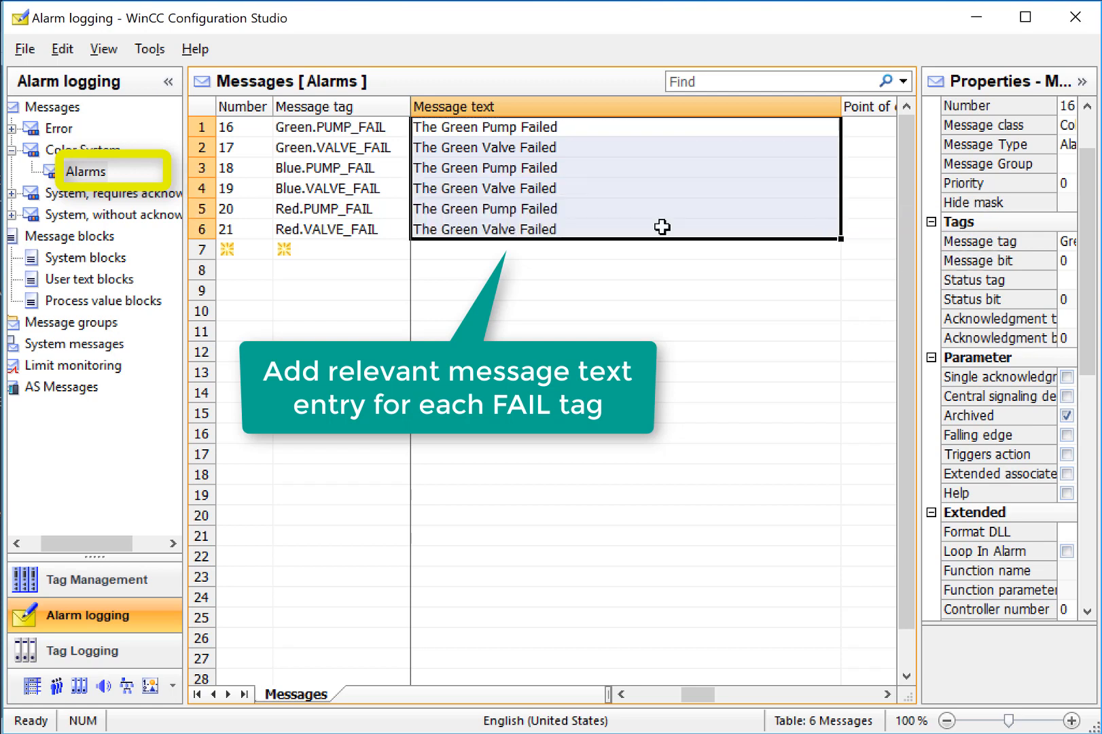
click(626, 208)
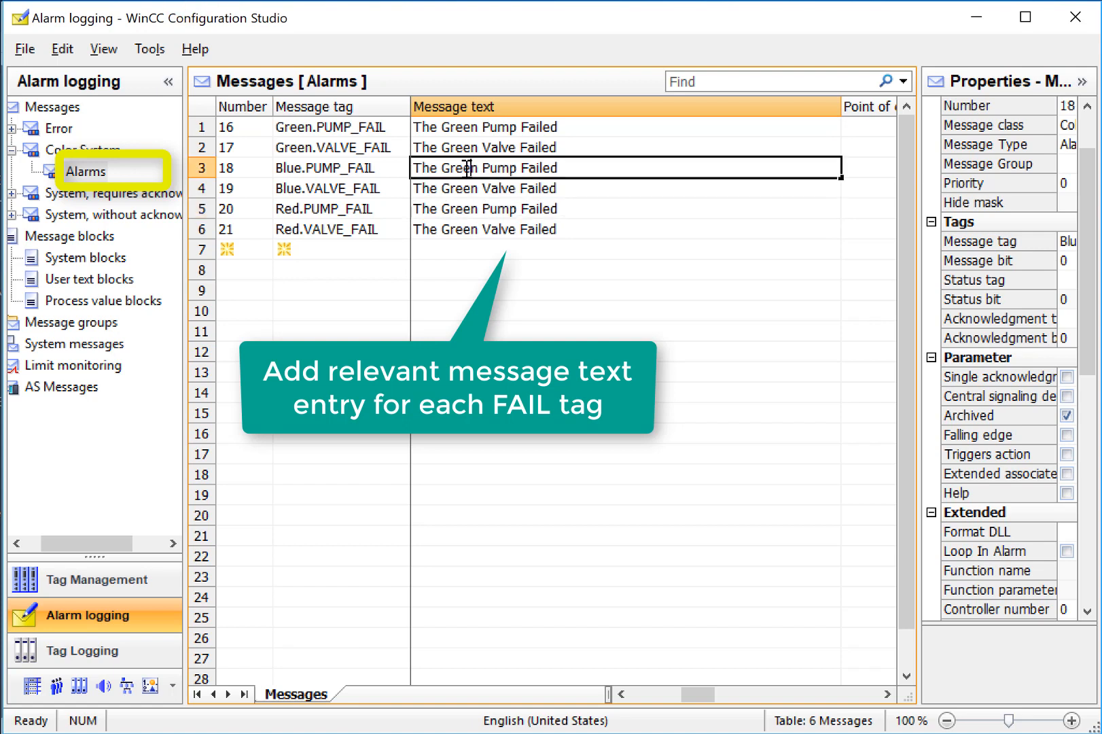
text(The Blue Pump Failed)
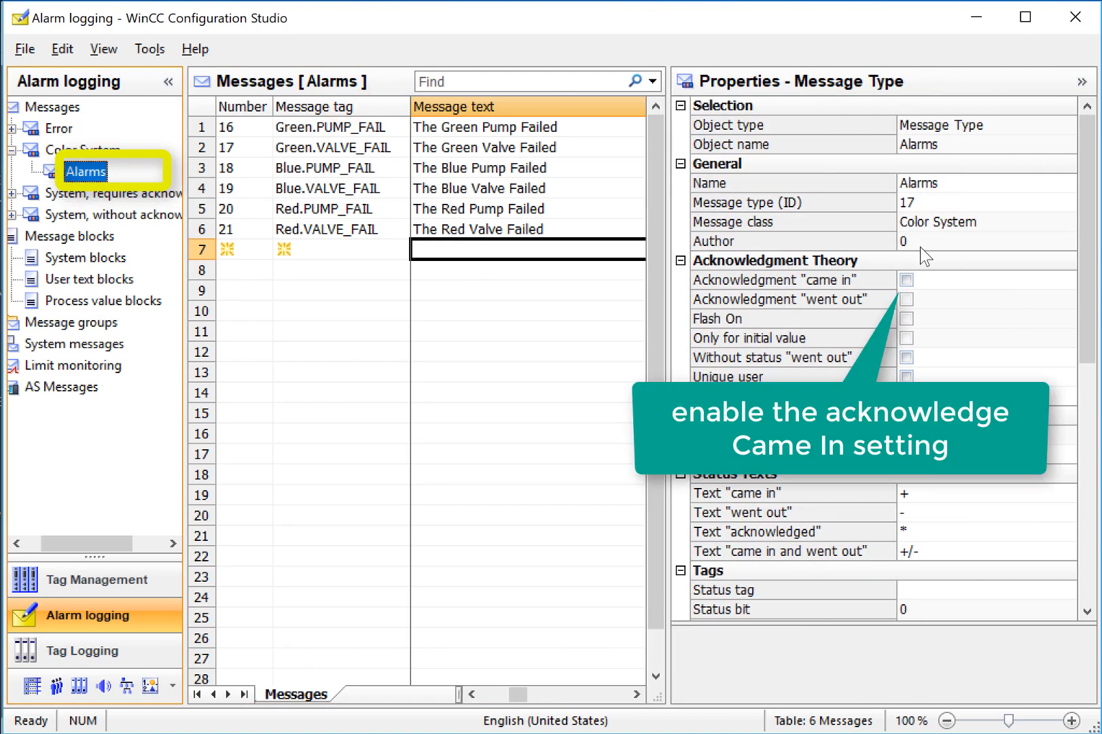
Enable acknowledgment on 'came in' for the Alarms type and scroll to Colors.
click(907, 280)
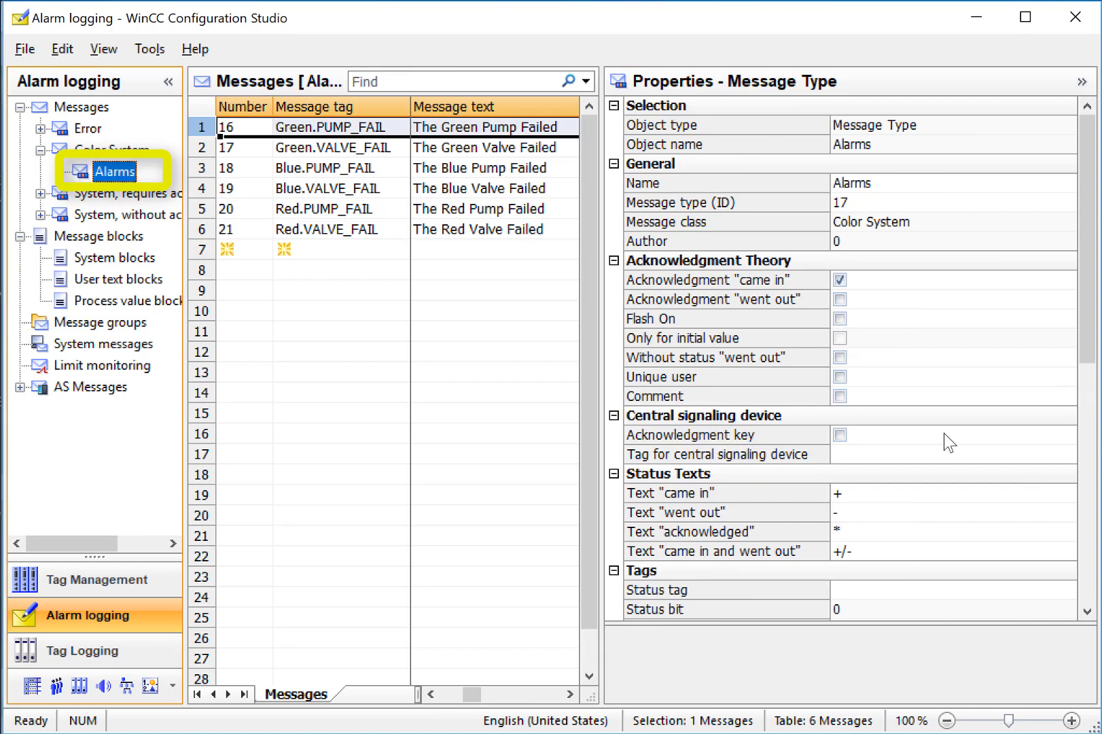
scroll(down, 3)
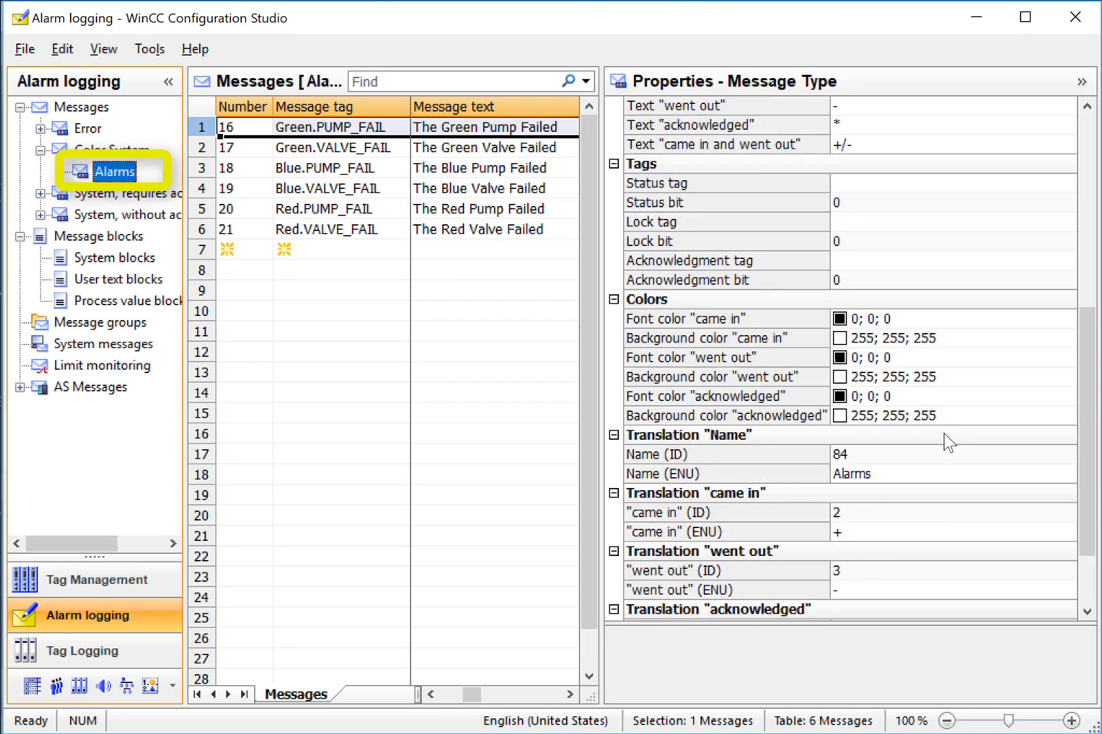
mouse_move(726, 366)
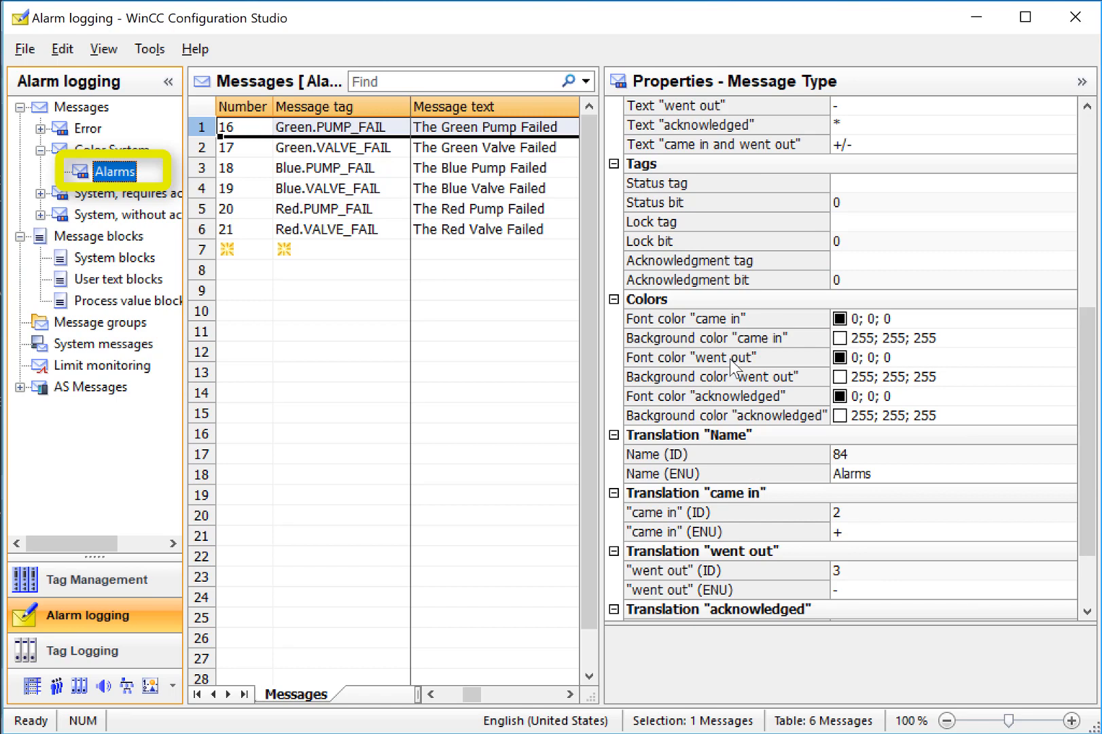
mouse_move(773, 411)
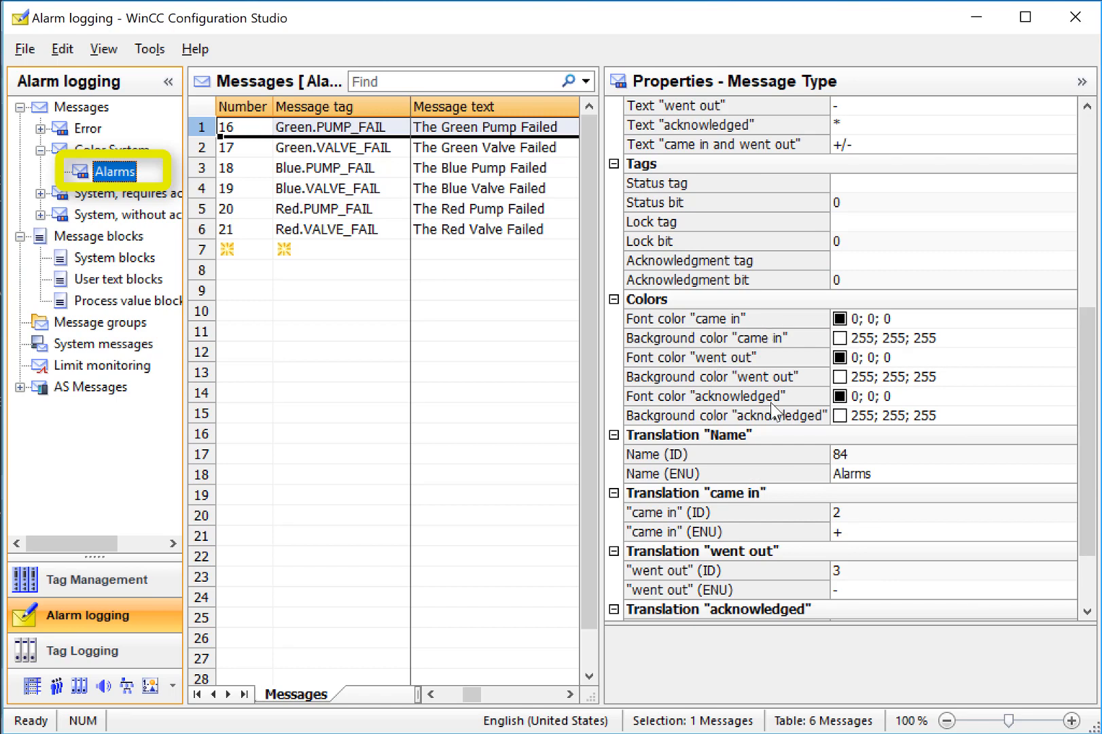
Give came-in alarms white text on red and went-out alarms white text on green.
click(707, 319)
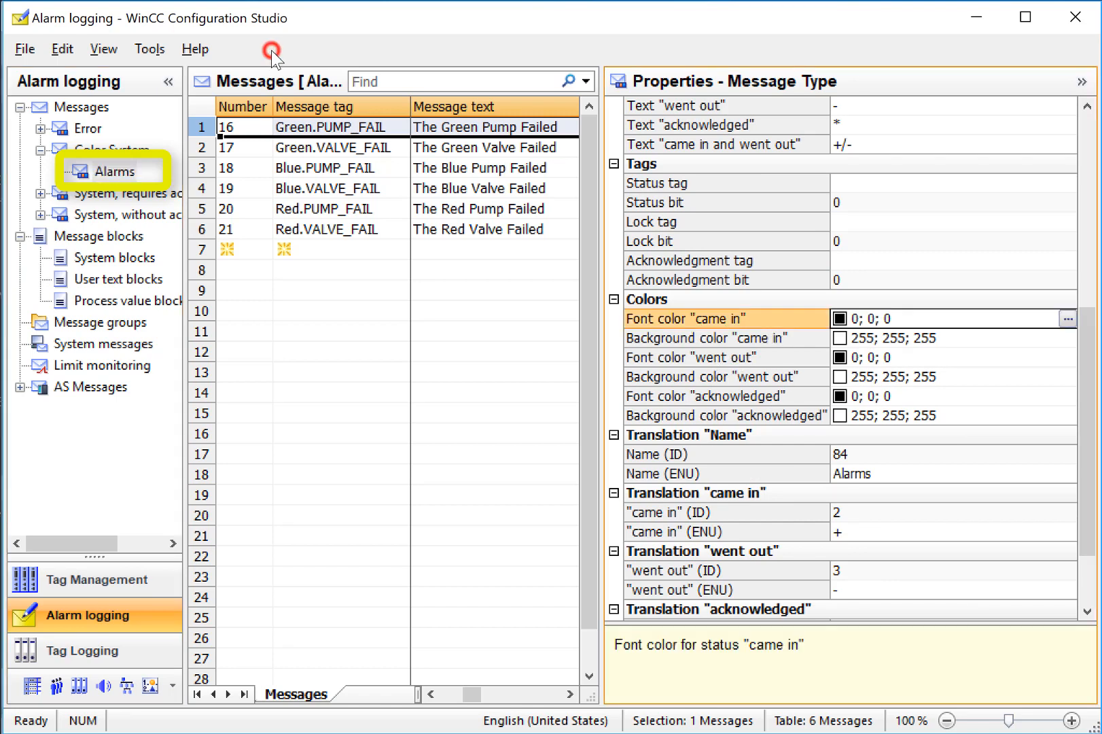
click(1067, 319)
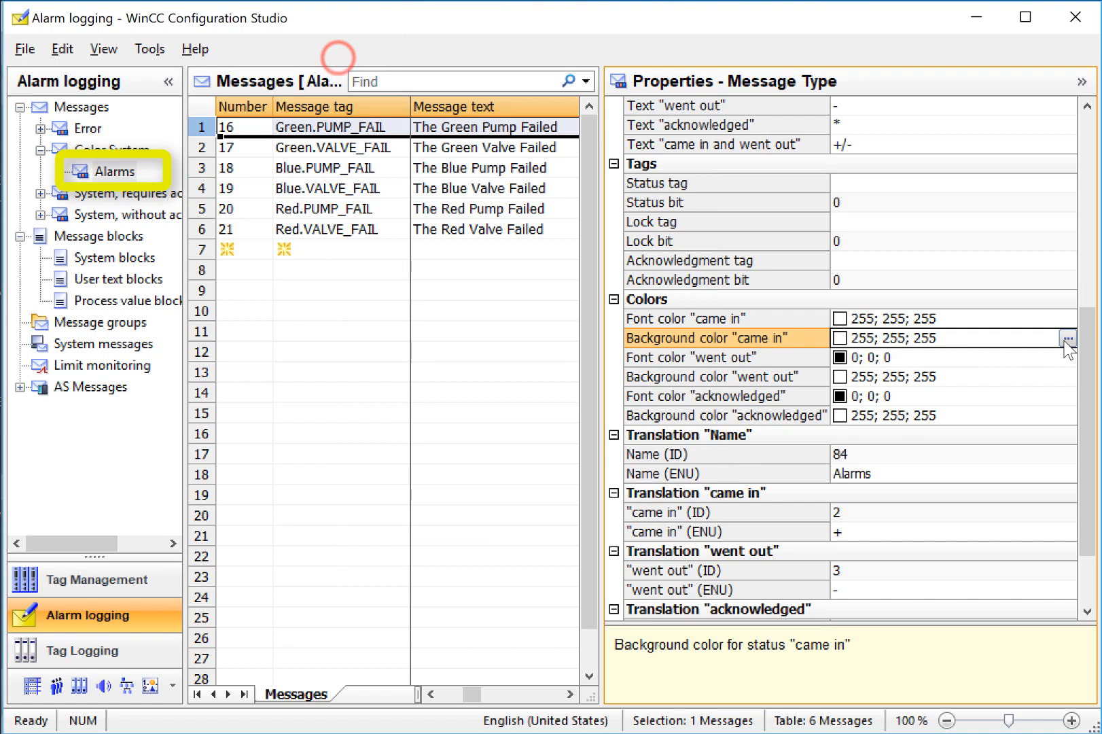
click(1068, 339)
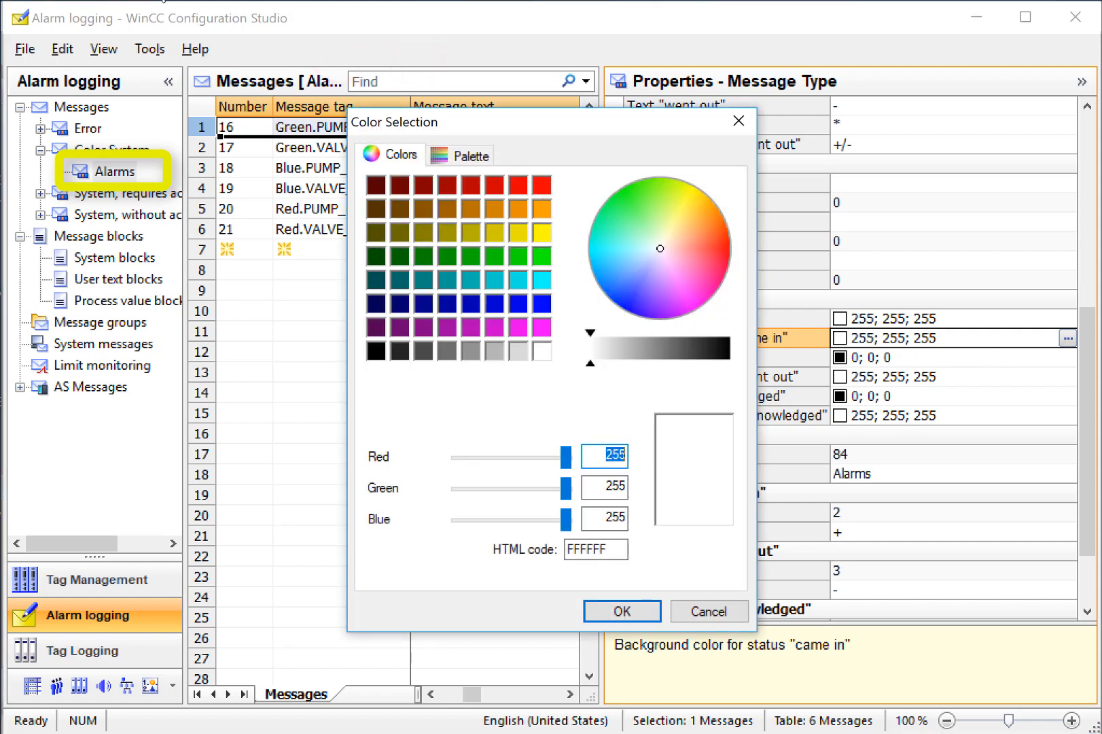
click(620, 610)
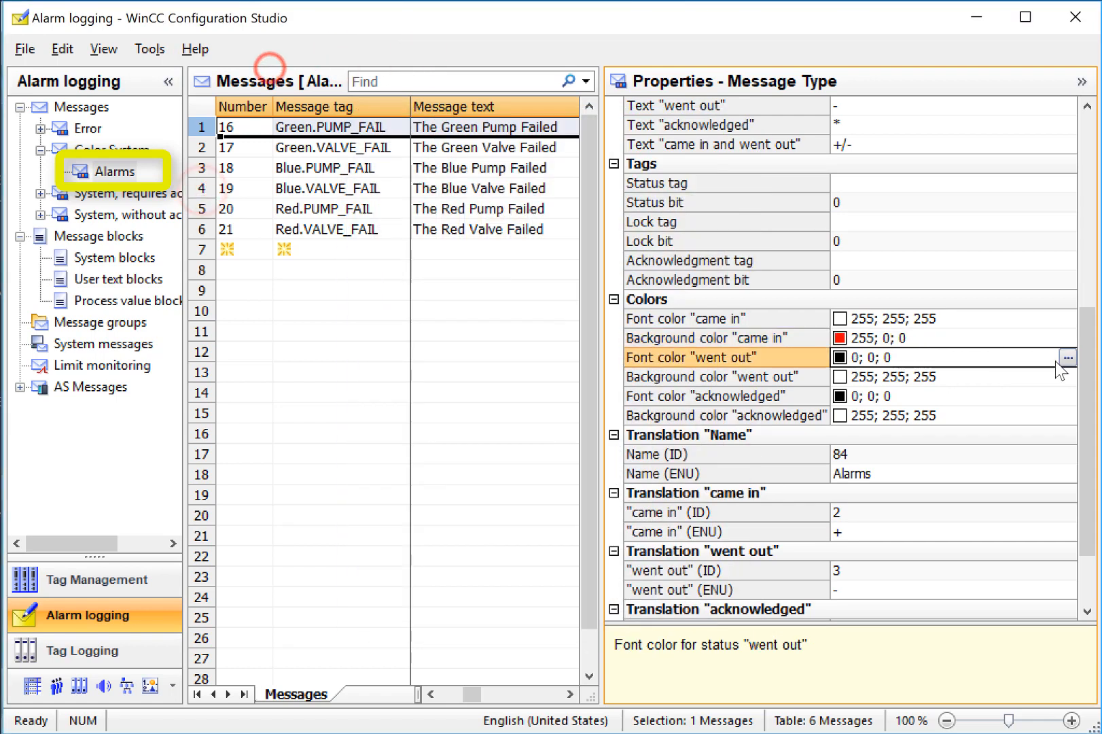
click(1068, 357)
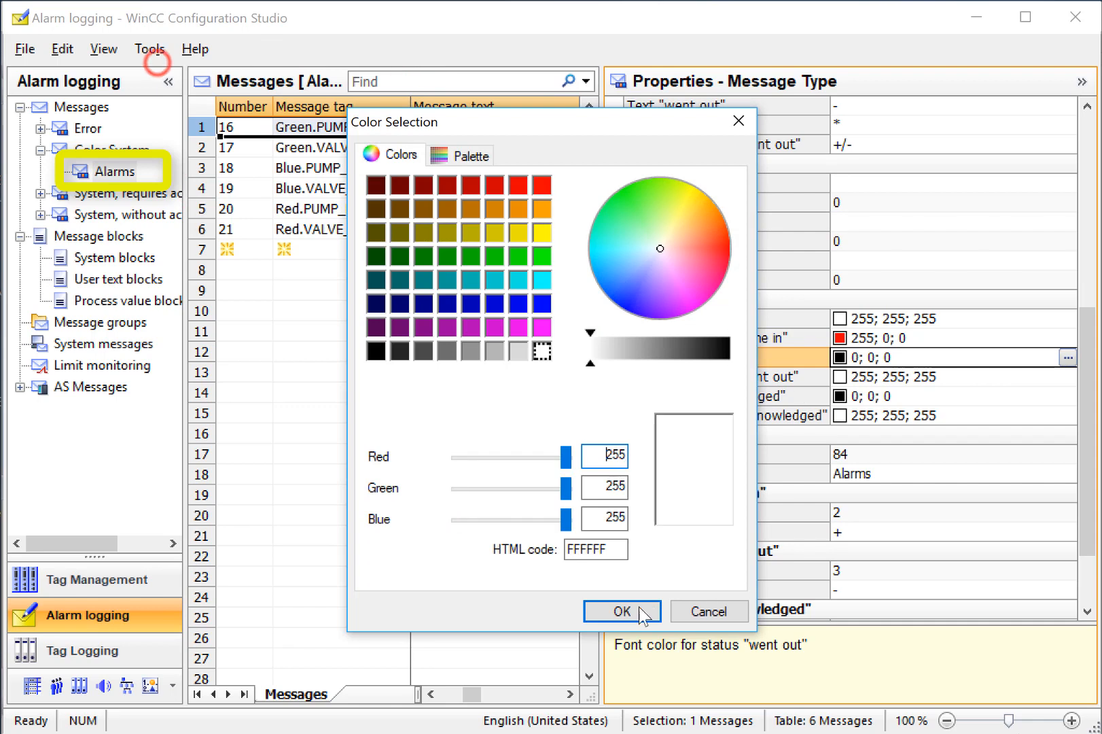
click(620, 611)
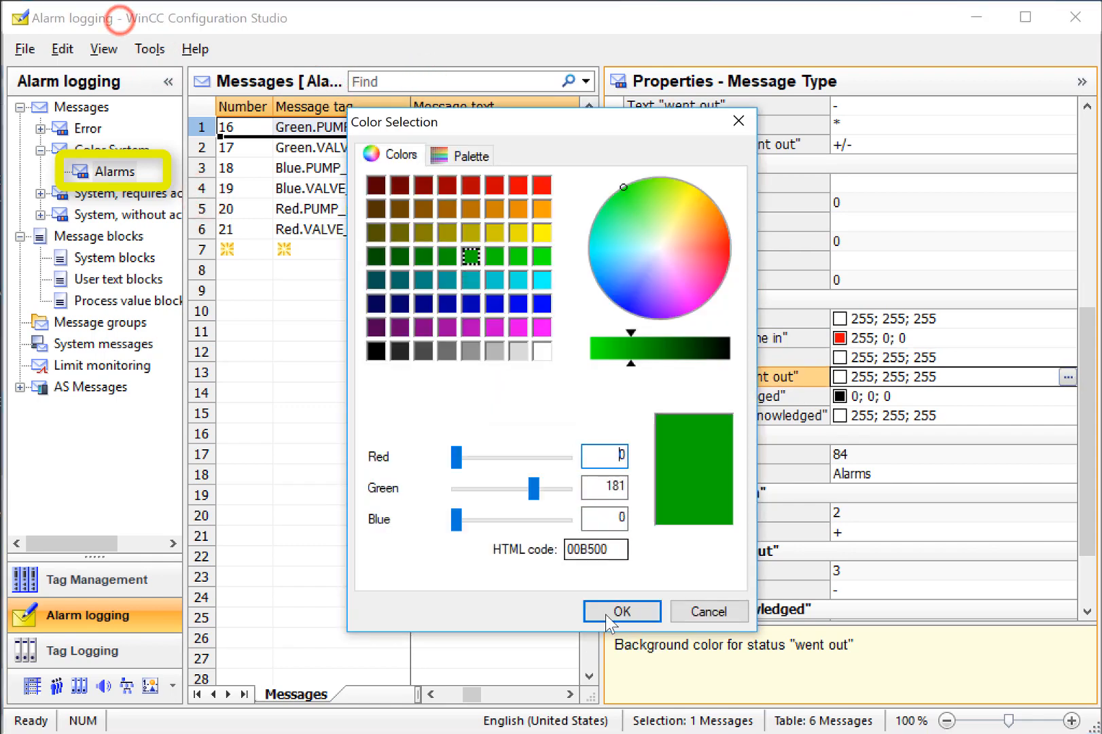
click(621, 610)
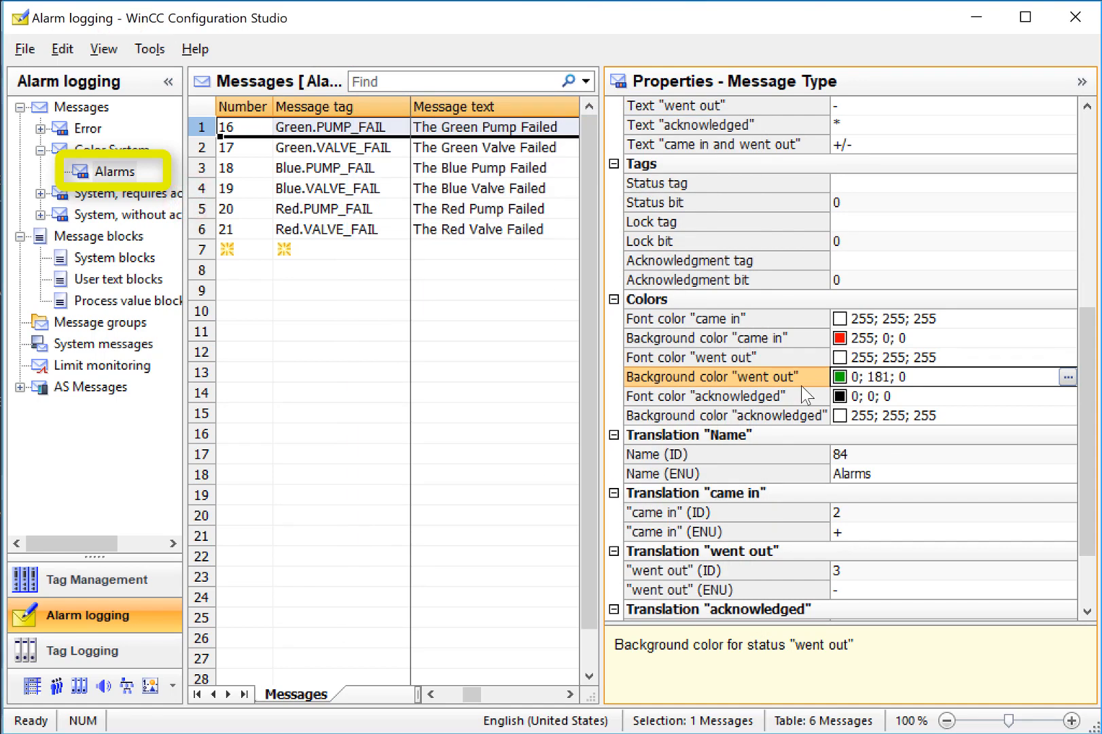
mouse_move(798, 401)
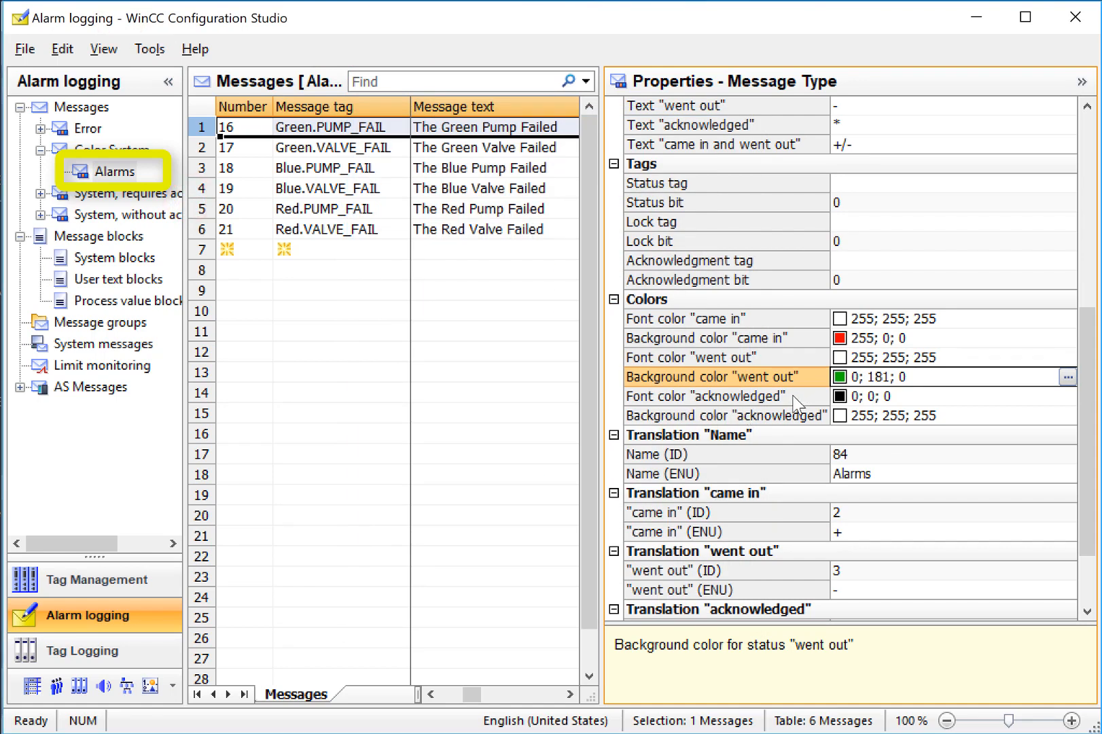
Give acknowledged alarms white text on a blue background.
click(1068, 395)
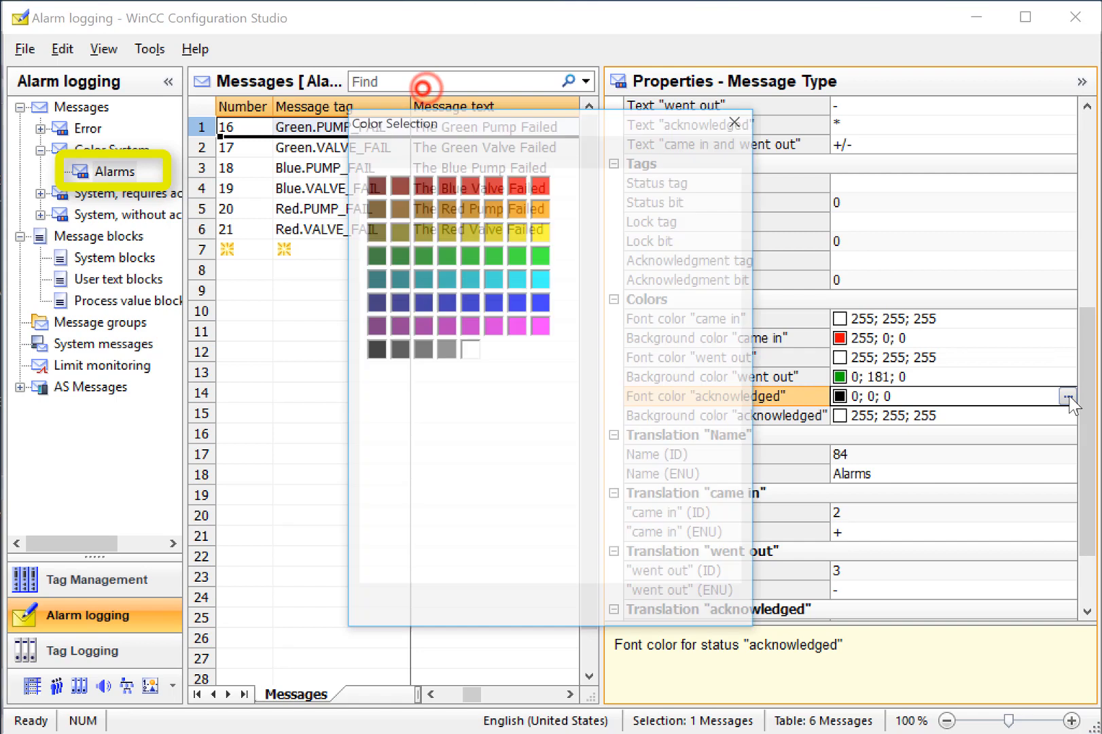
click(469, 349)
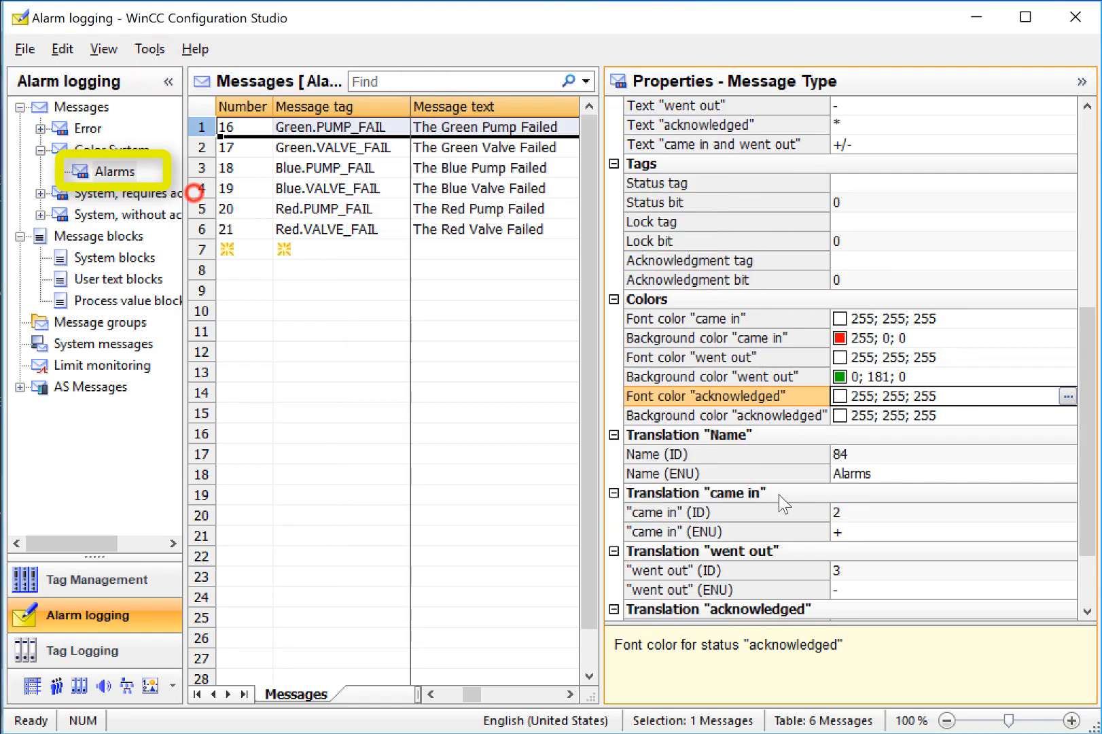
click(724, 415)
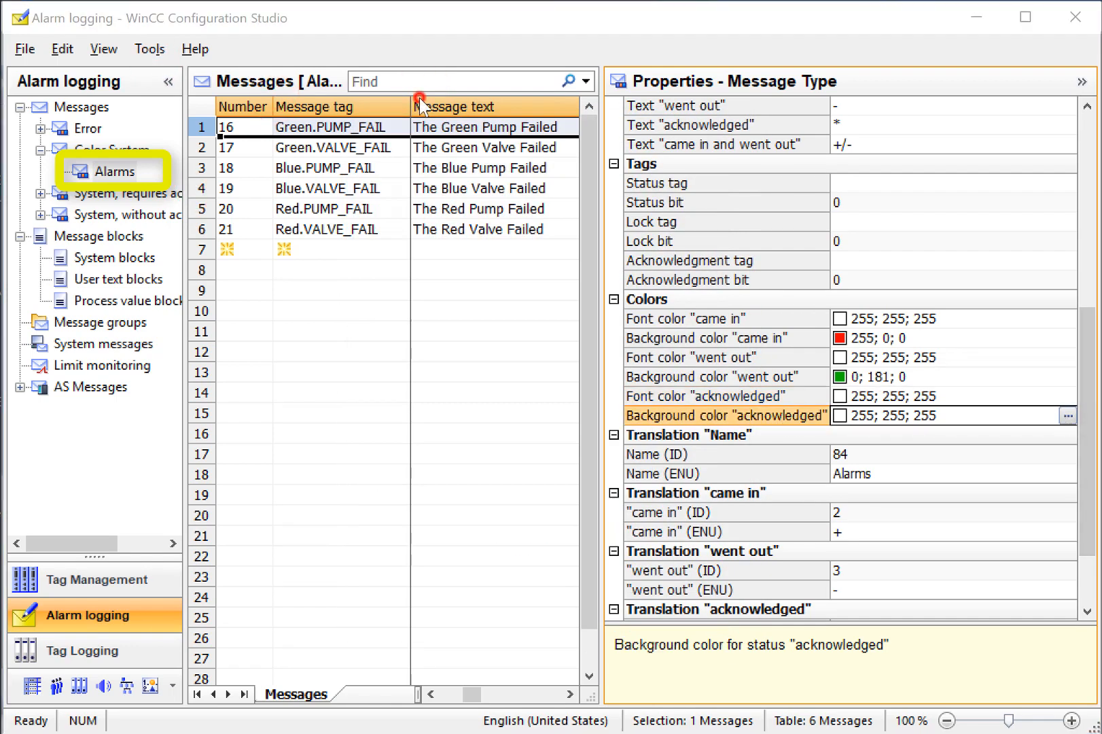
click(1068, 415)
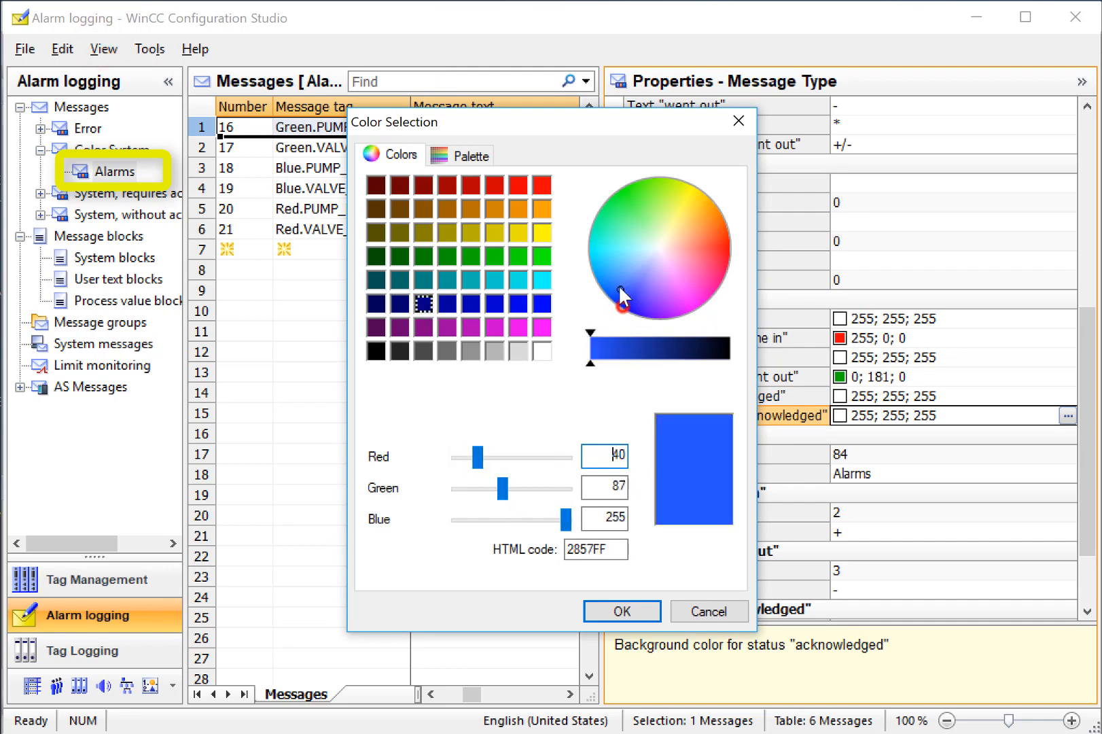
click(620, 611)
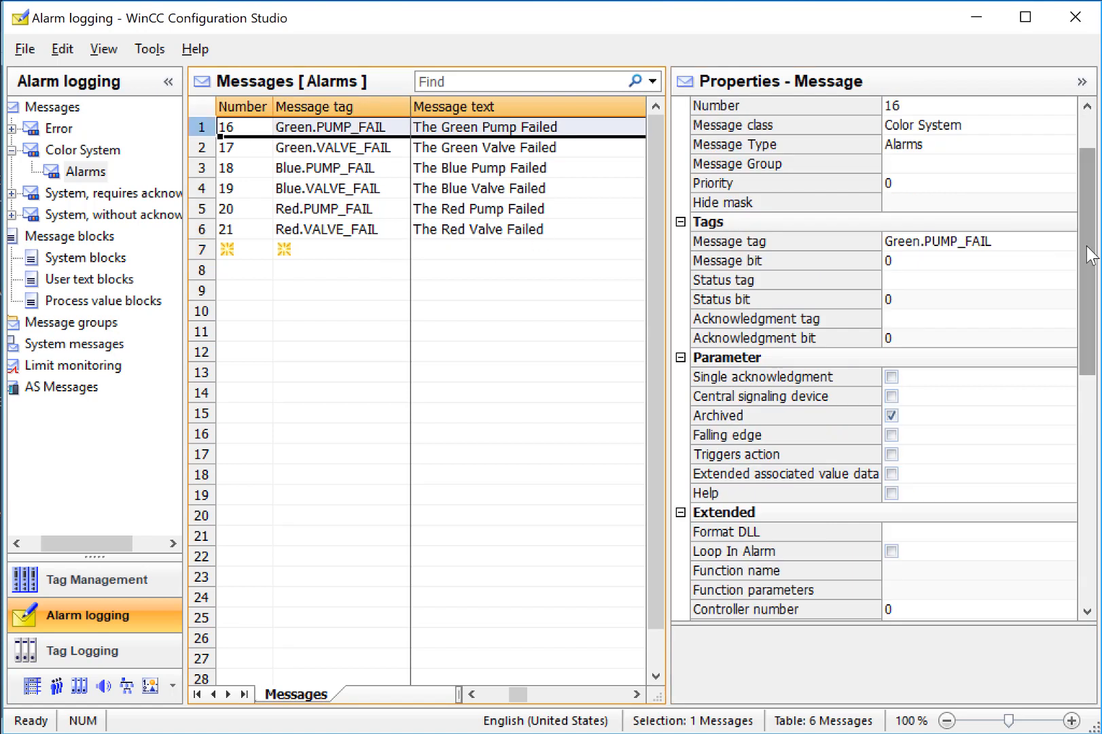
scroll(down, 3)
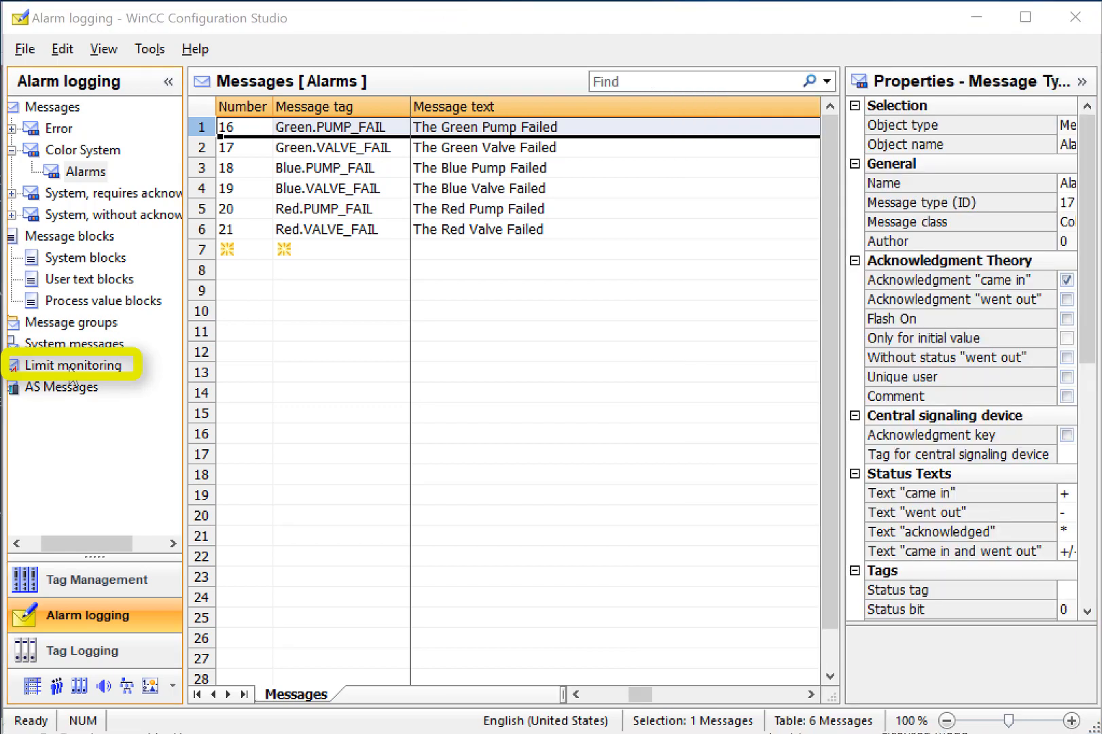
Open Limit monitoring, check its Messages tab, and return to the empty Limit Values table.
click(74, 365)
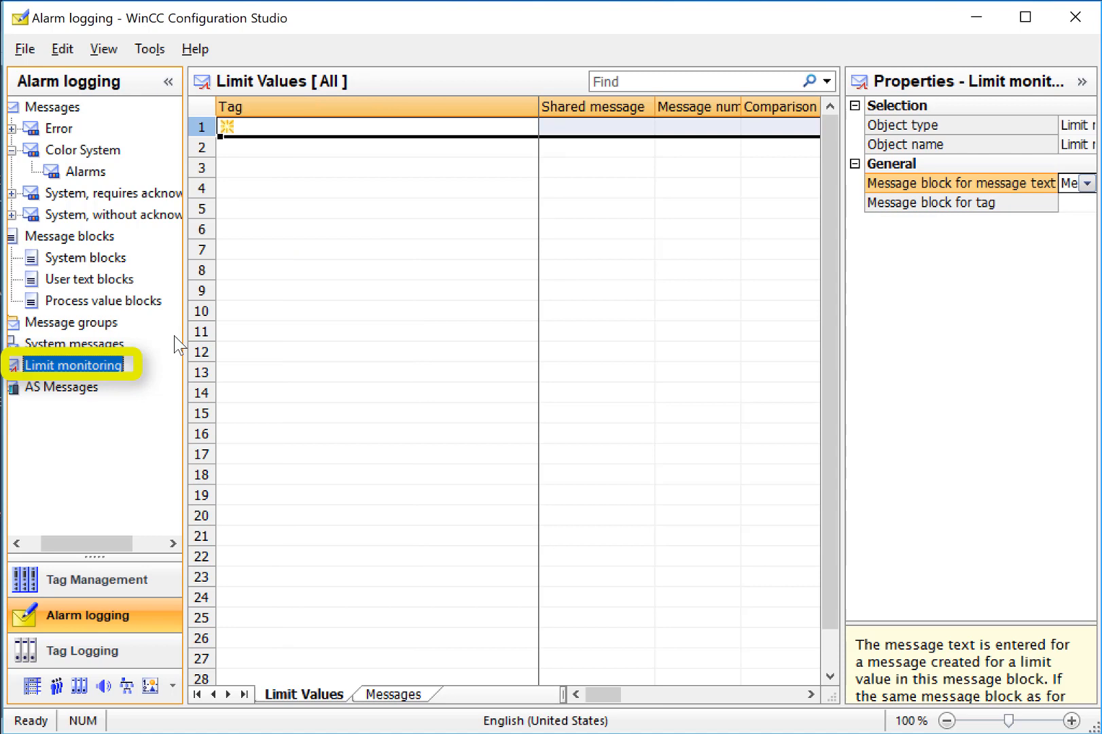
mouse_move(312, 706)
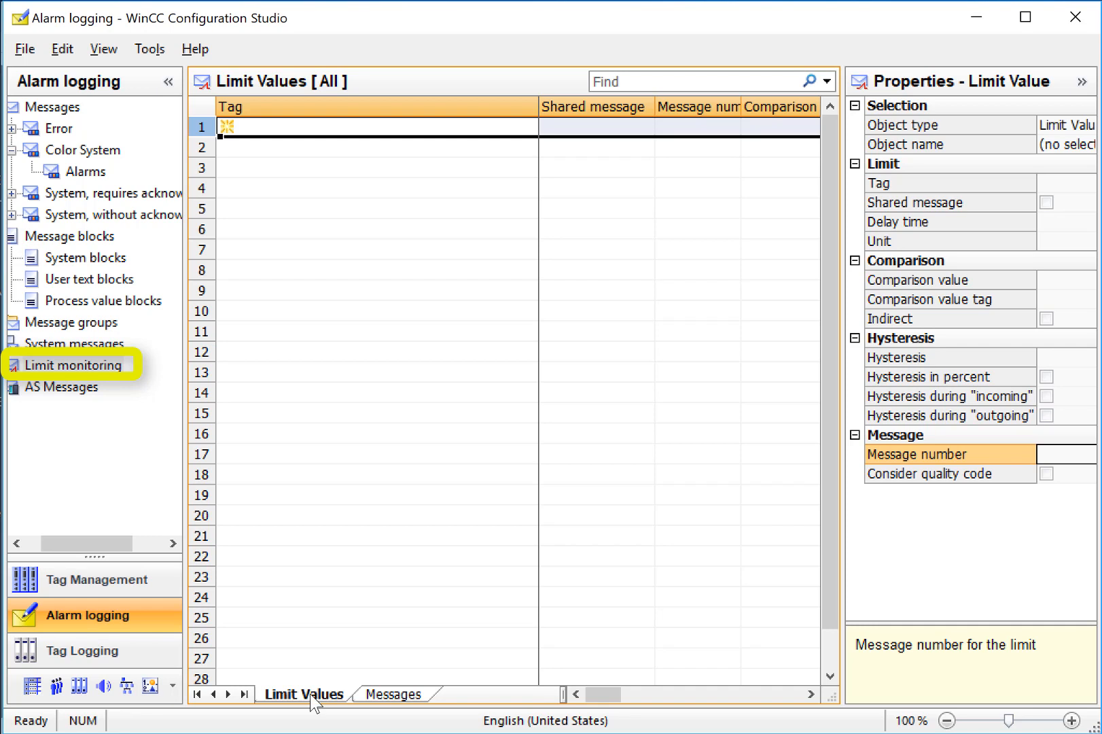
click(395, 695)
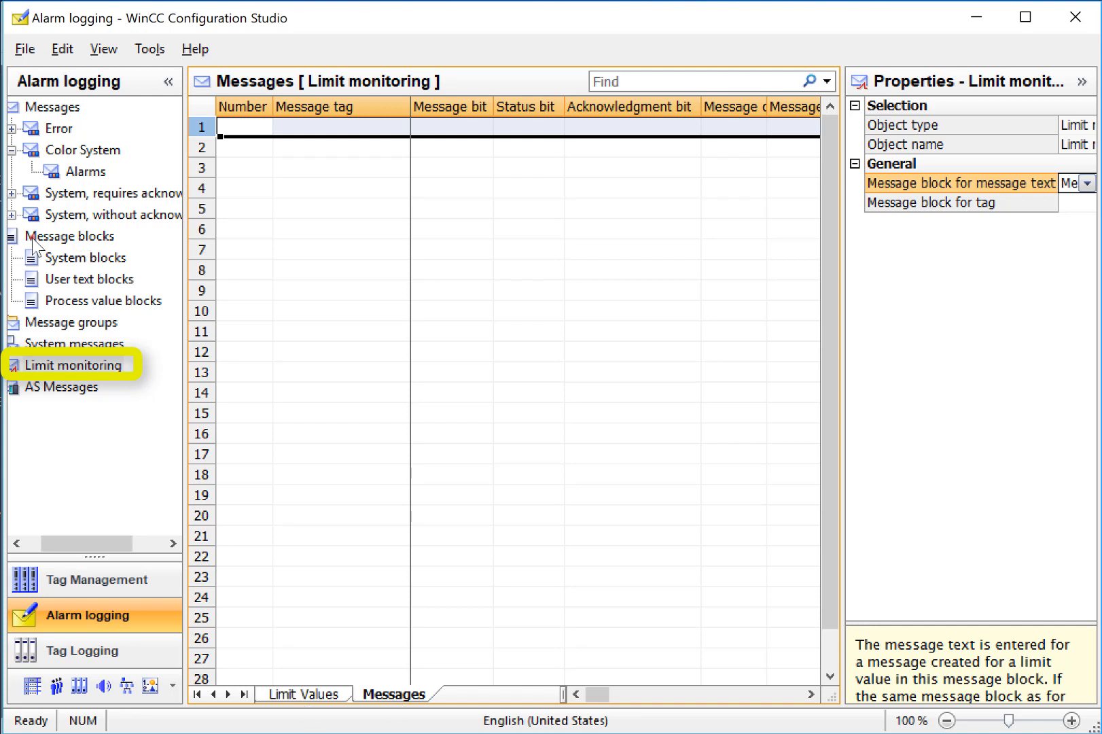
click(303, 693)
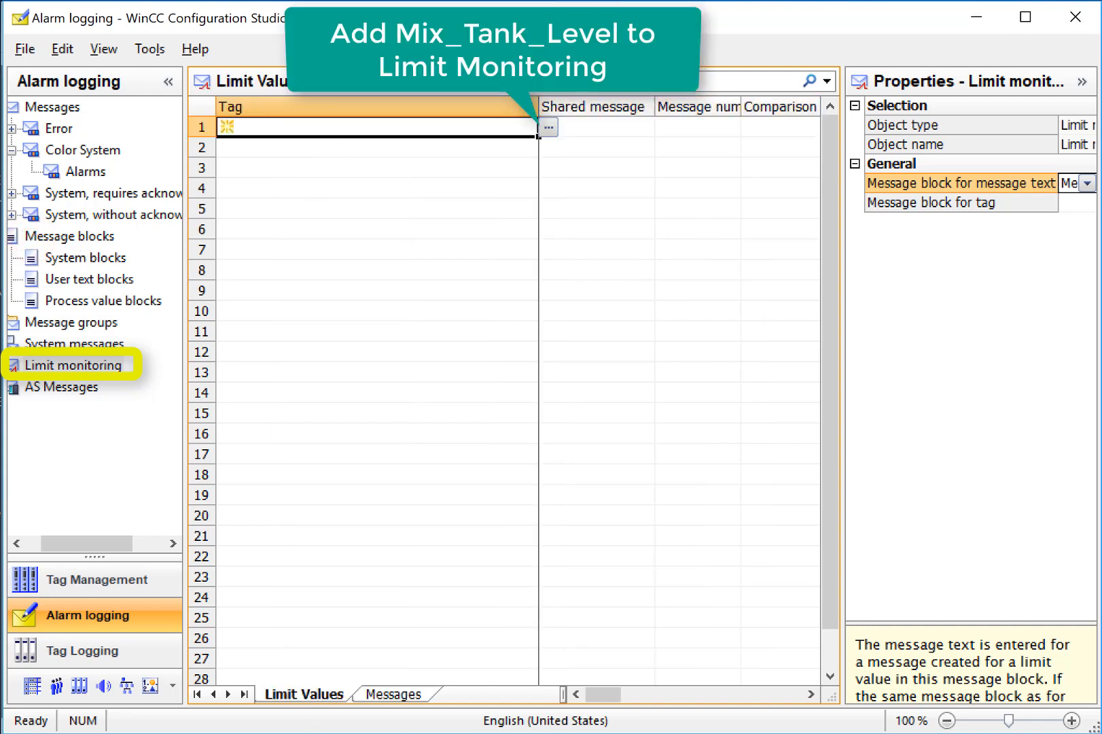
Select Mix_Tank_Level as the first limit-monitored tag.
click(548, 127)
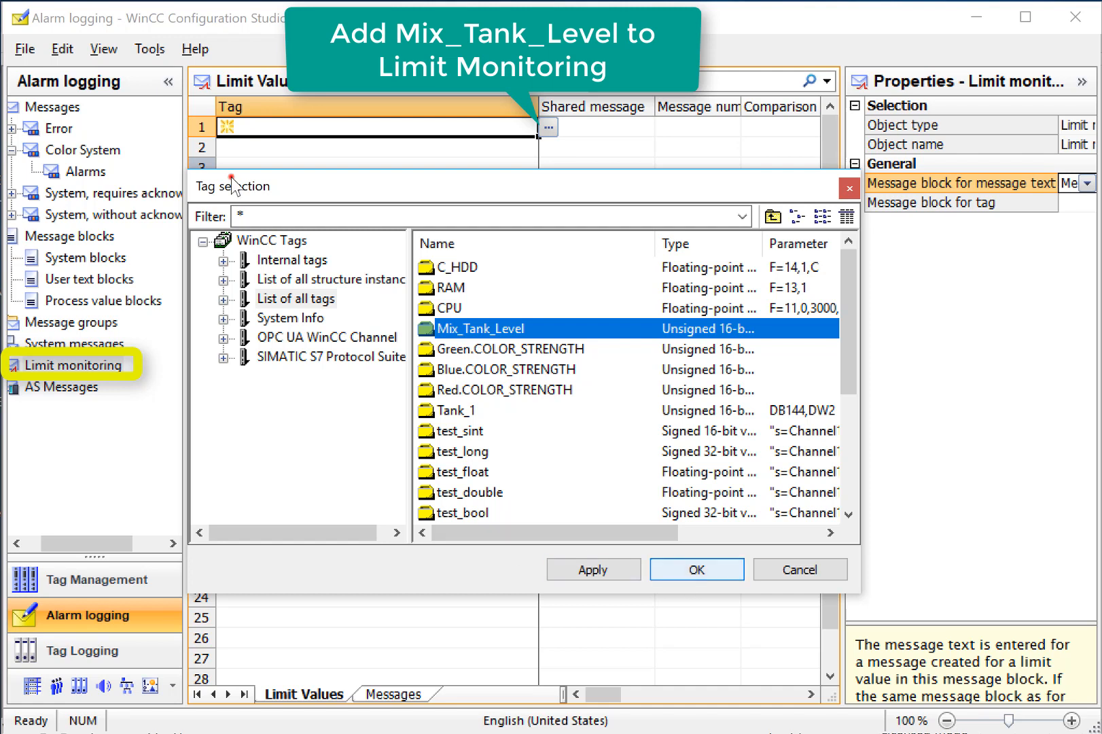
click(695, 570)
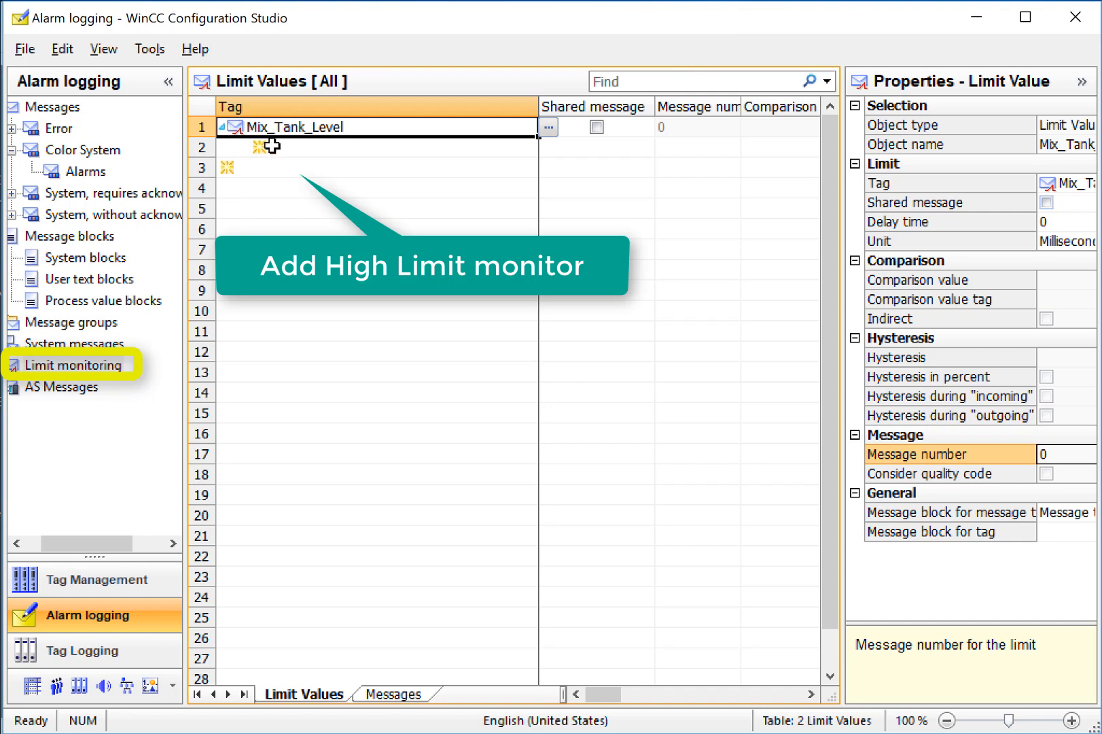
Add a High limit row under Mix_Tank_Level with message number 1.
click(548, 147)
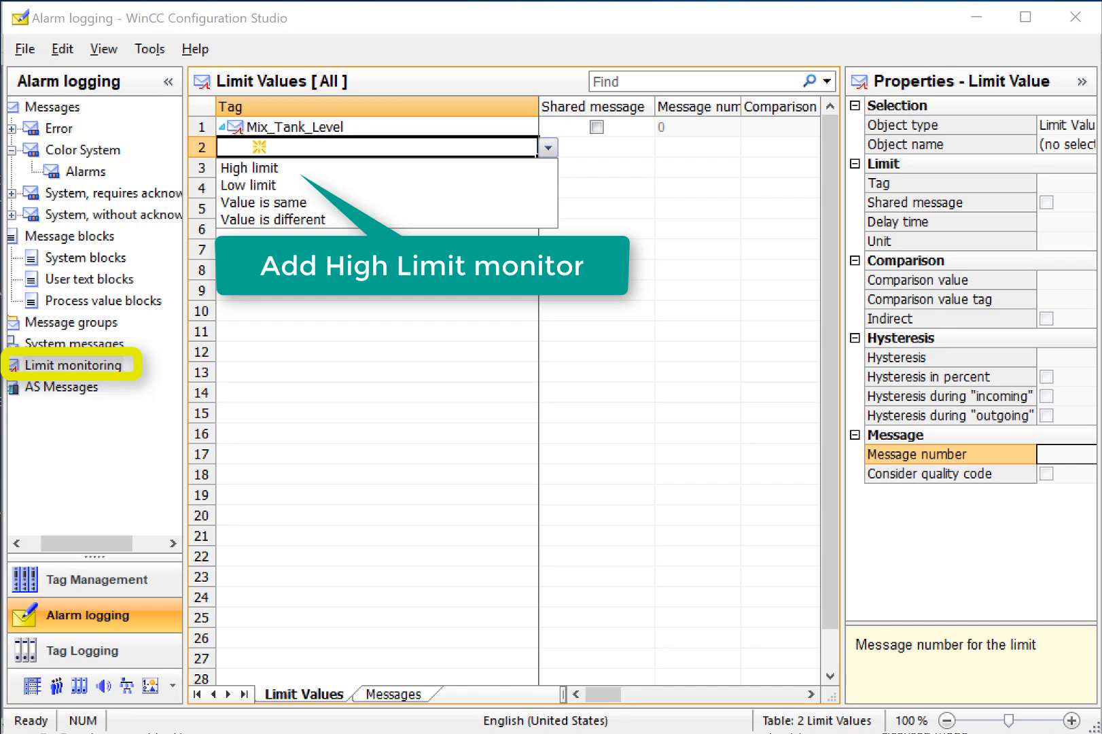
mouse_move(282, 170)
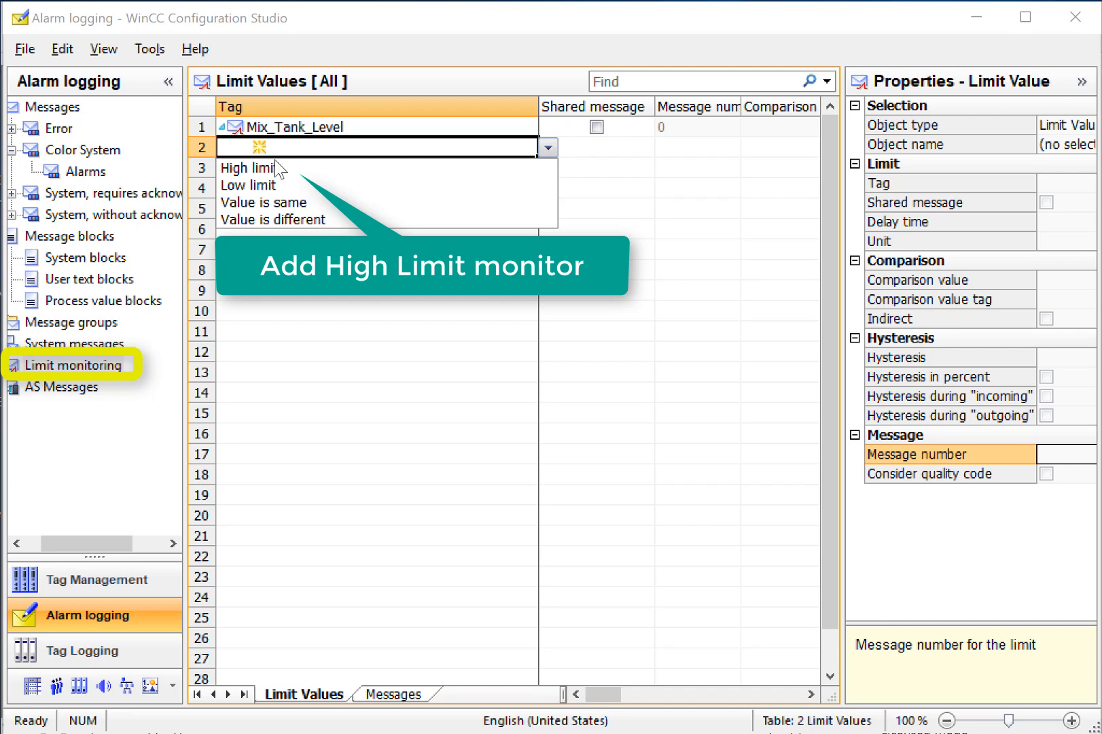
click(246, 167)
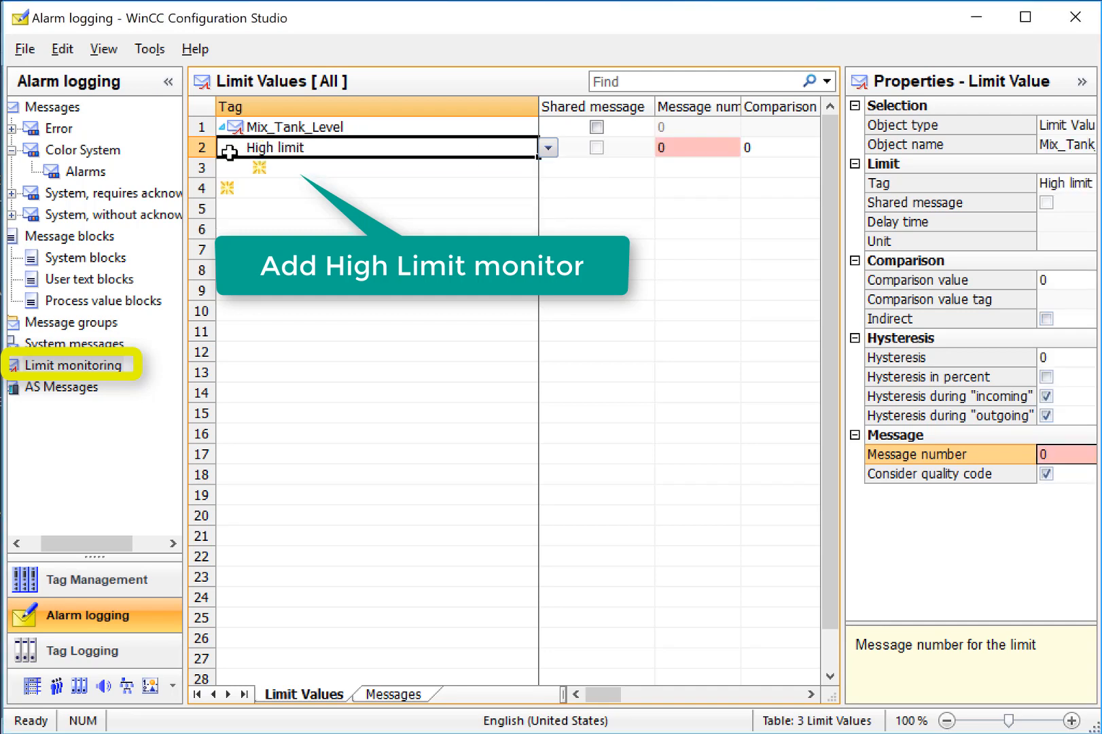
click(202, 147)
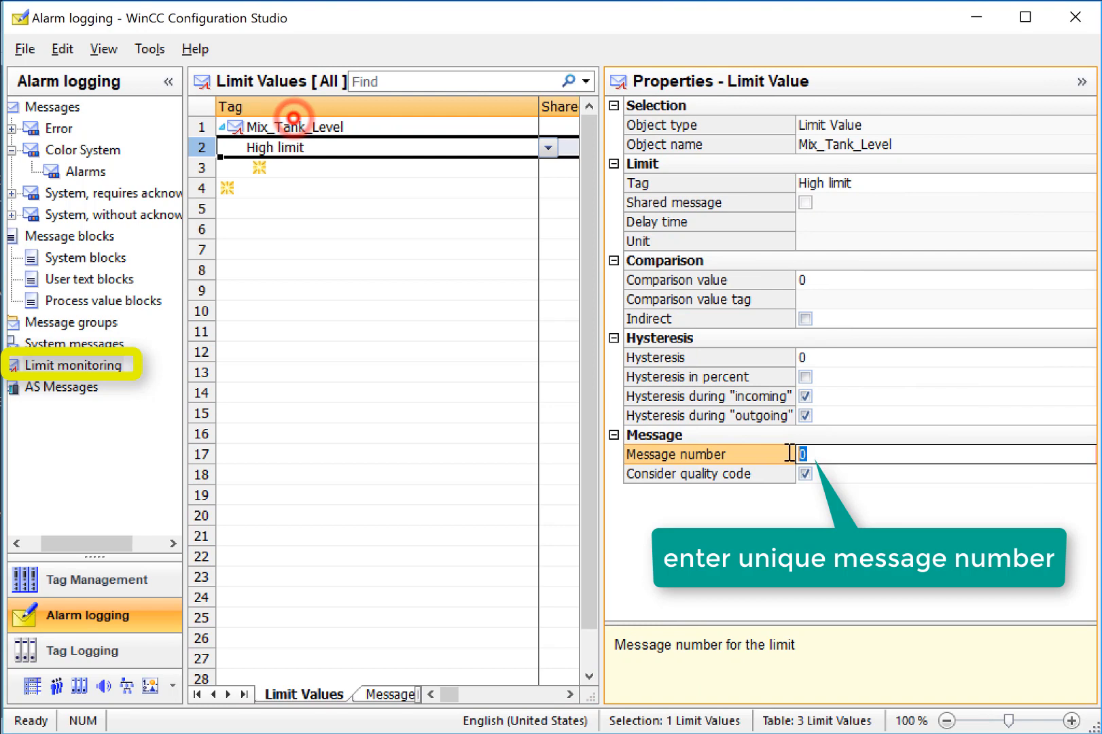
text(1)
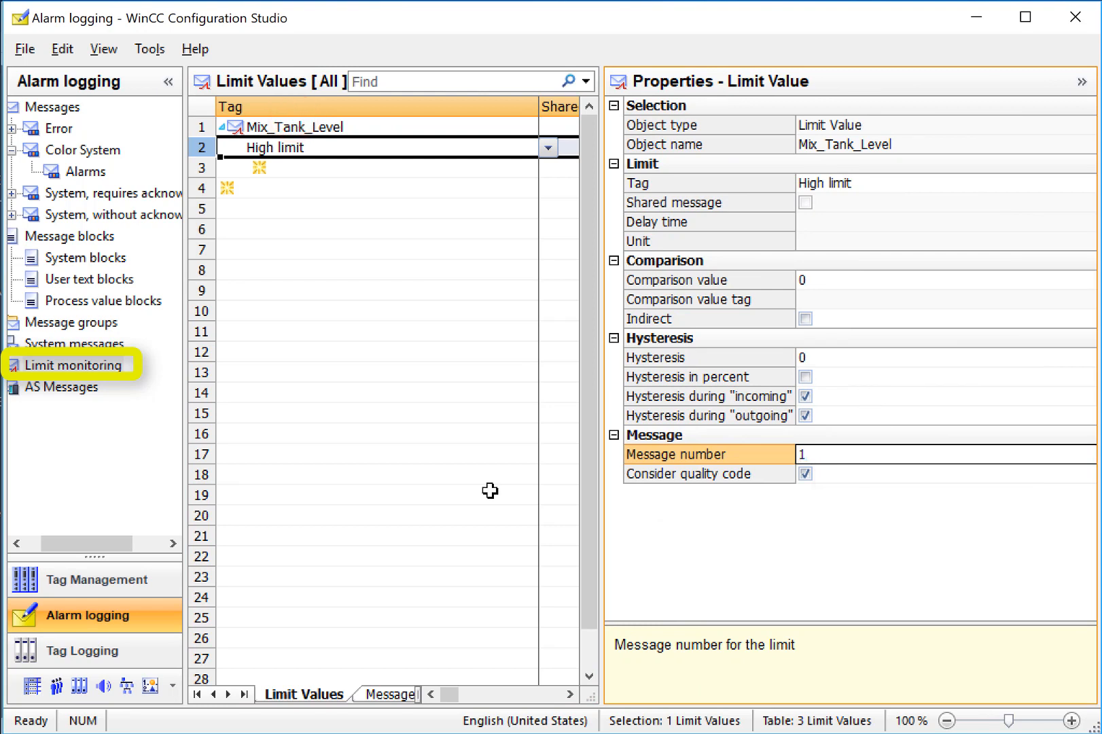
mouse_move(388, 706)
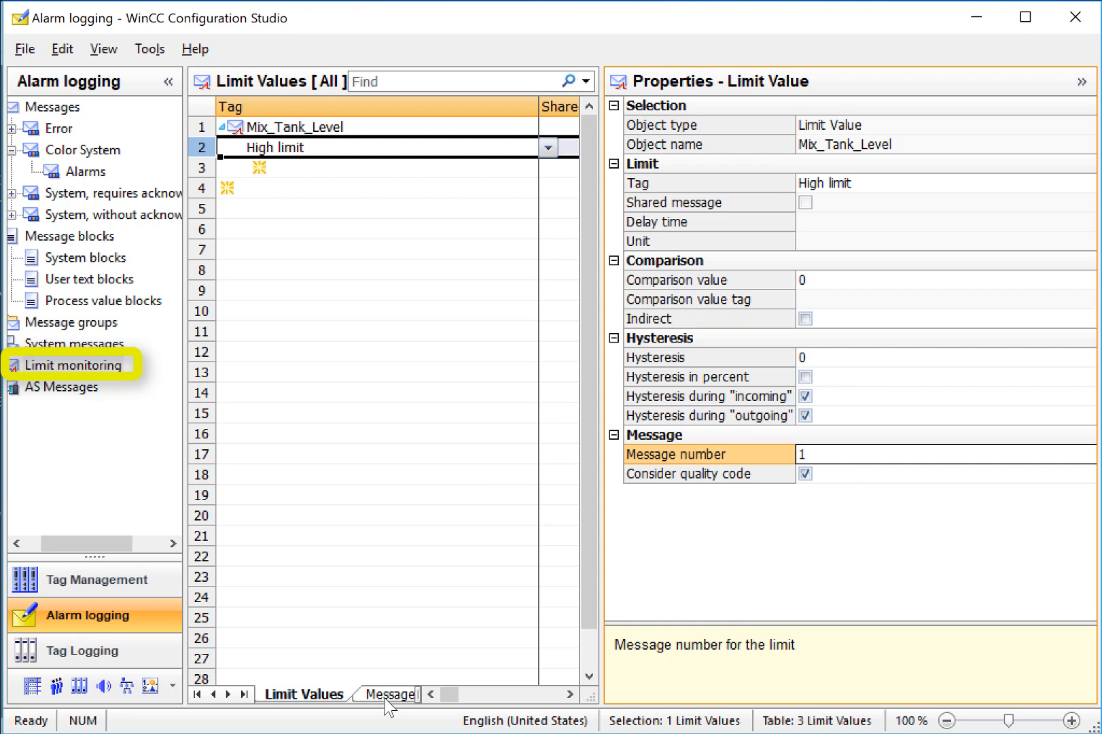
Show high-limit message 1 in the Messages list and scroll its properties to User Text Blocks.
click(391, 693)
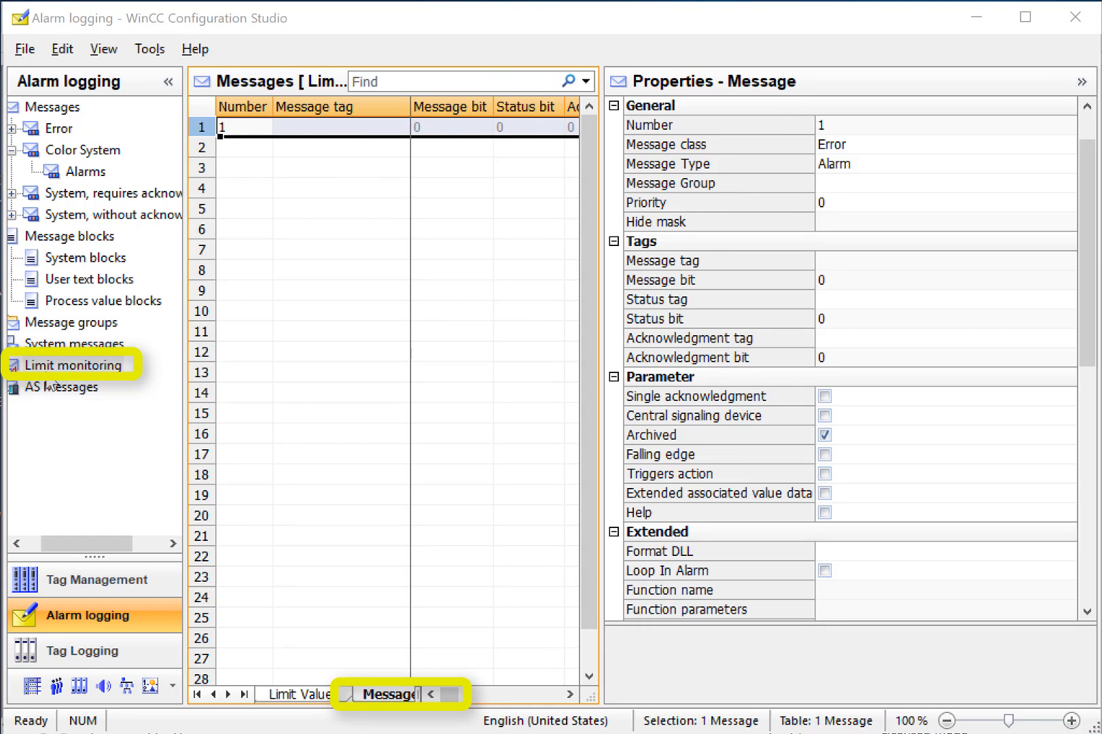
scroll(down, 3)
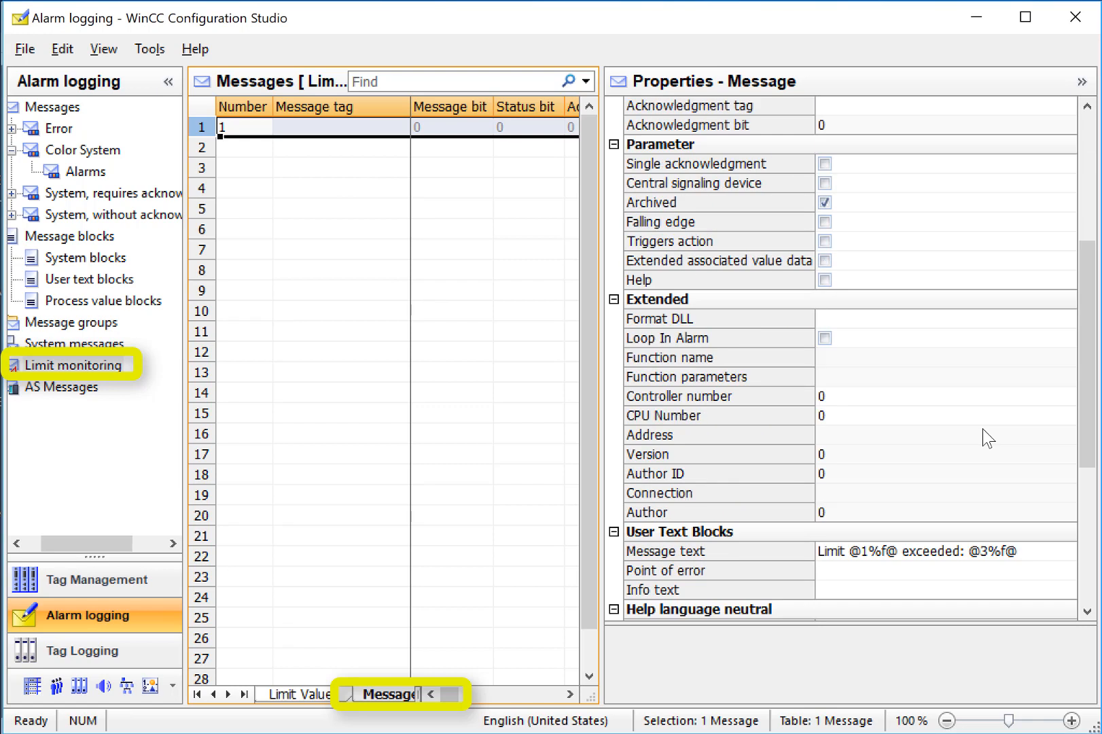
scroll(down, 3)
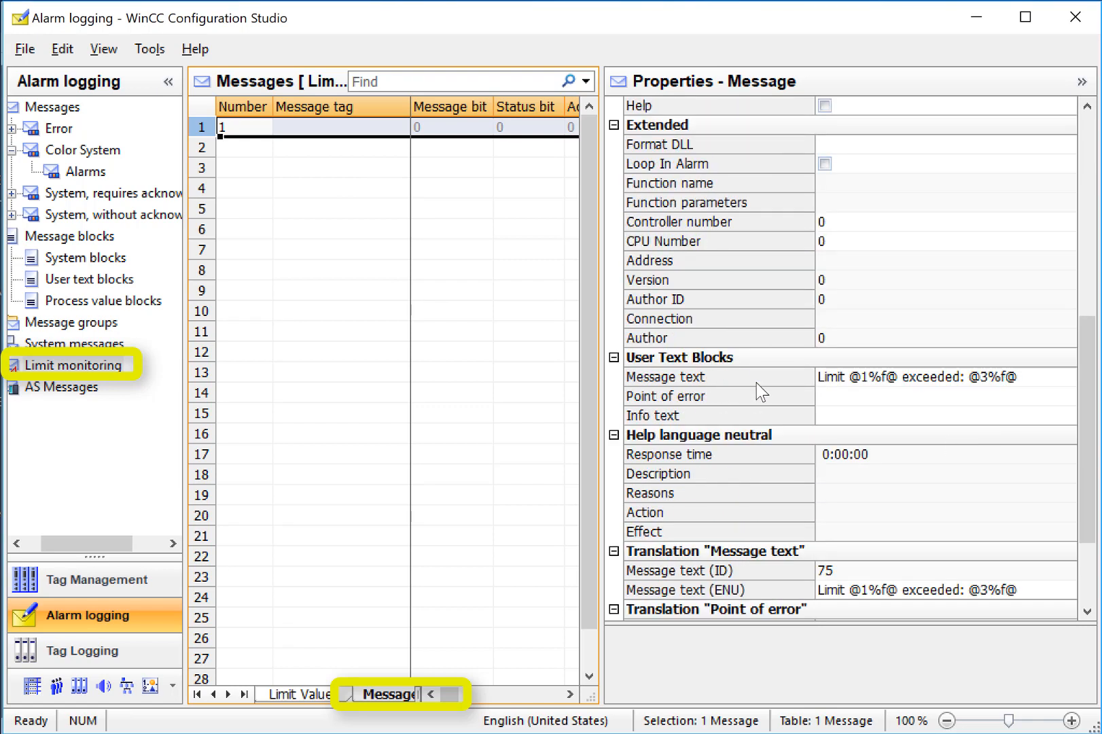
mouse_move(869, 385)
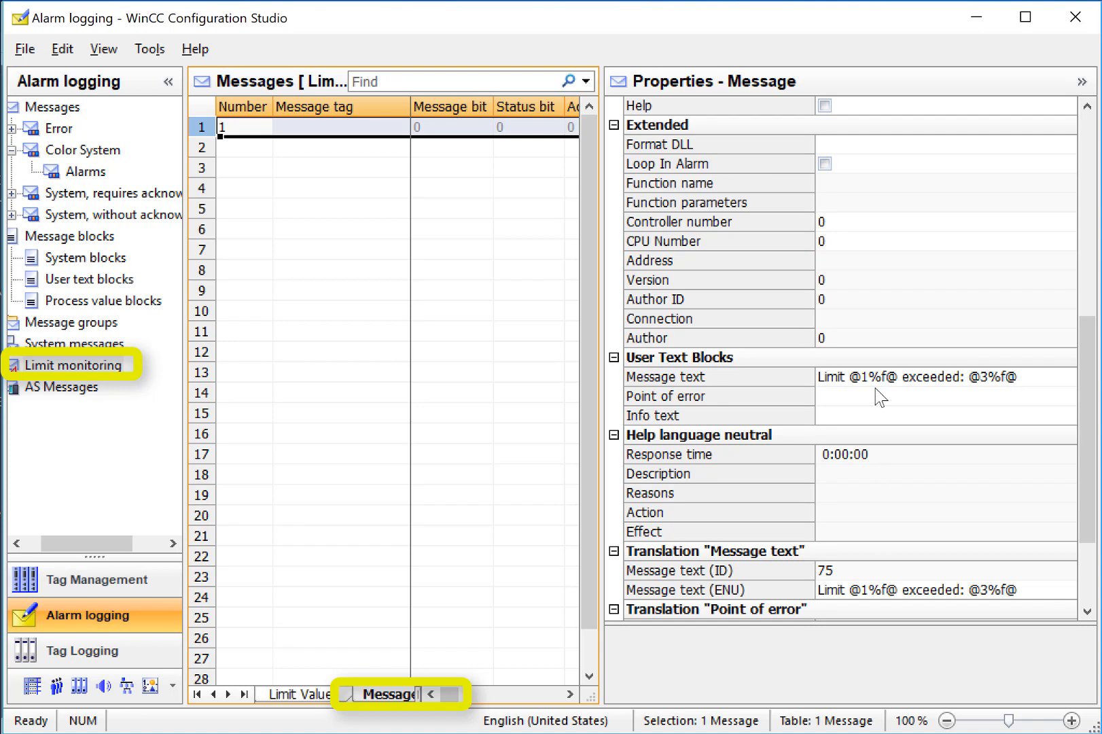
mouse_move(886, 397)
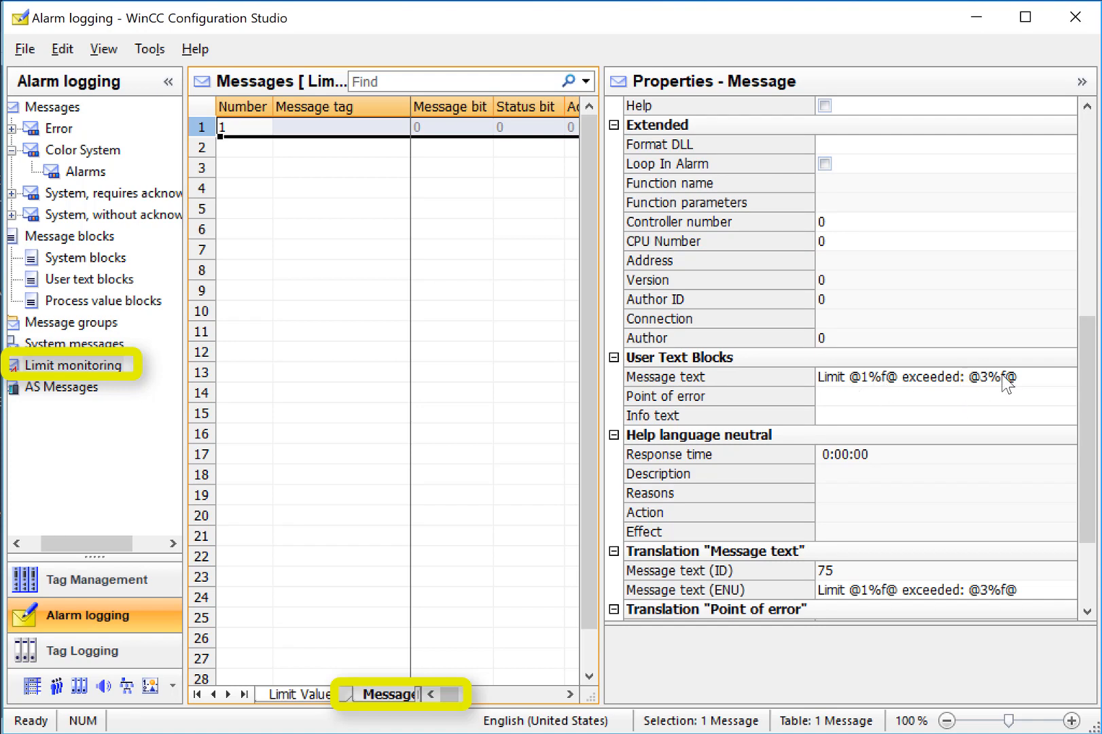
mouse_move(773, 446)
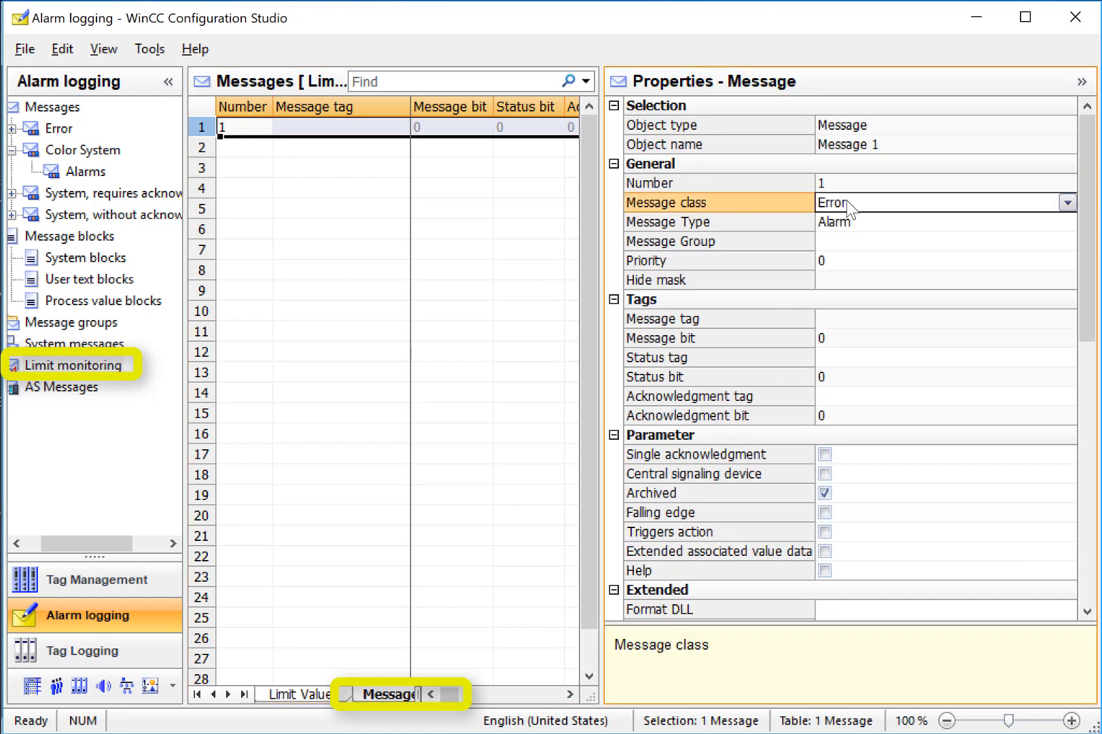
Select the Message class property of limit message 1.
click(1067, 203)
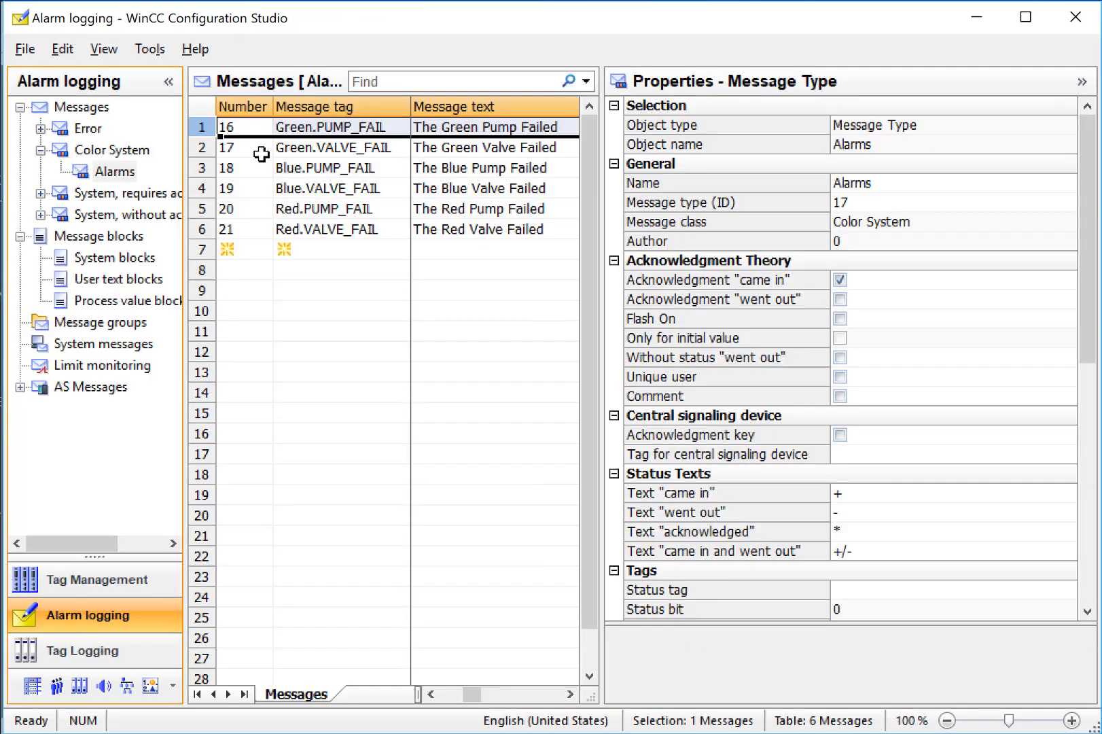
mouse_move(553, 407)
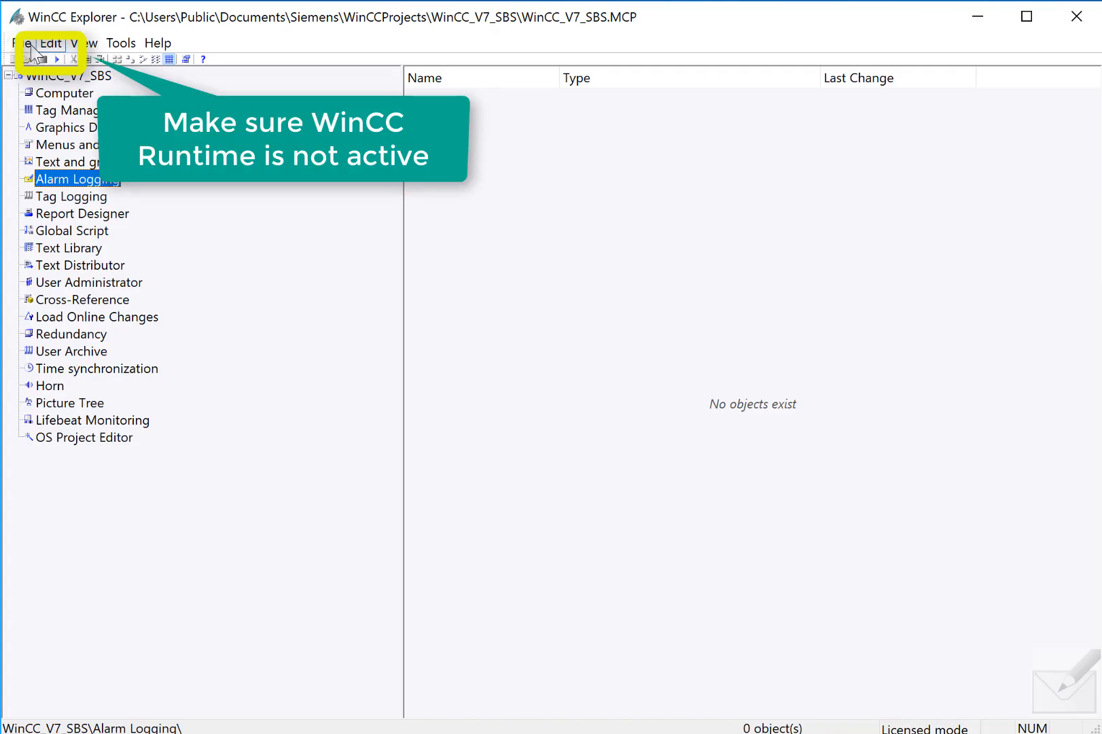
Enable Alarm Logging Runtime in the server computer's startup order and confirm the properties.
click(66, 92)
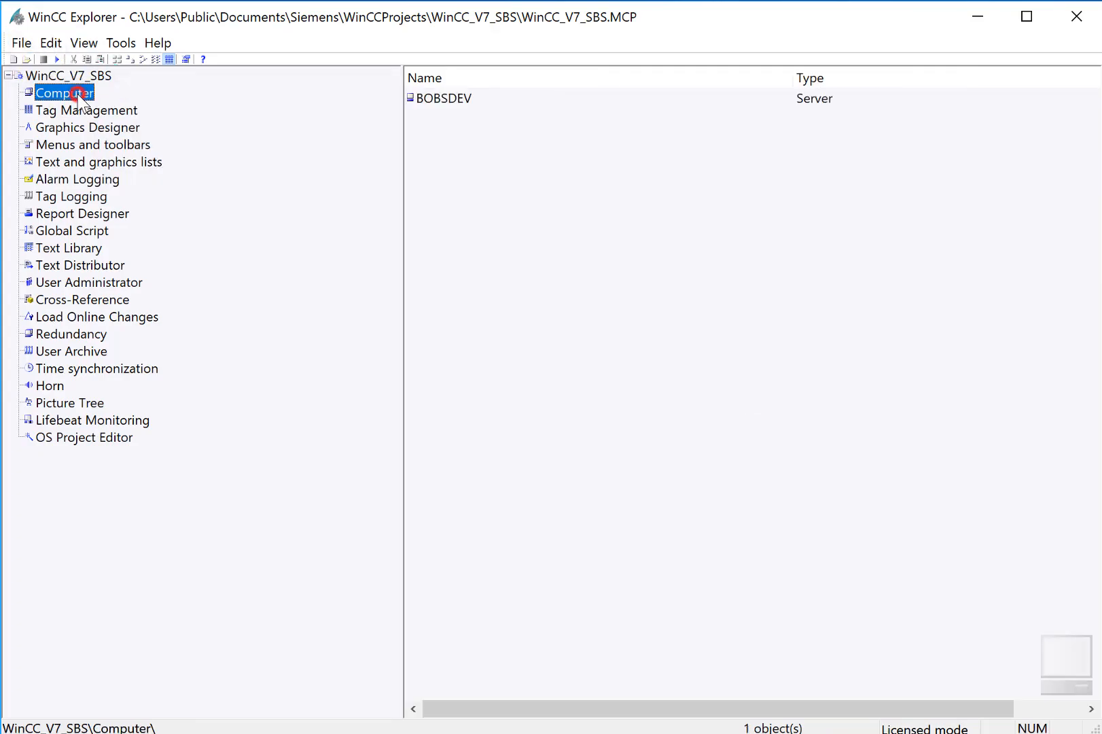
click(444, 99)
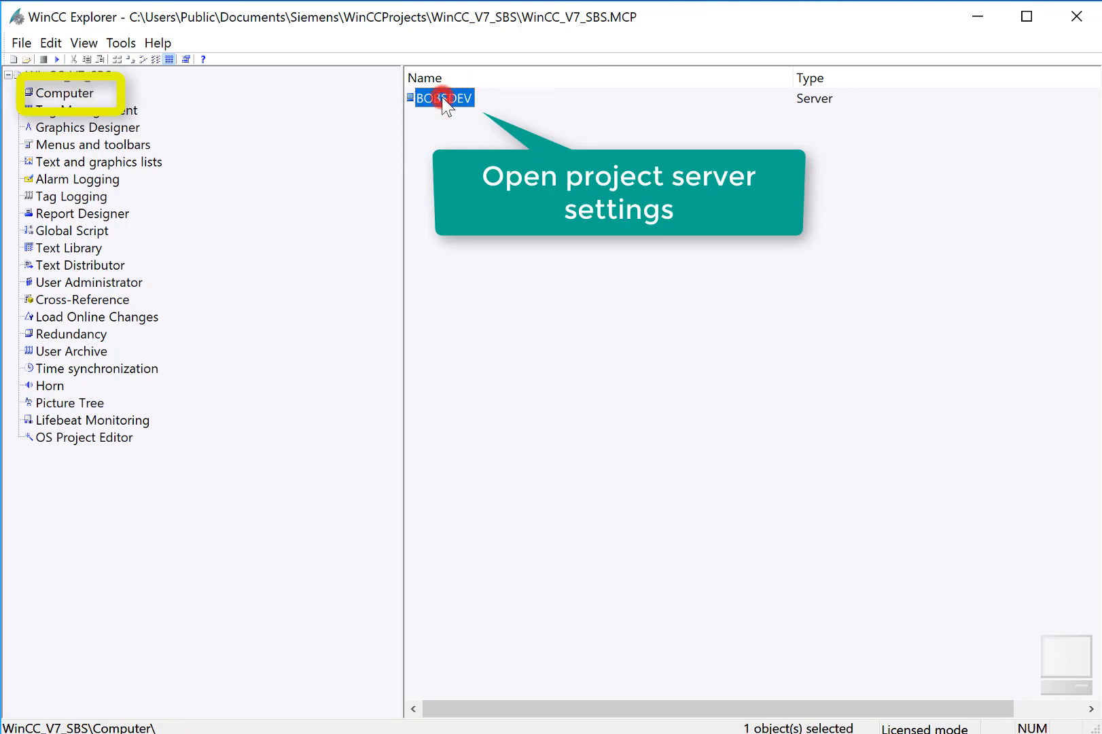
double_click(443, 98)
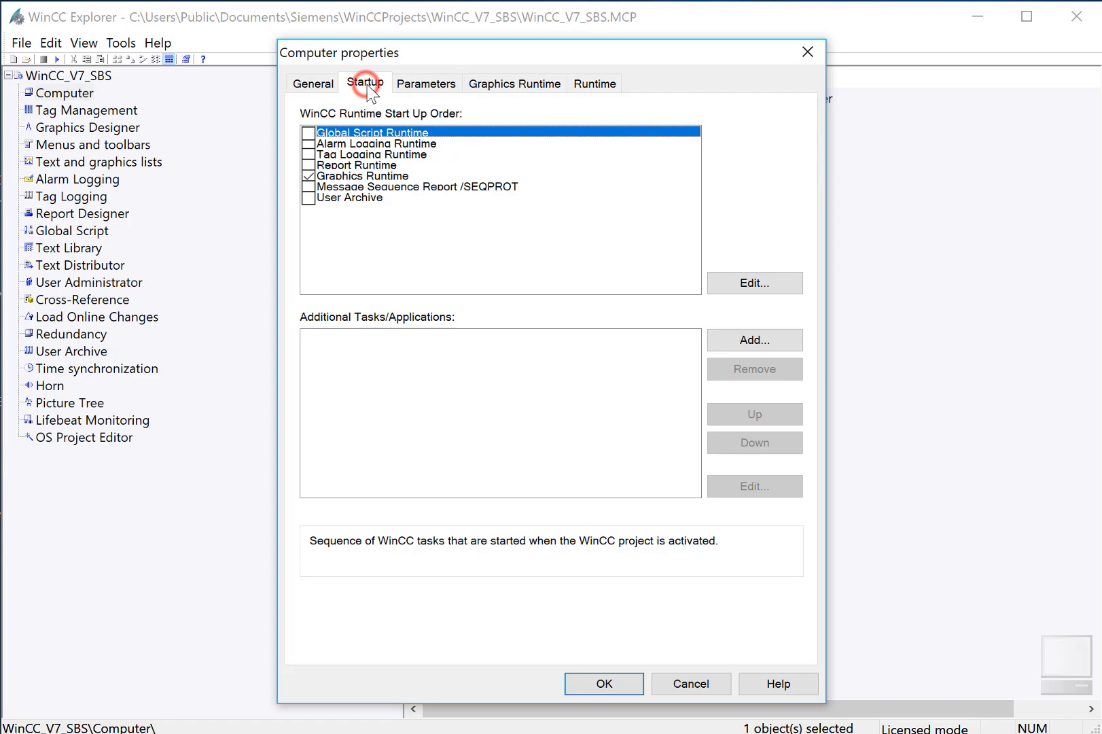
click(308, 144)
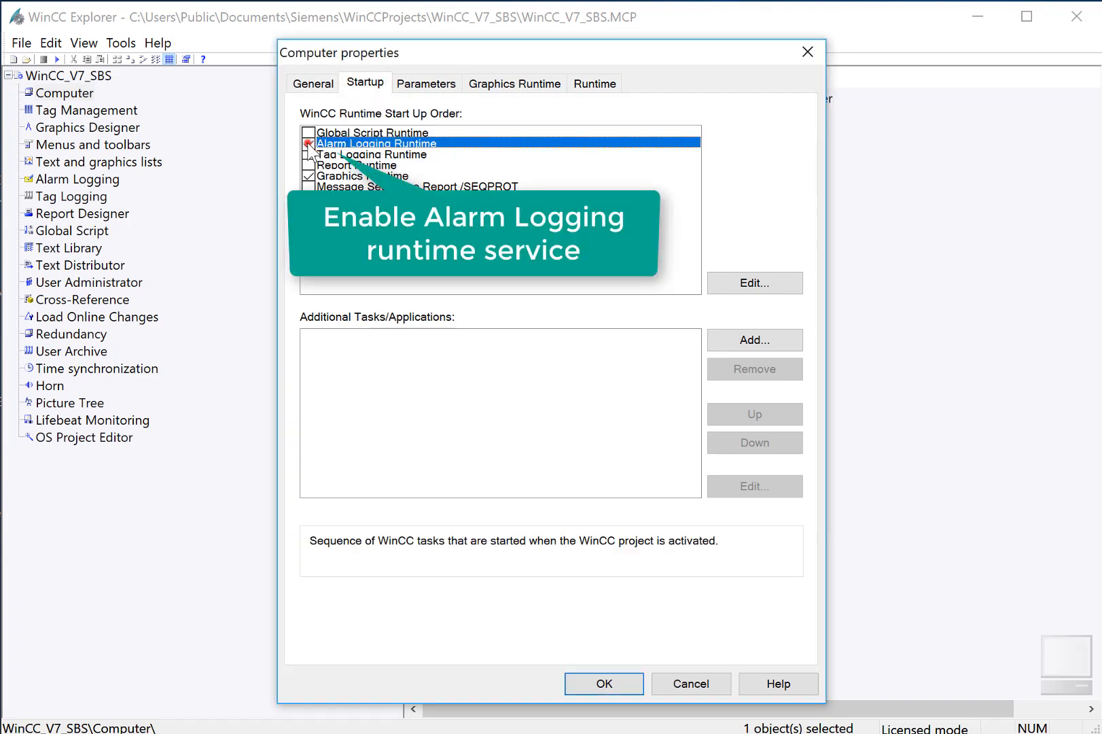
click(308, 143)
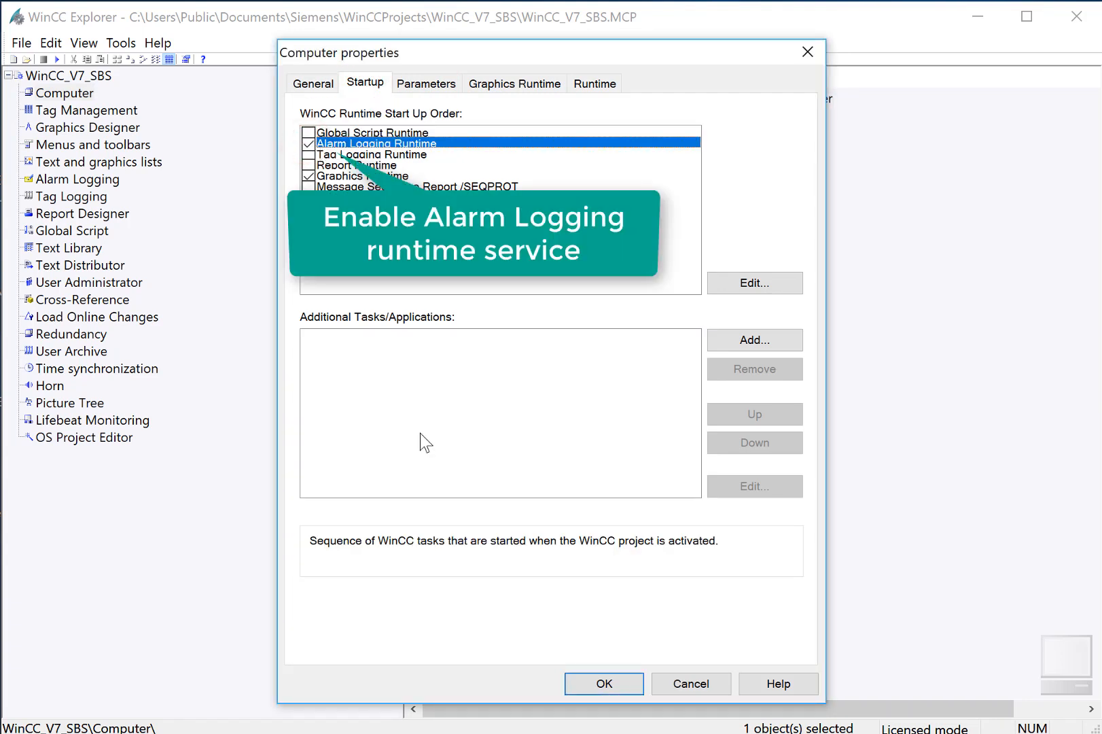
click(603, 683)
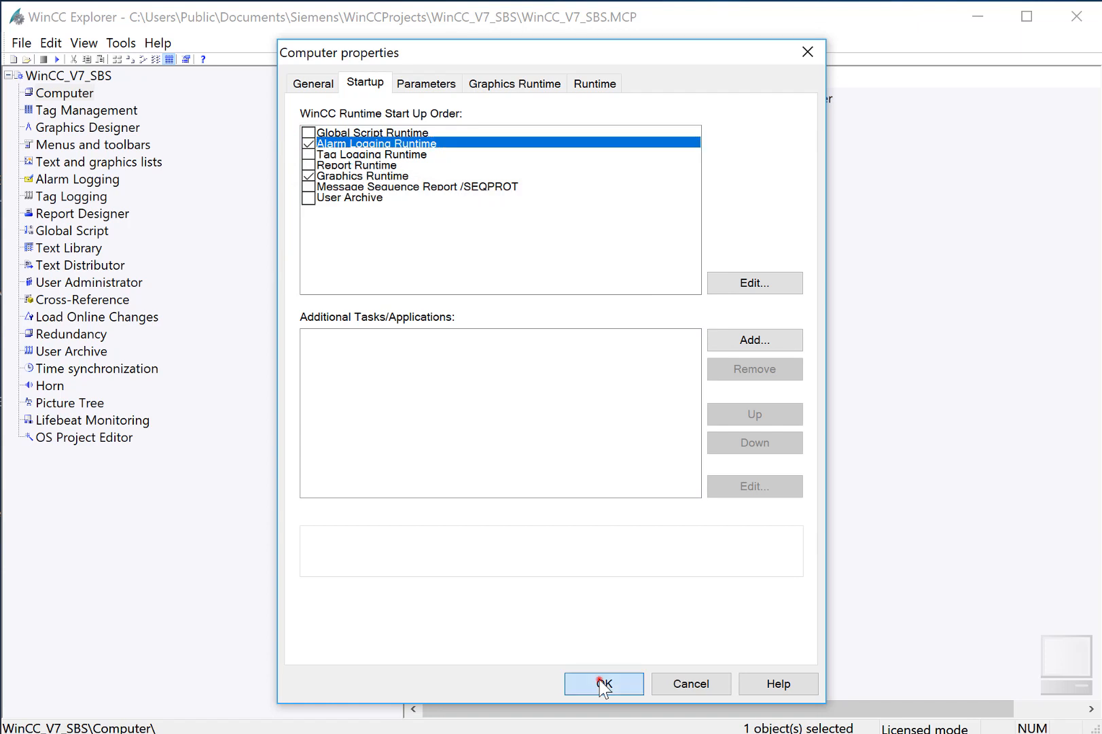
click(603, 683)
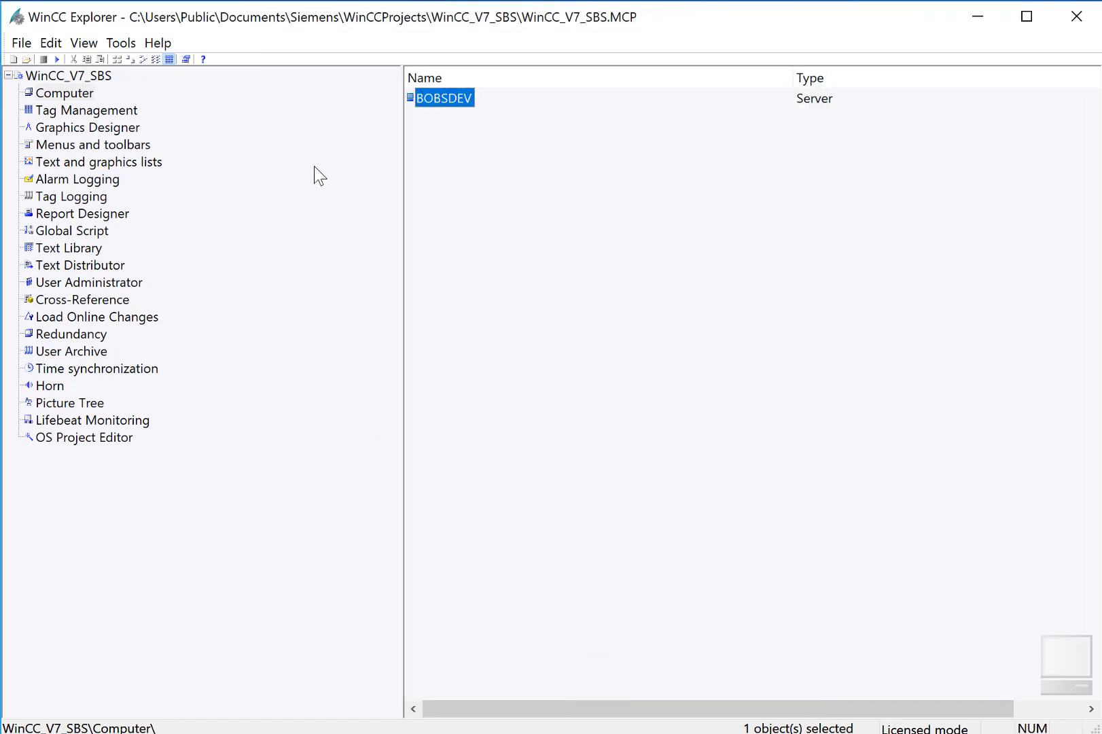
Open Alarms.PDL and give its alarm list descending sorting with auto-scrolling off.
click(88, 127)
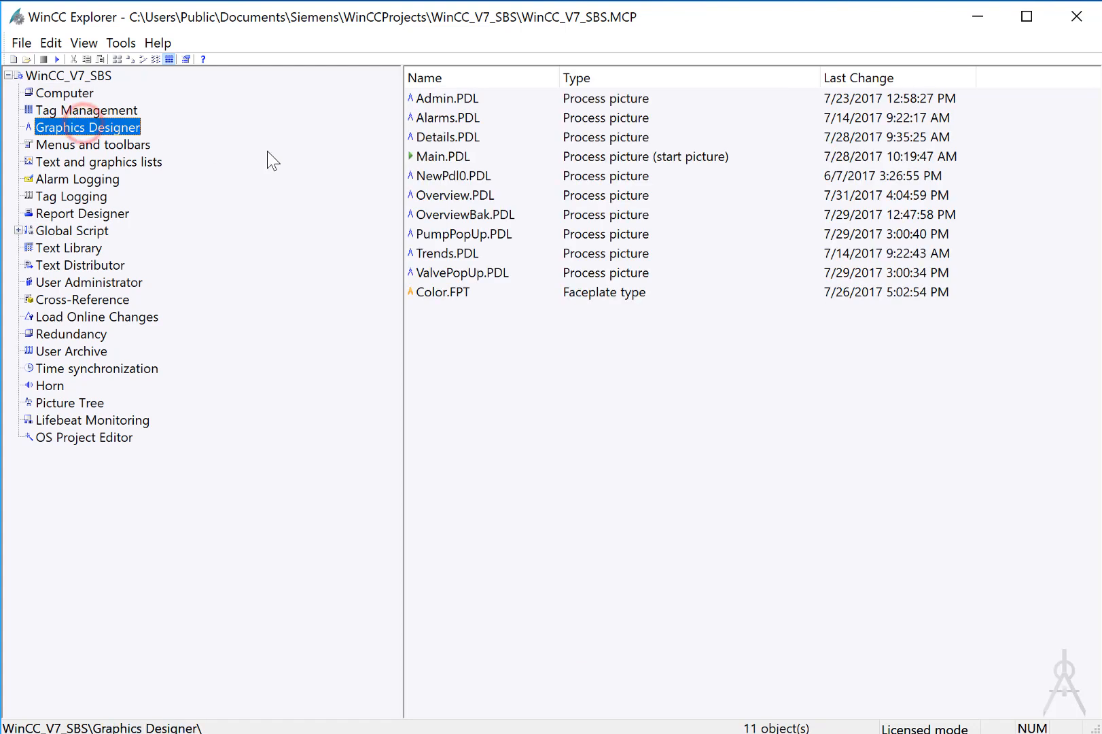
mouse_move(471, 207)
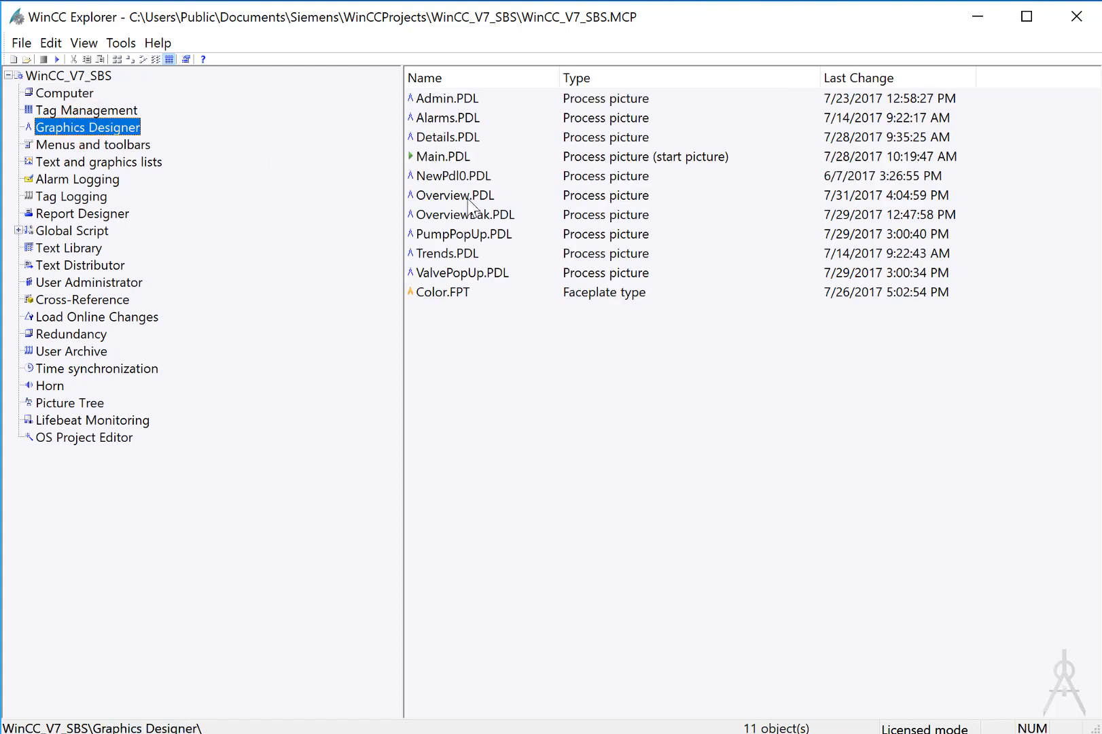
double_click(448, 117)
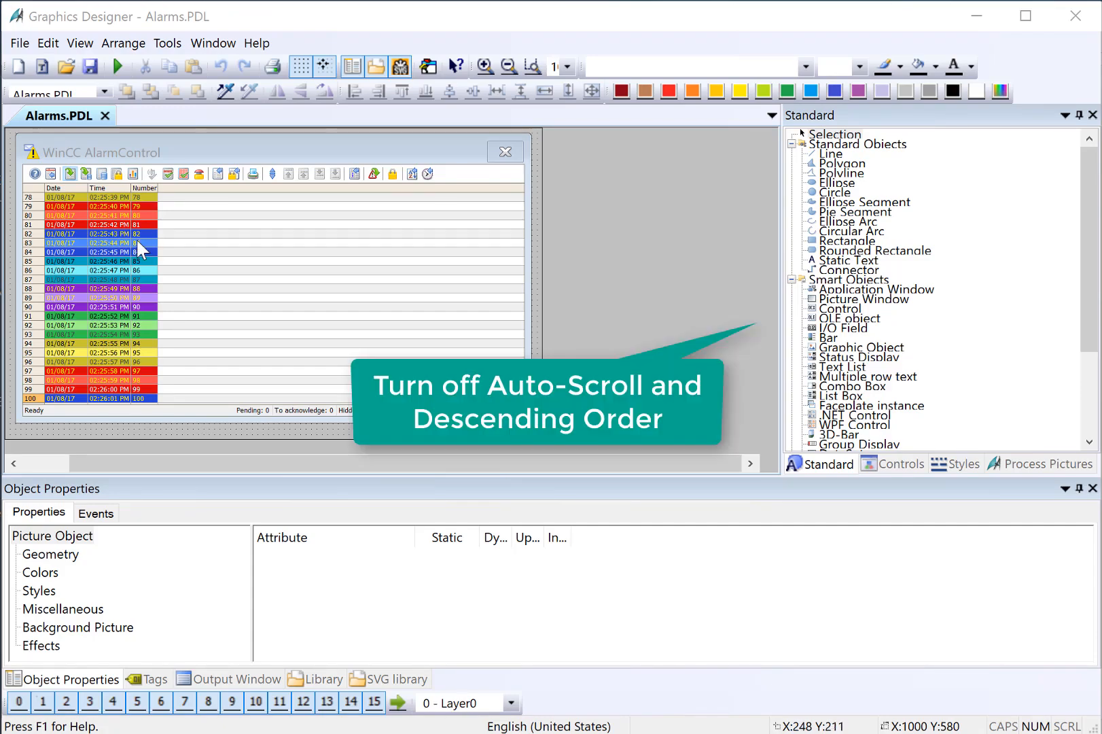
mouse_move(291, 237)
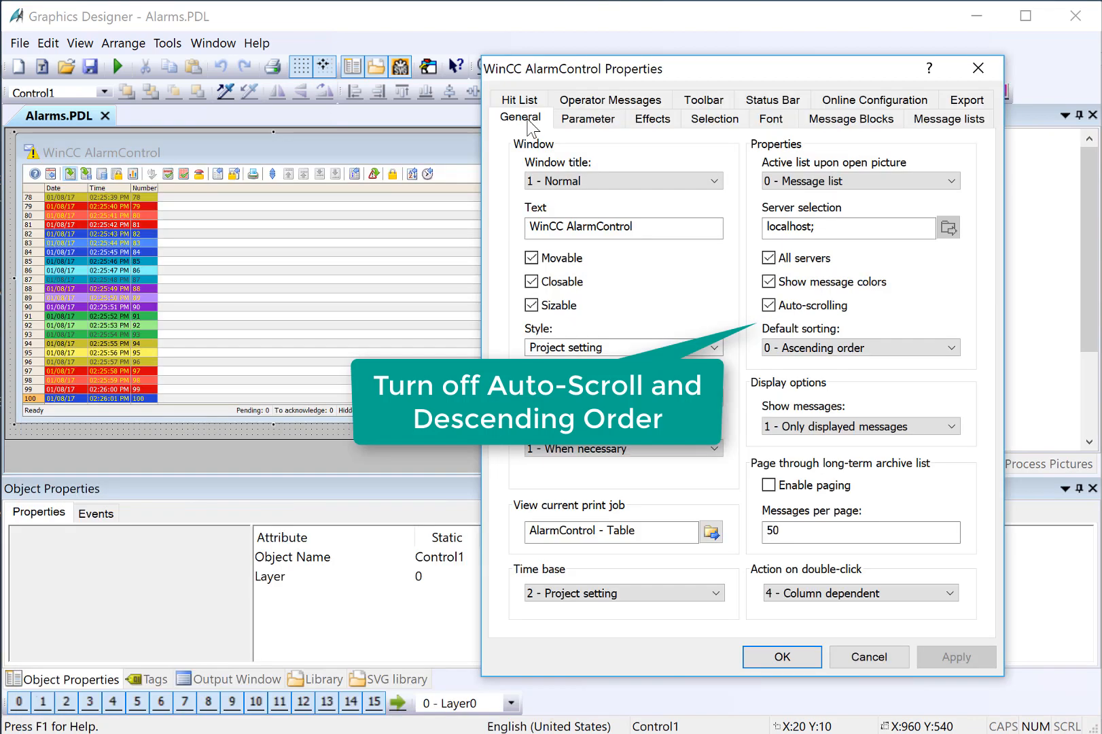
click(770, 305)
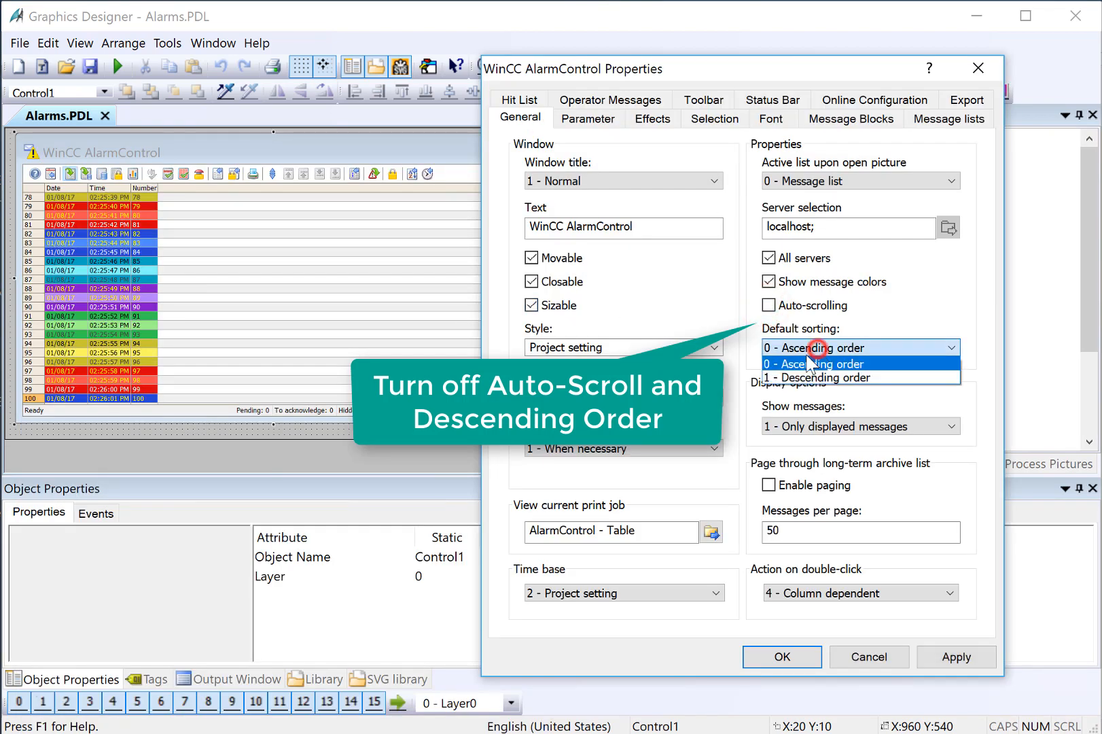
click(814, 378)
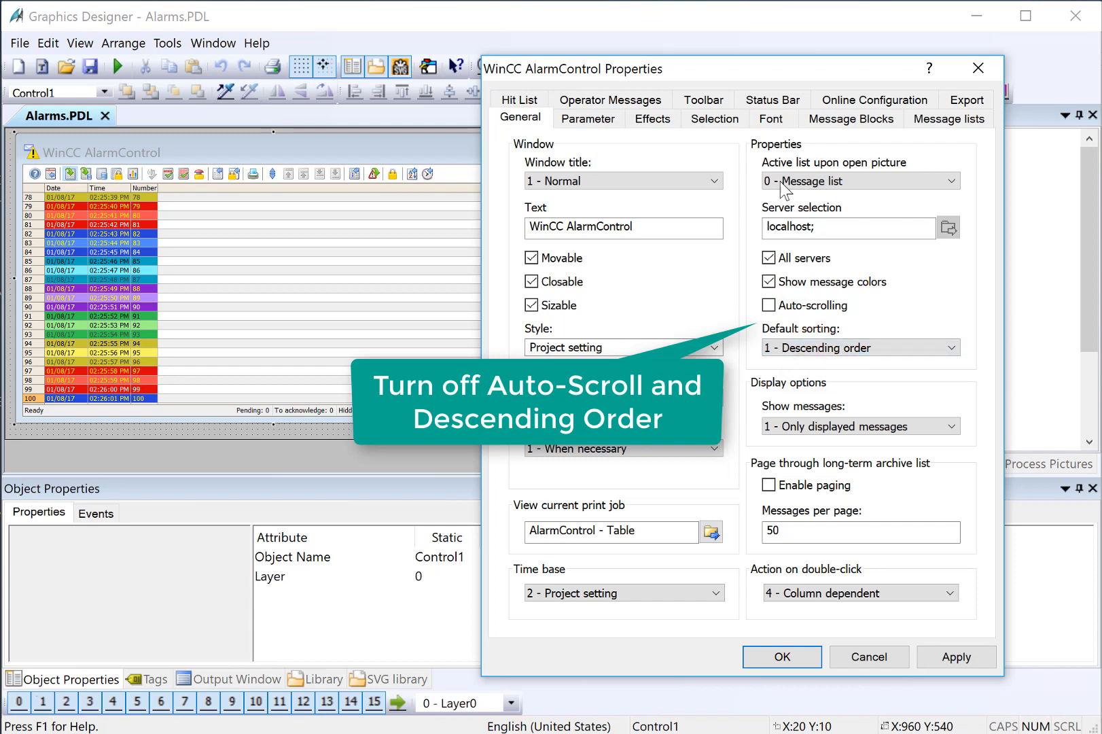
Add a Message text column, move Number to the top, and confirm.
click(948, 117)
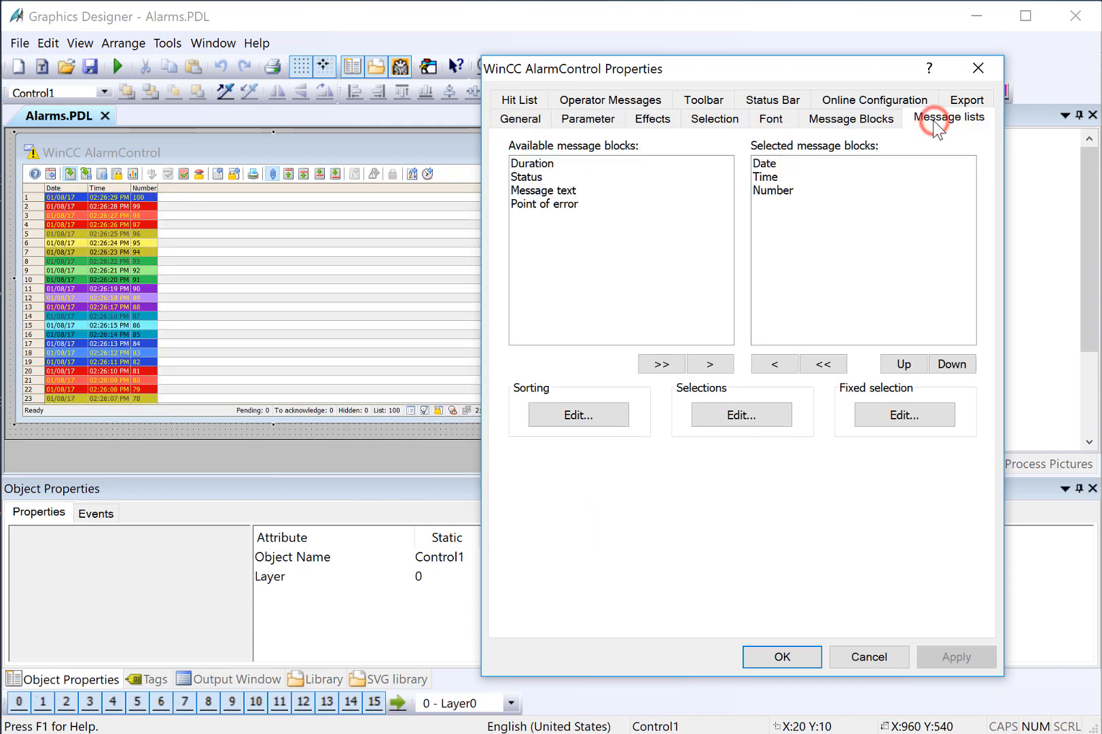
click(543, 190)
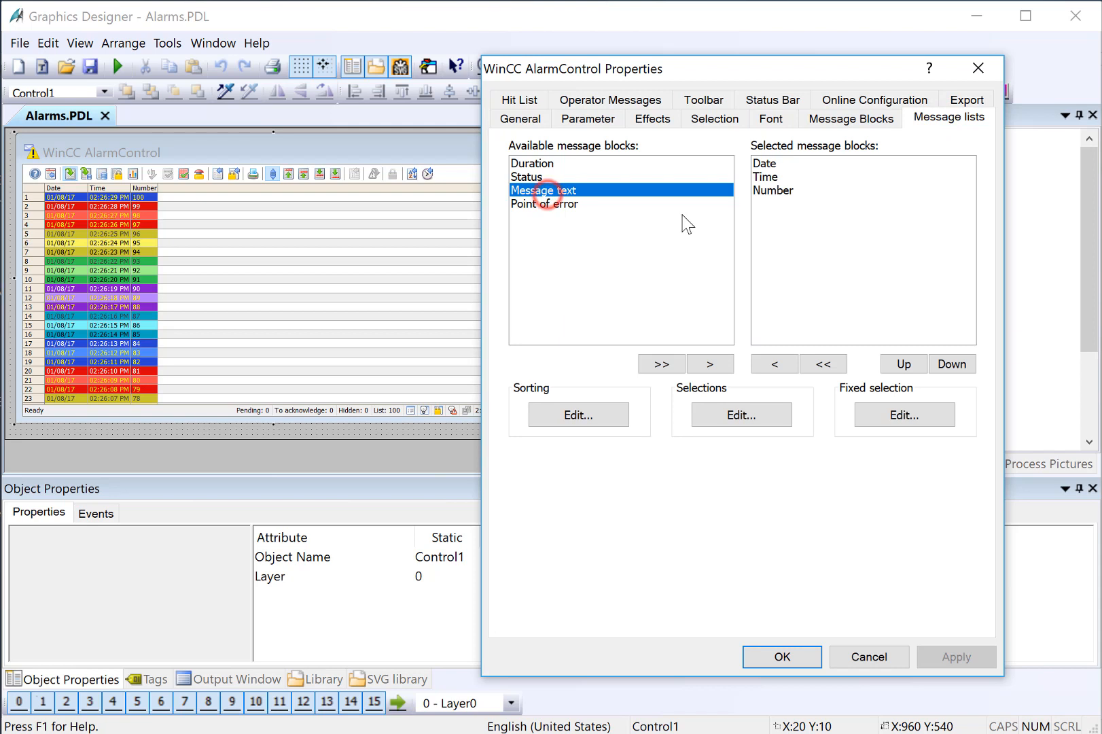
click(709, 364)
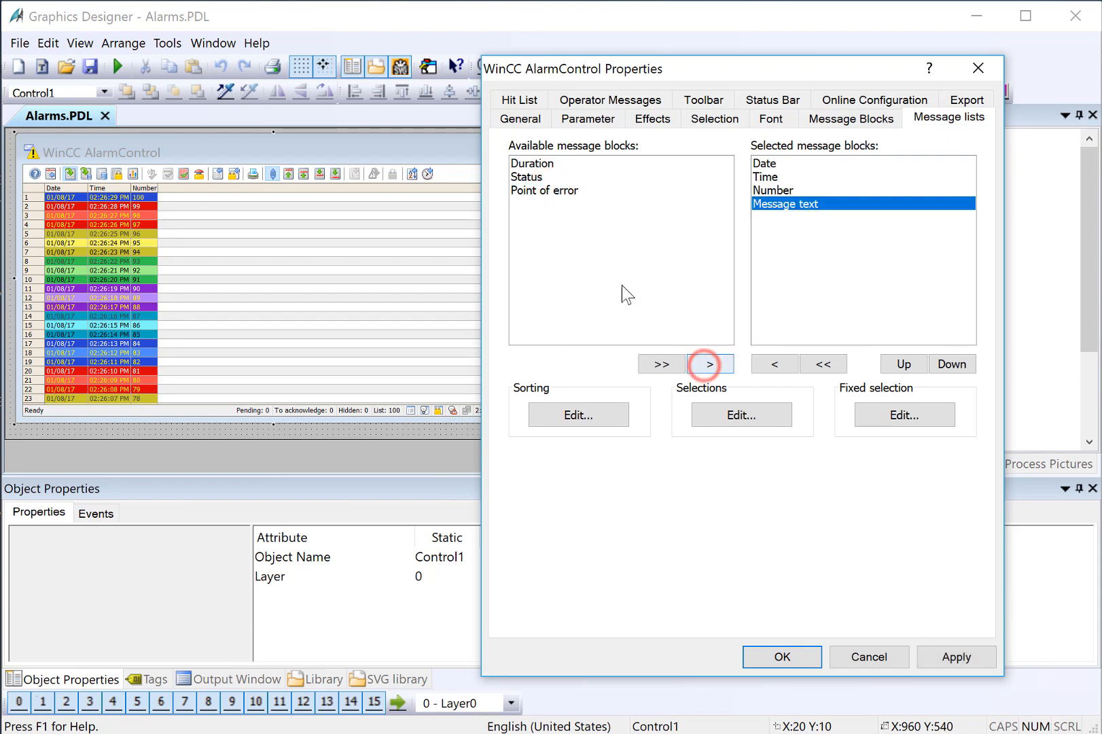
click(902, 363)
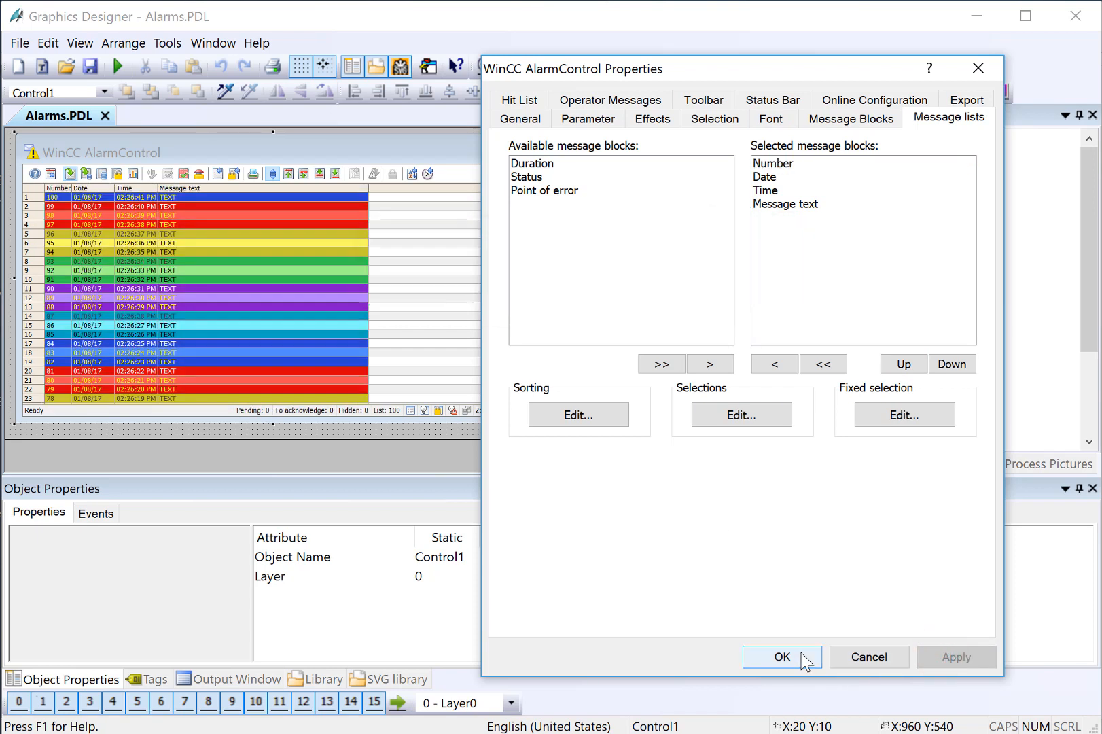
click(781, 656)
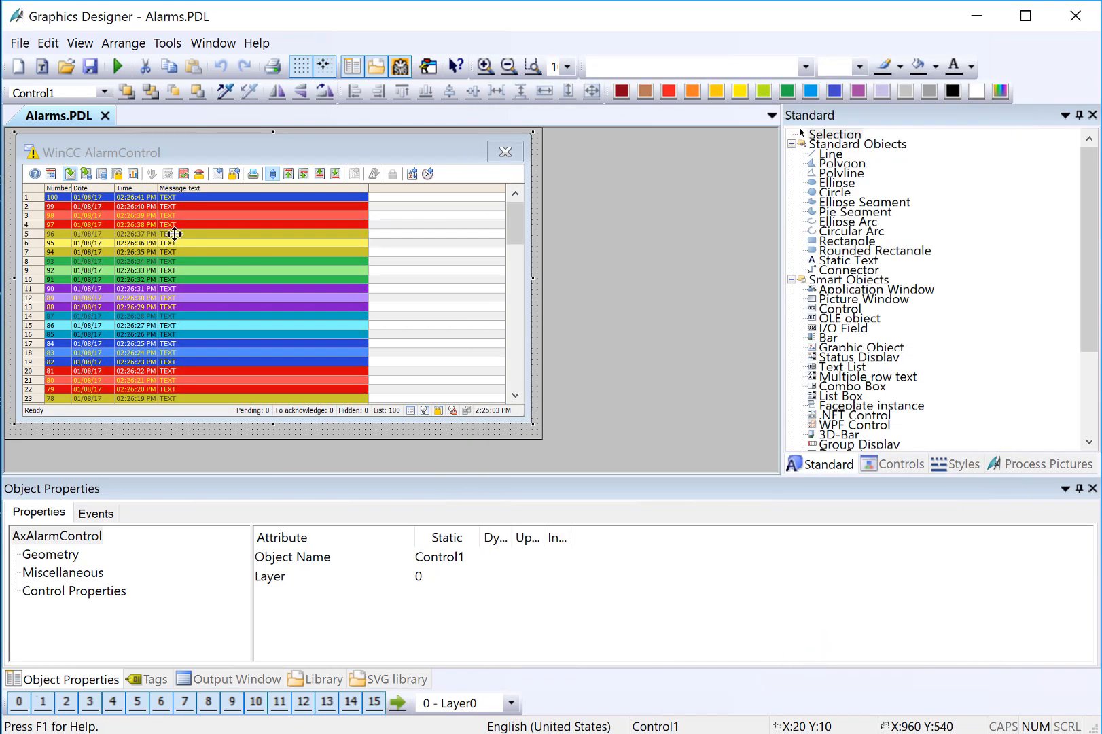
mouse_move(212, 200)
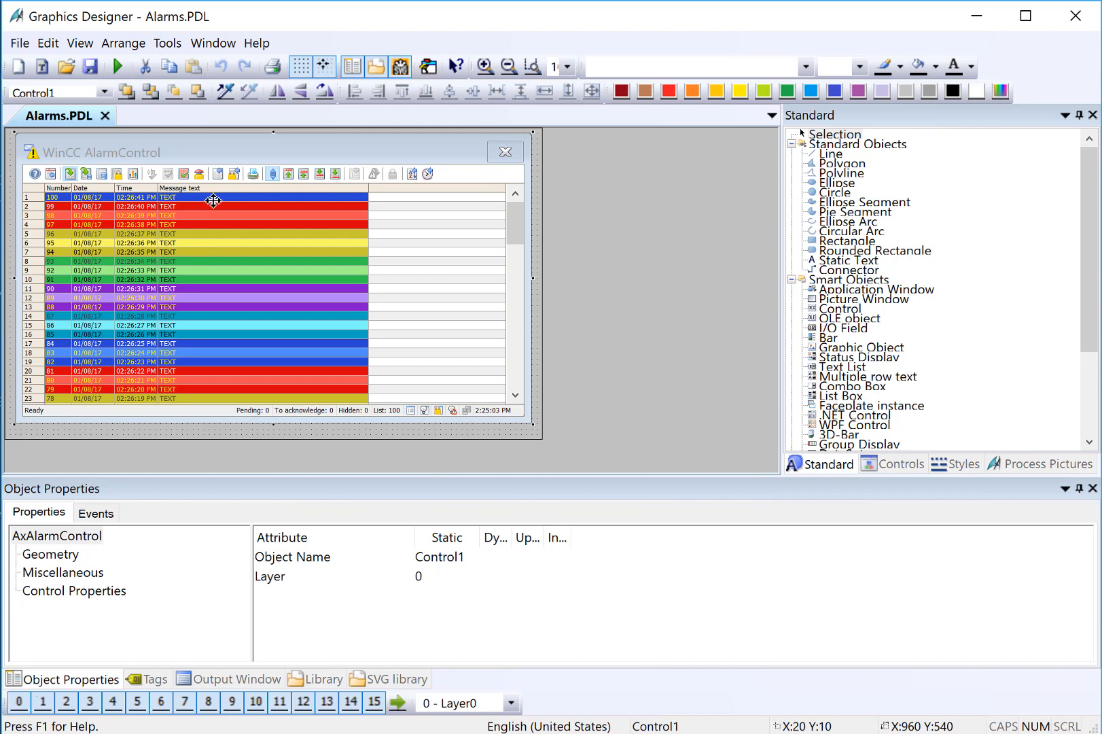
mouse_move(222, 231)
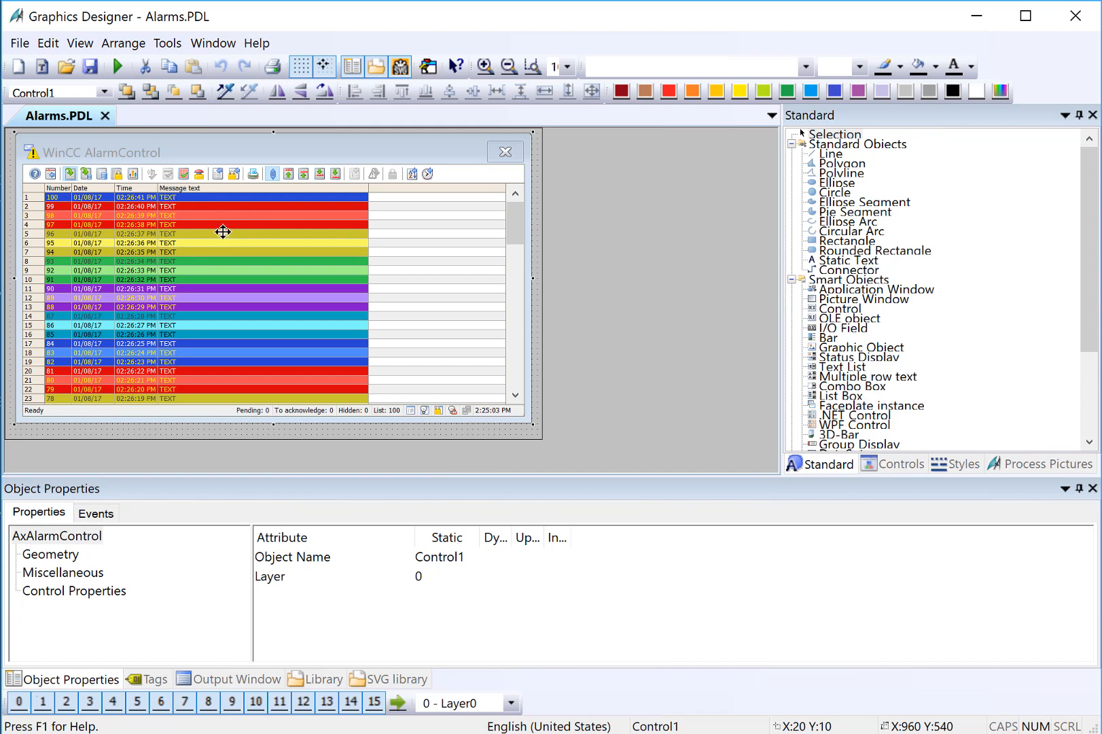
mouse_move(235, 236)
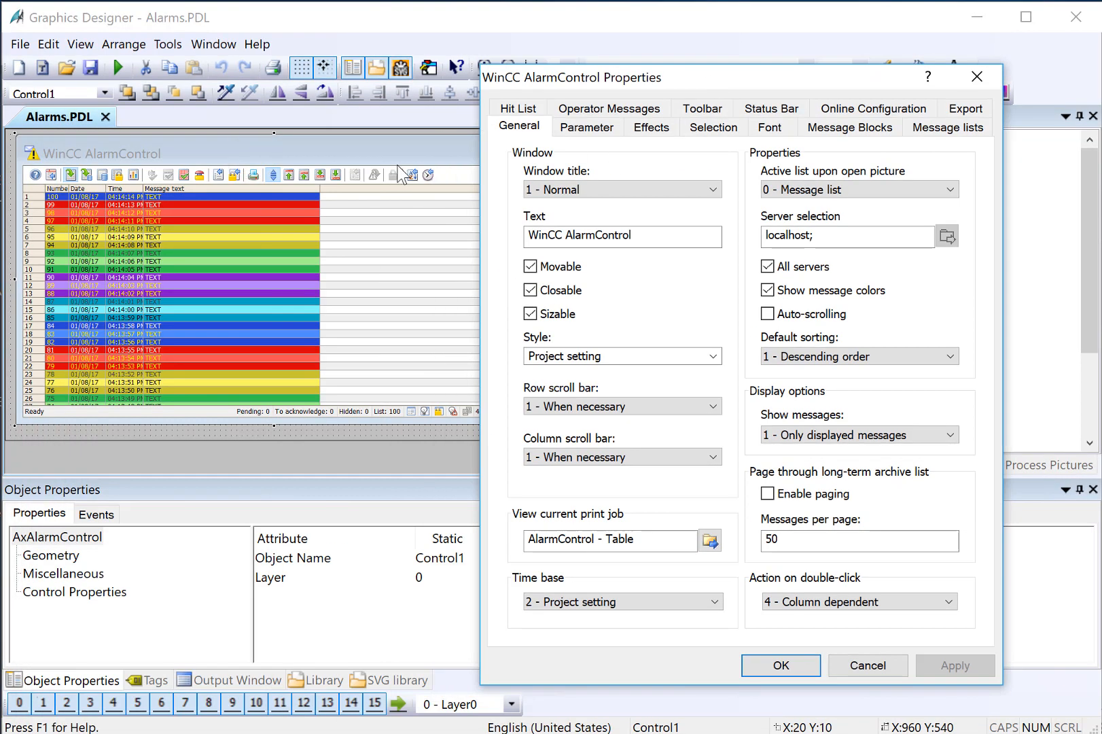
Set the Alarms picture's alarm list font size to 20.
click(769, 126)
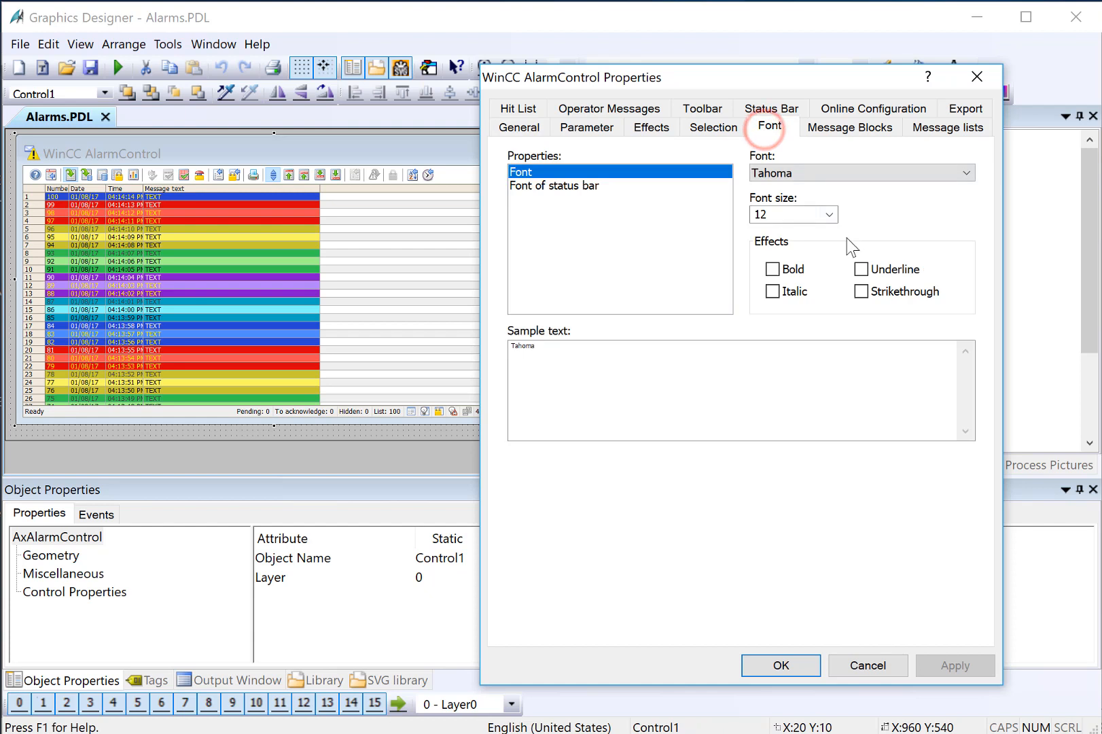
text(20)
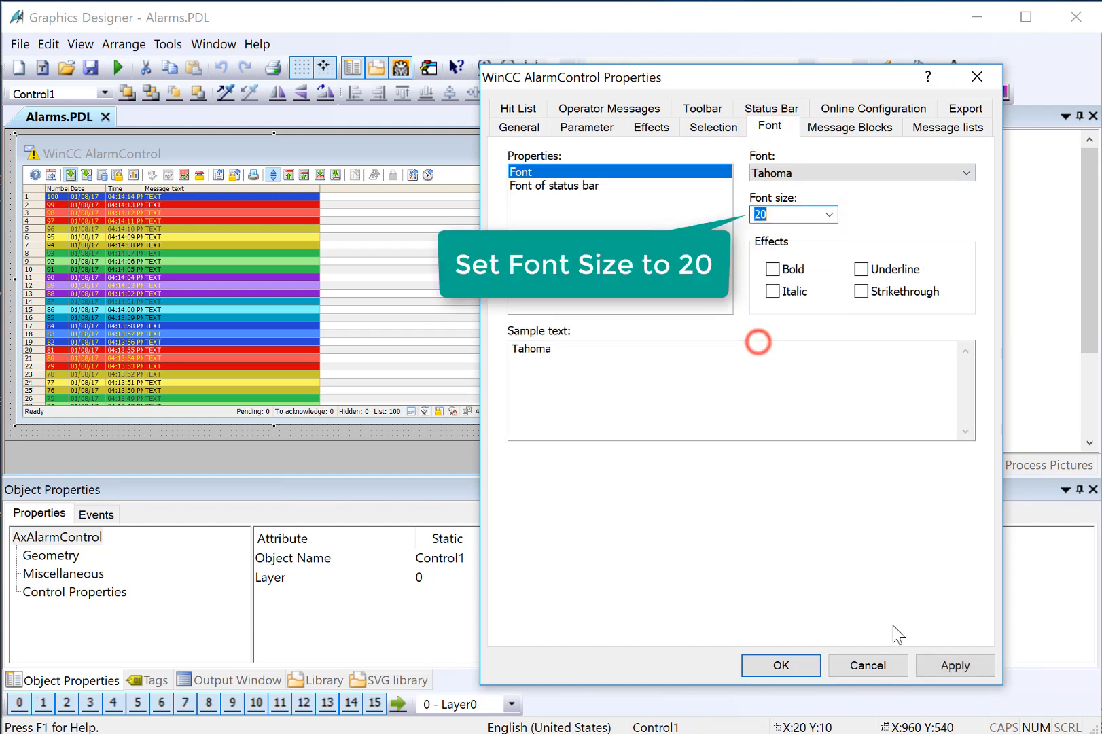
click(780, 665)
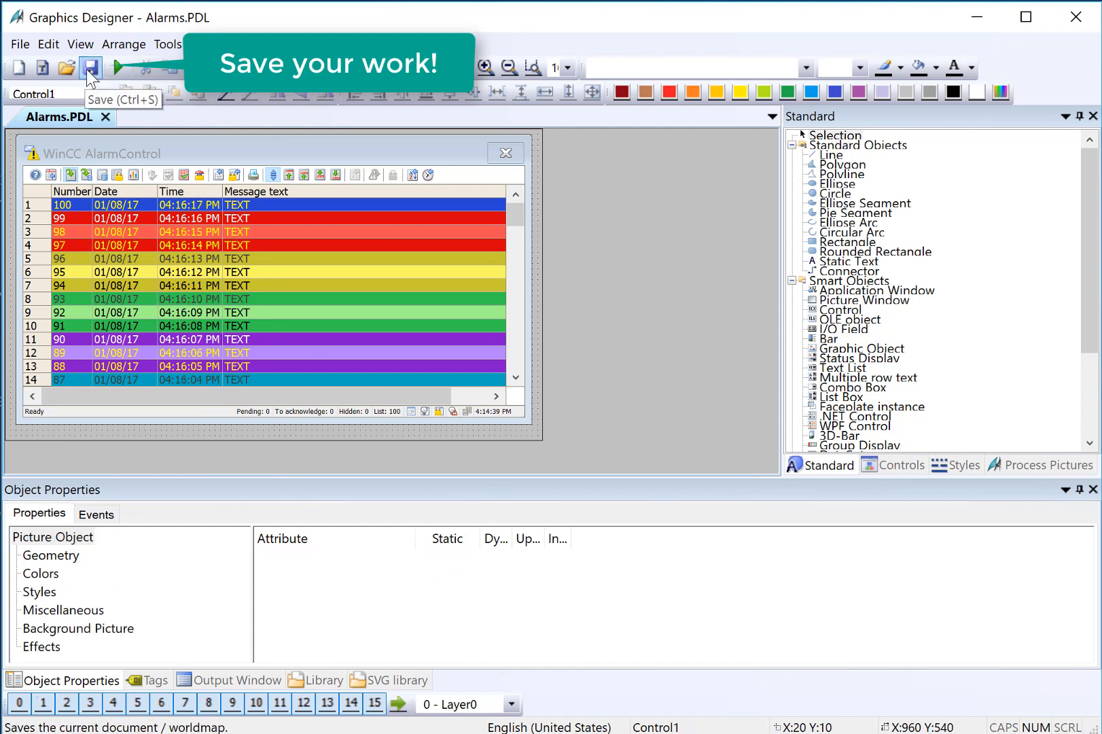
Open Main.PDL and set its alarm banner to descending sorting with a larger font size.
click(20, 44)
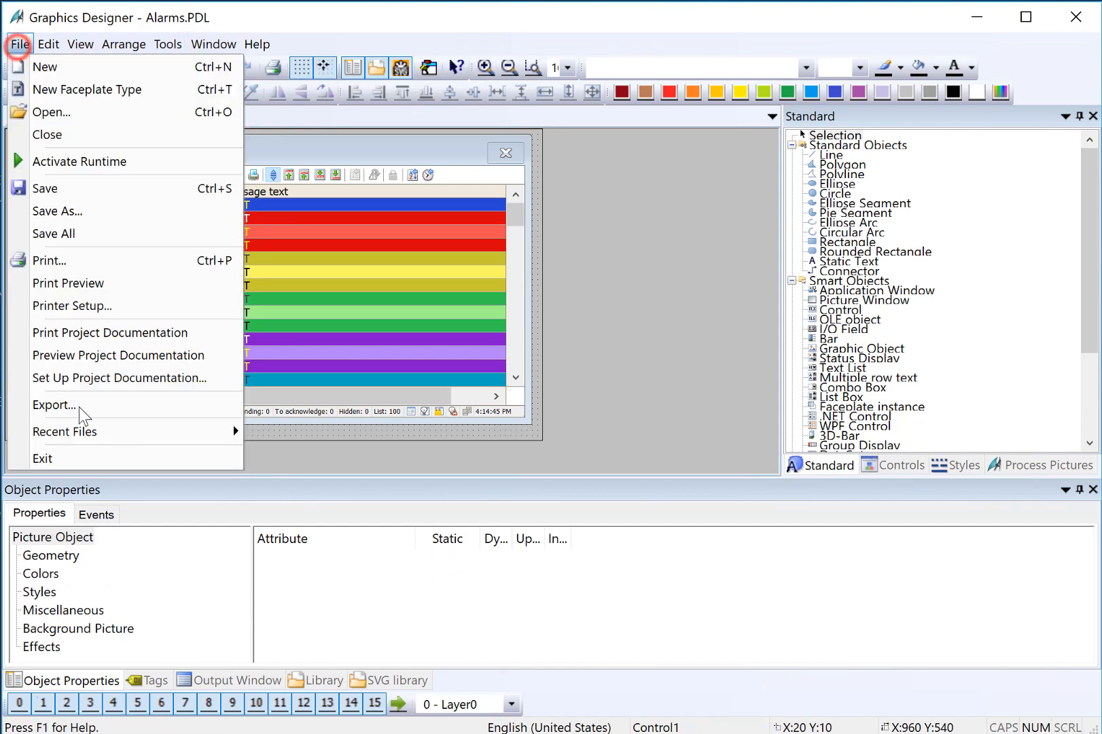
mouse_move(65, 430)
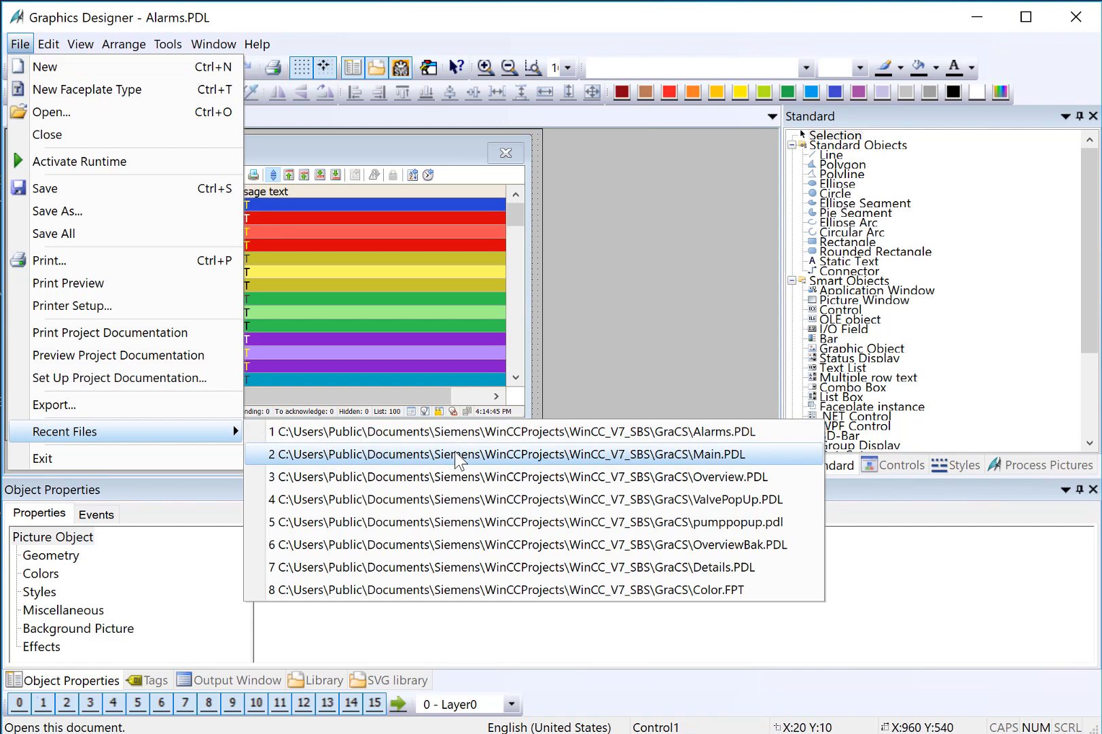
click(523, 453)
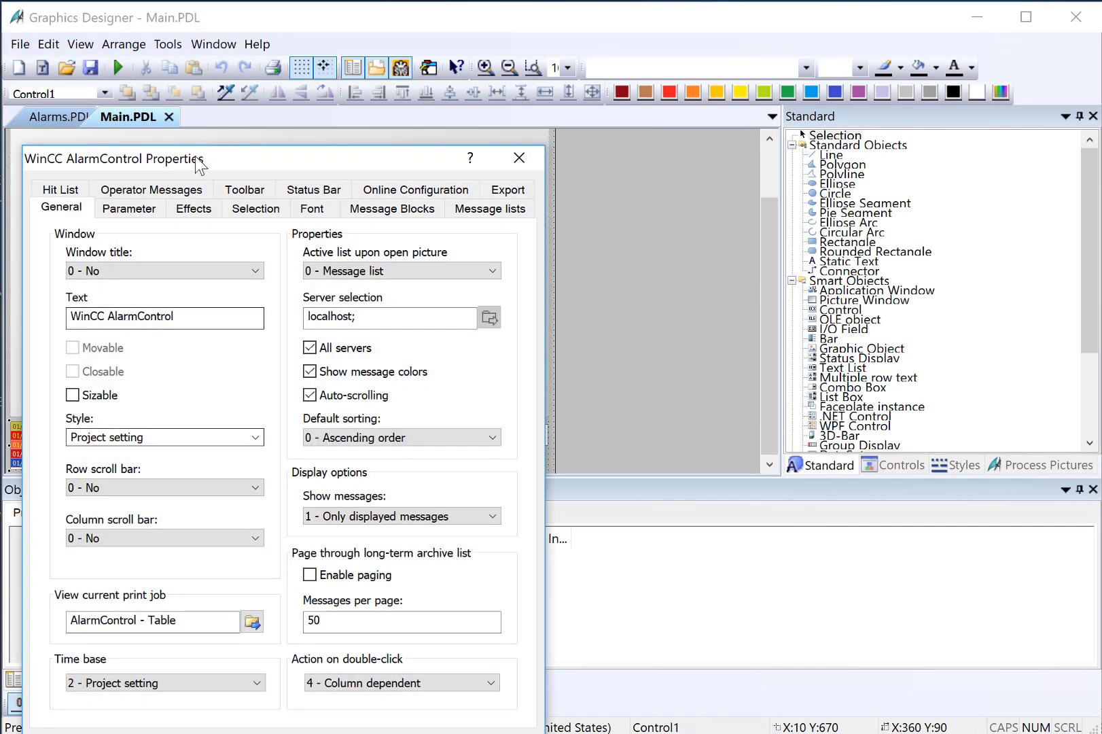
click(854, 339)
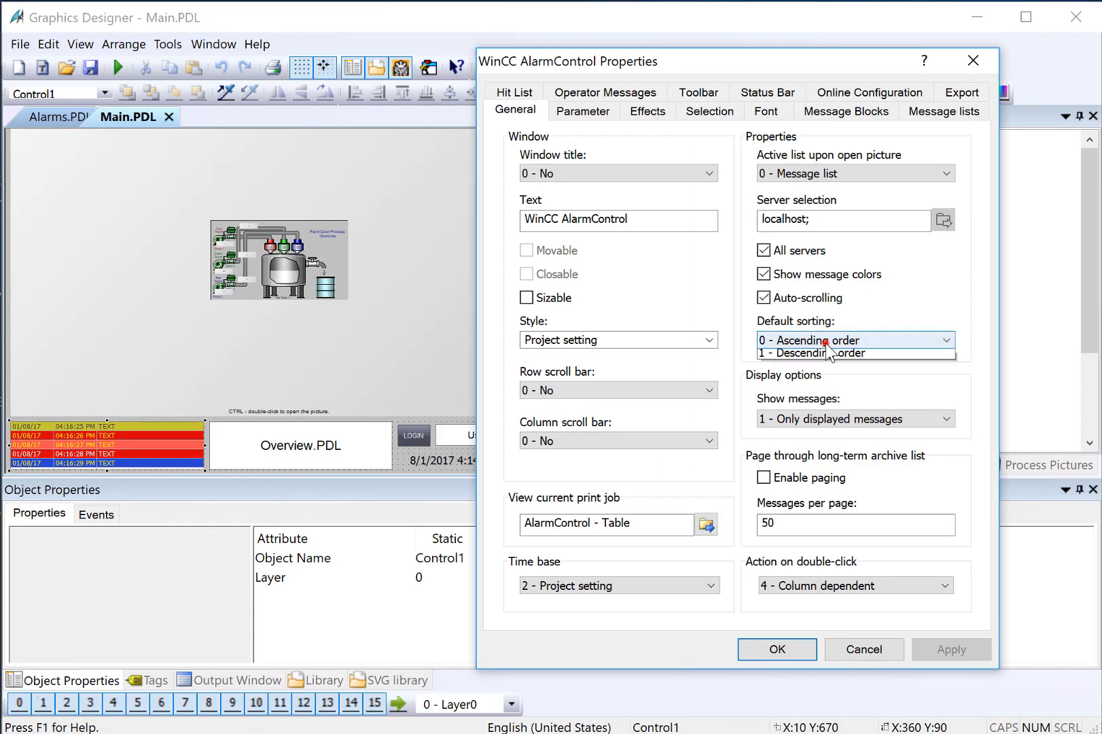
click(814, 353)
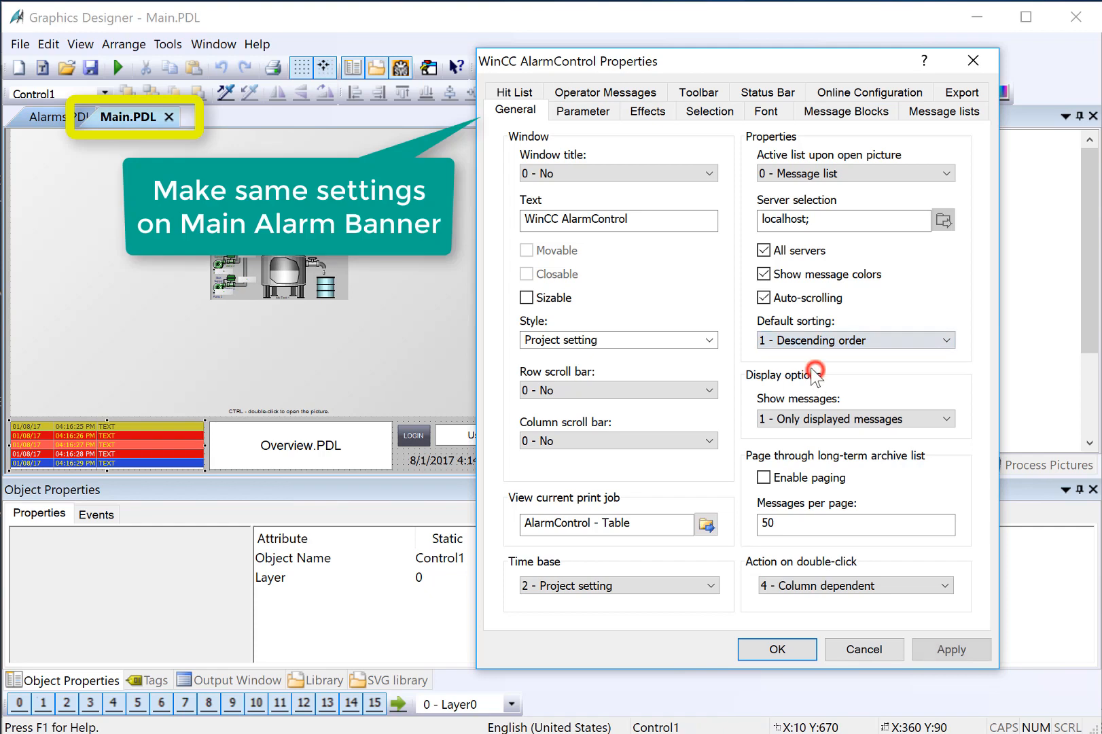
click(766, 111)
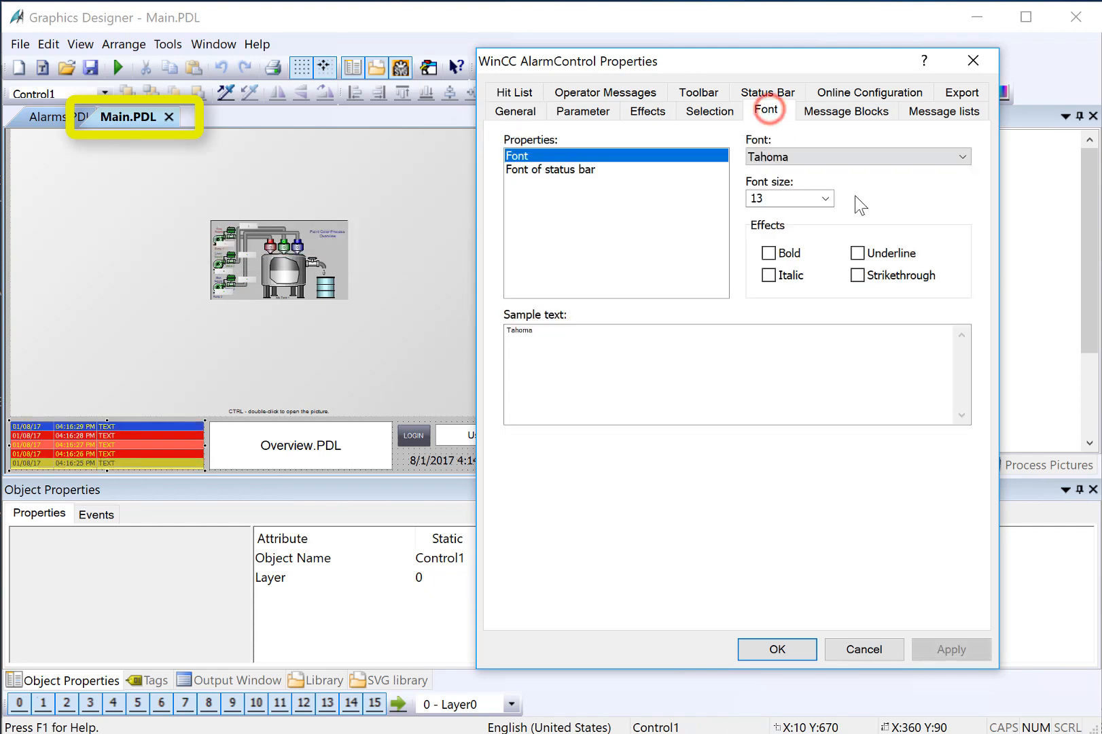
click(823, 199)
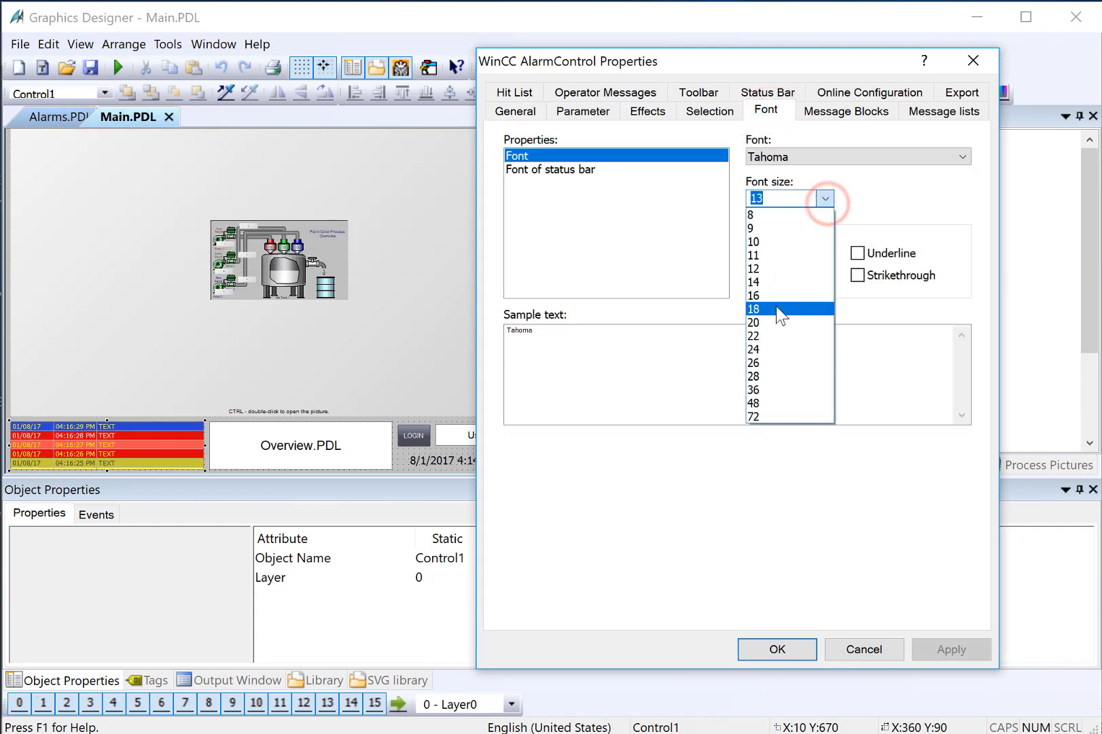
click(753, 309)
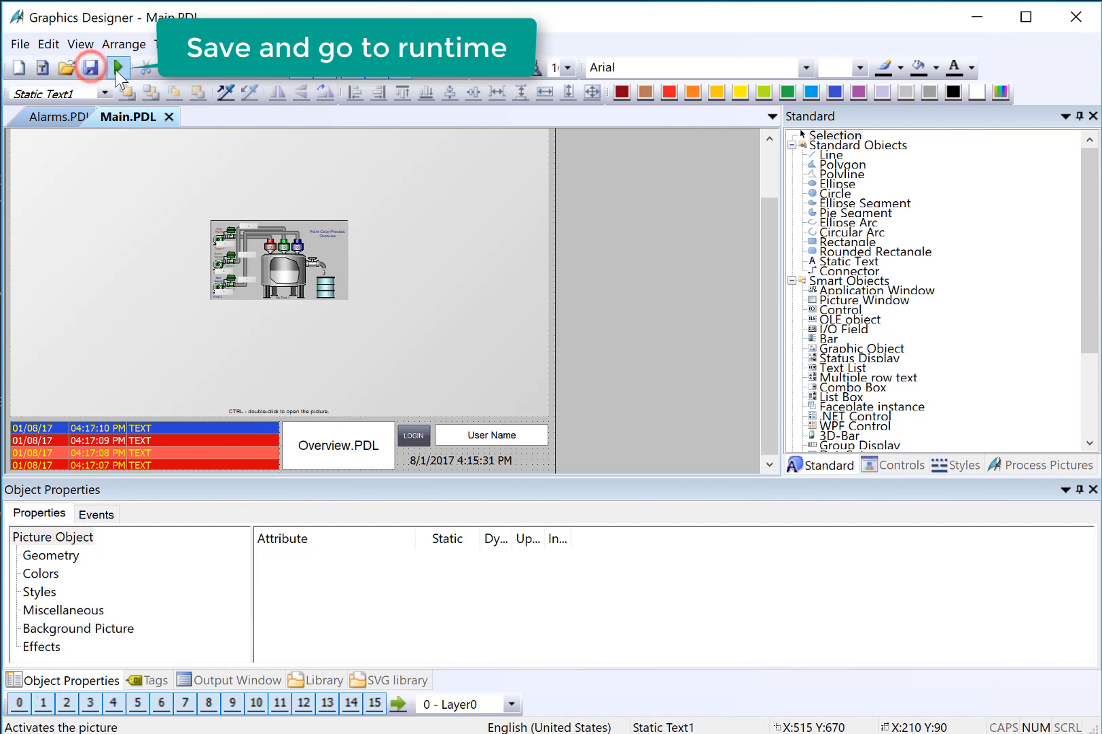
mouse_move(118, 67)
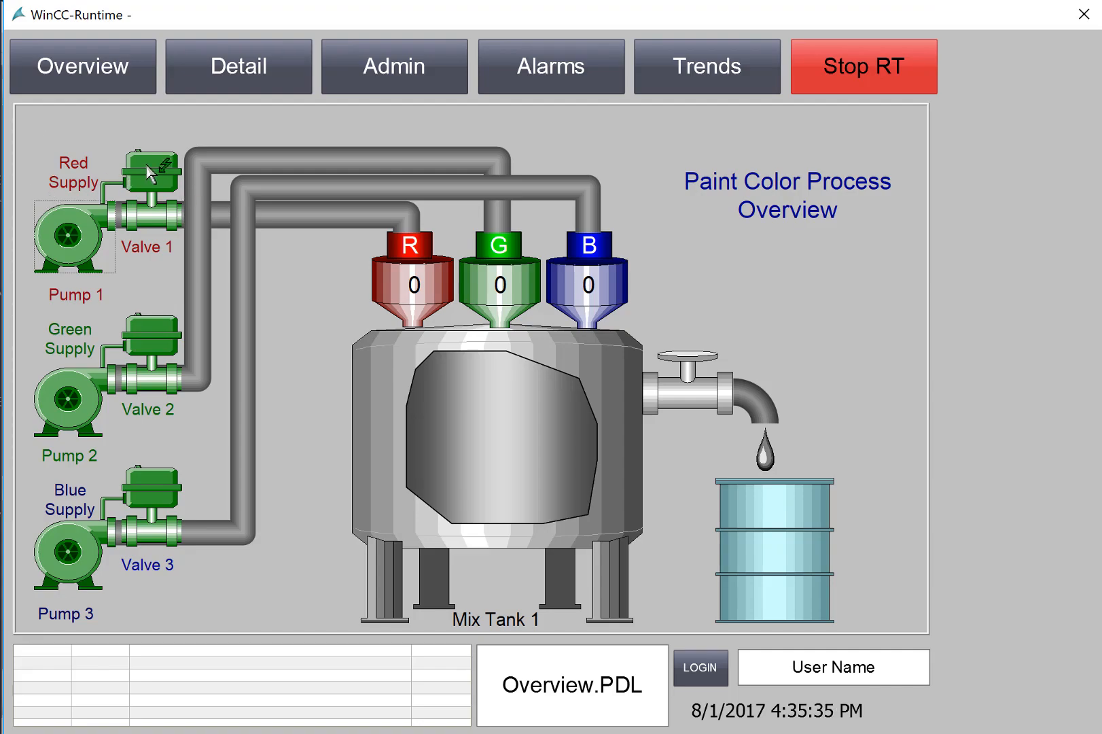
Trigger and reset a test failure on the Red Valve.
click(151, 172)
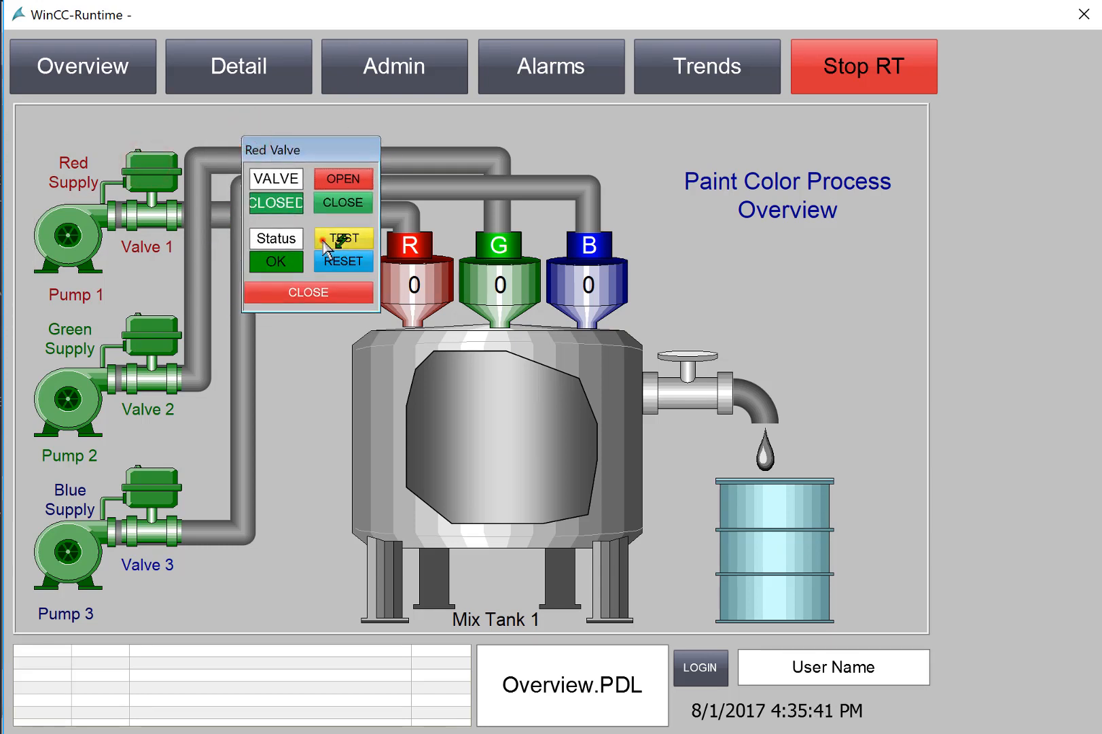
click(343, 238)
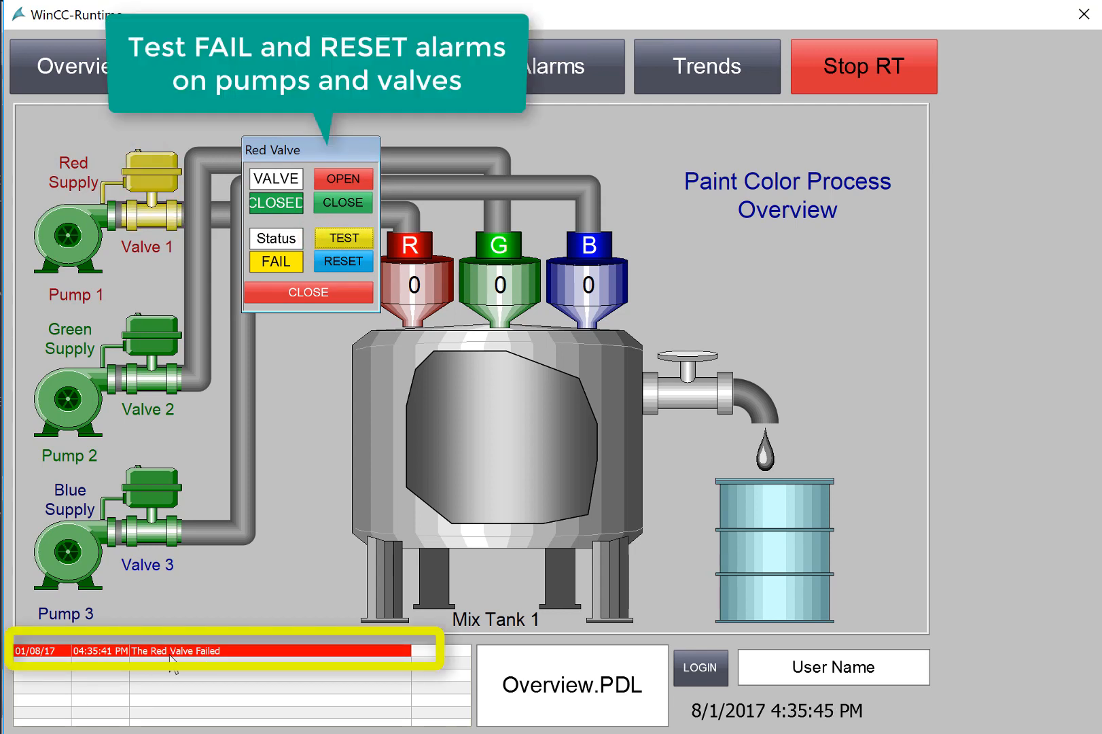
click(343, 261)
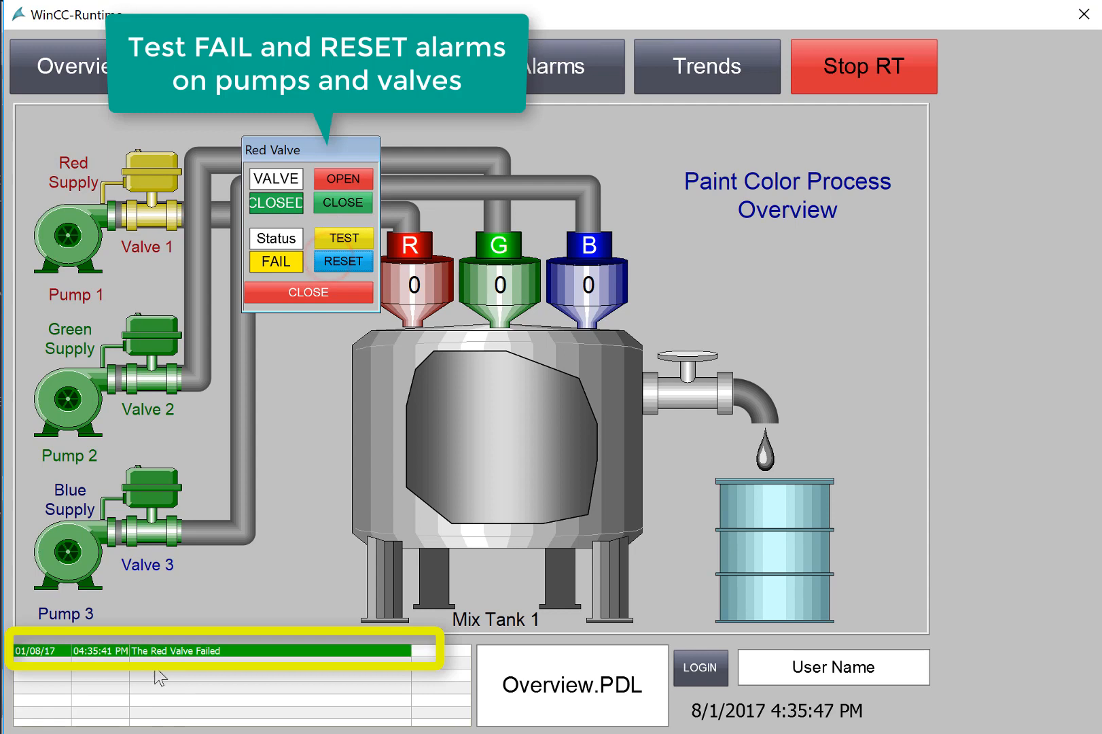
Trigger and reset a test failure on the Green Pump.
click(68, 402)
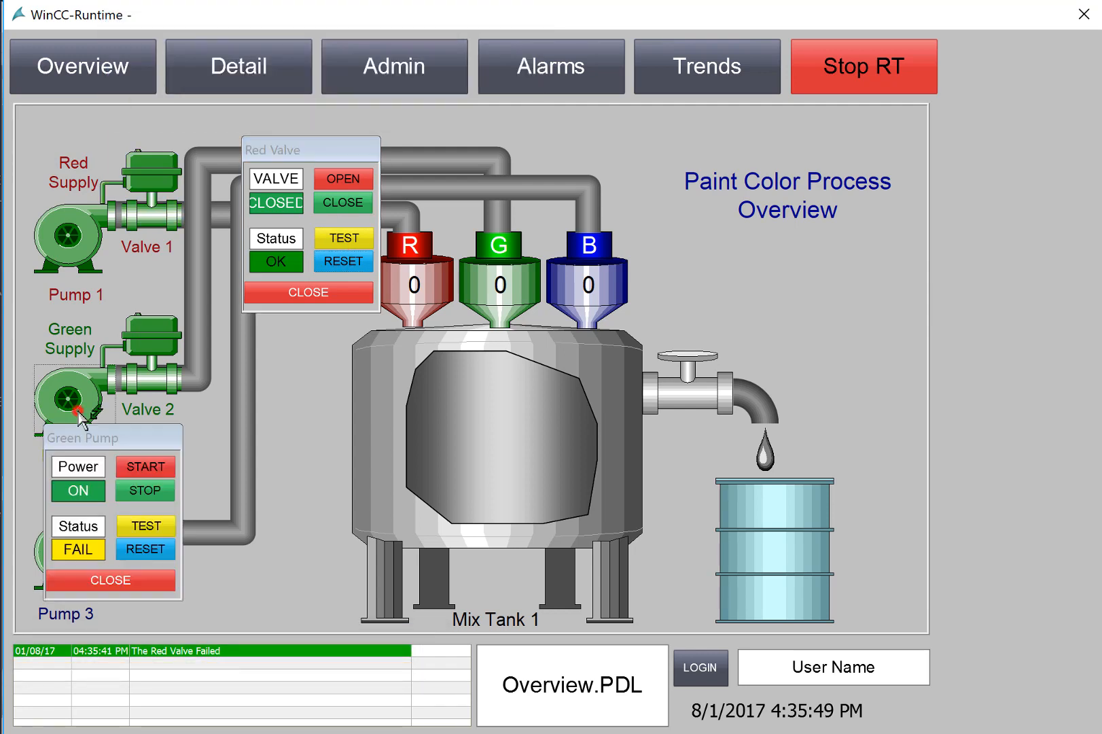
click(144, 549)
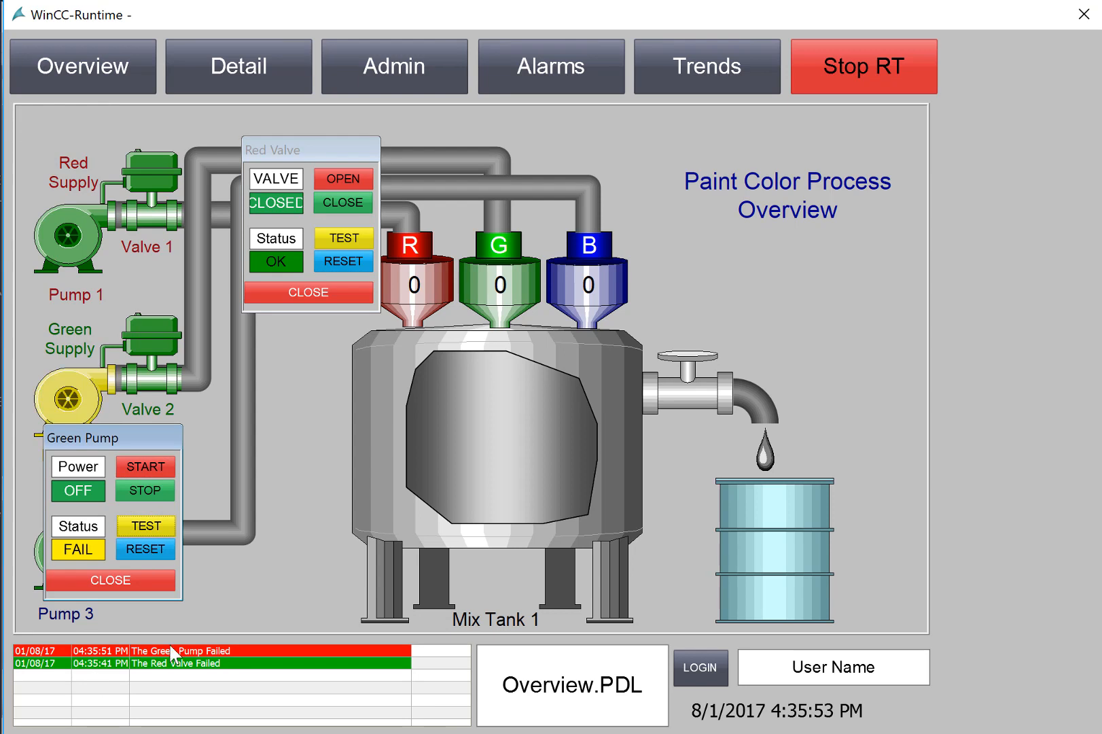
click(144, 549)
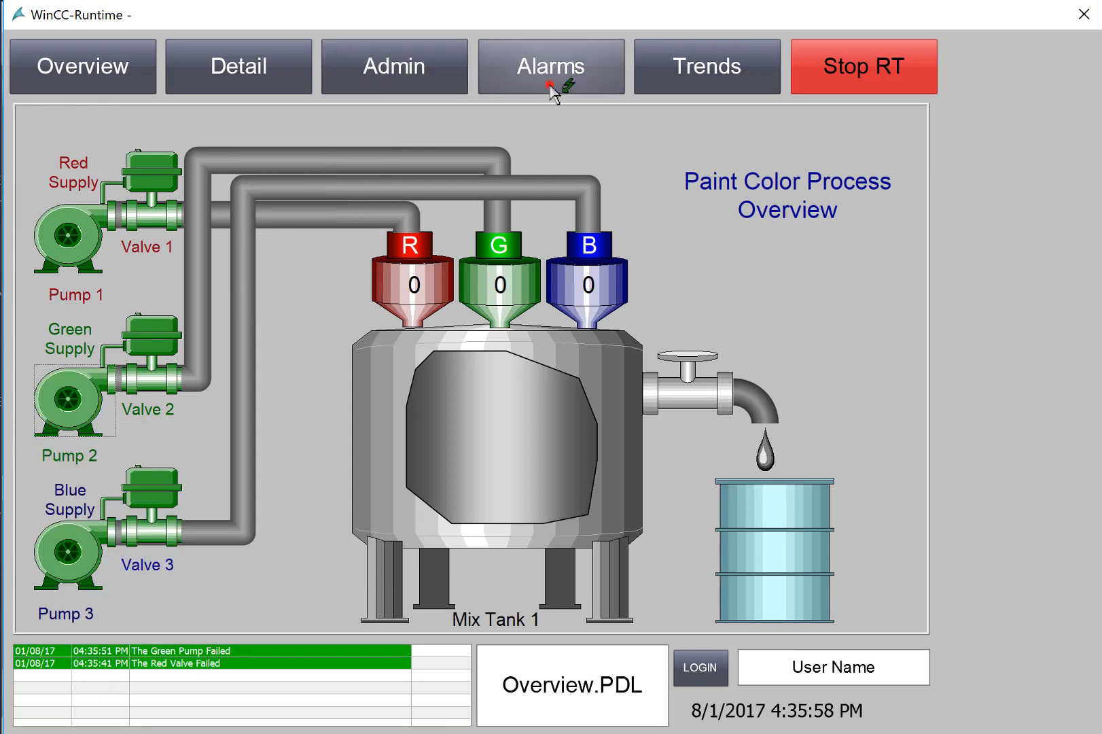
Acknowledge both failure alarms, view the historical alarm list, then return to Overview.
click(551, 66)
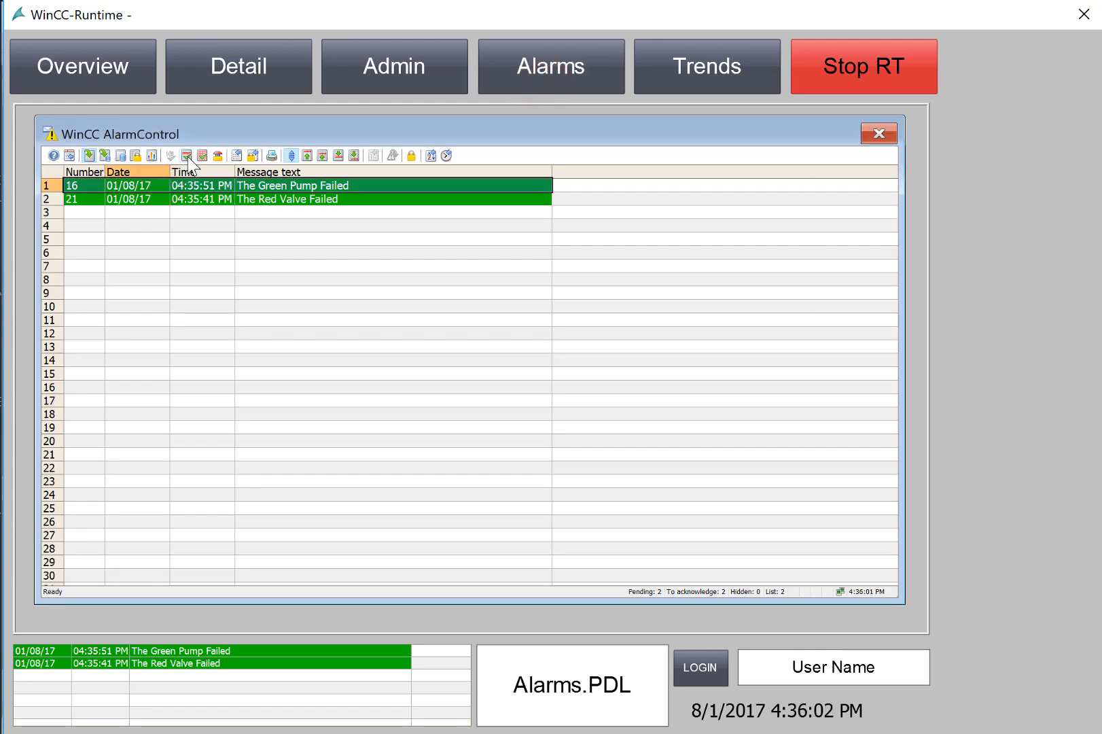
click(186, 155)
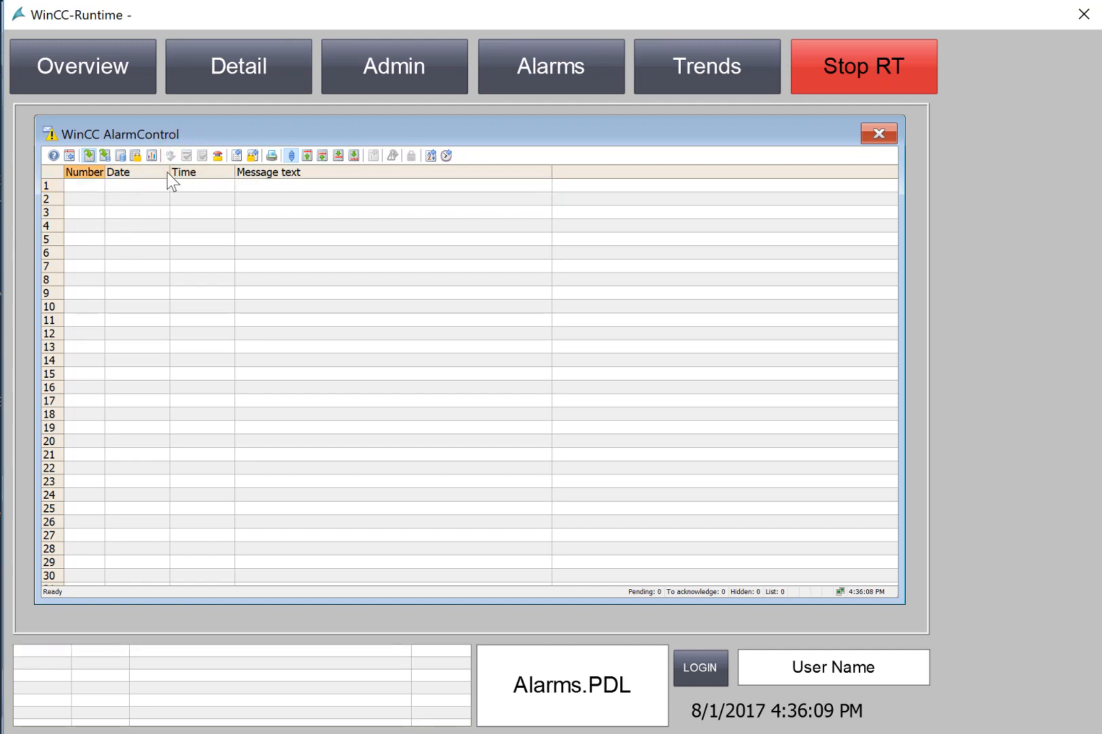
click(121, 155)
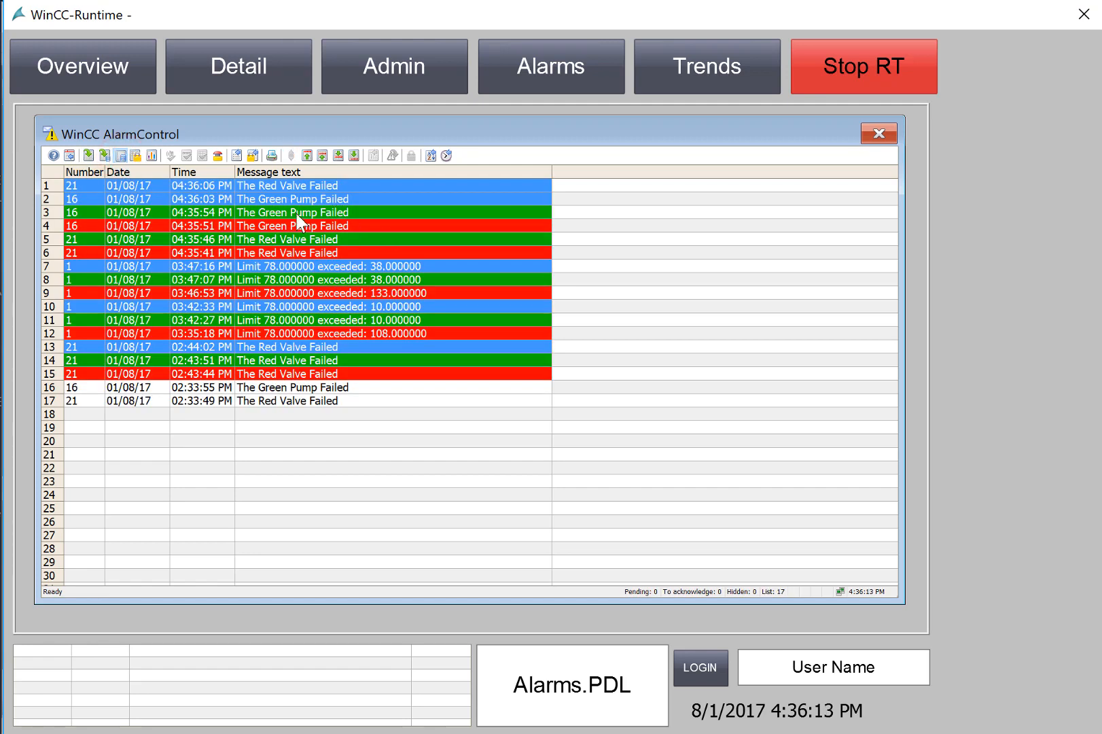
mouse_move(295, 244)
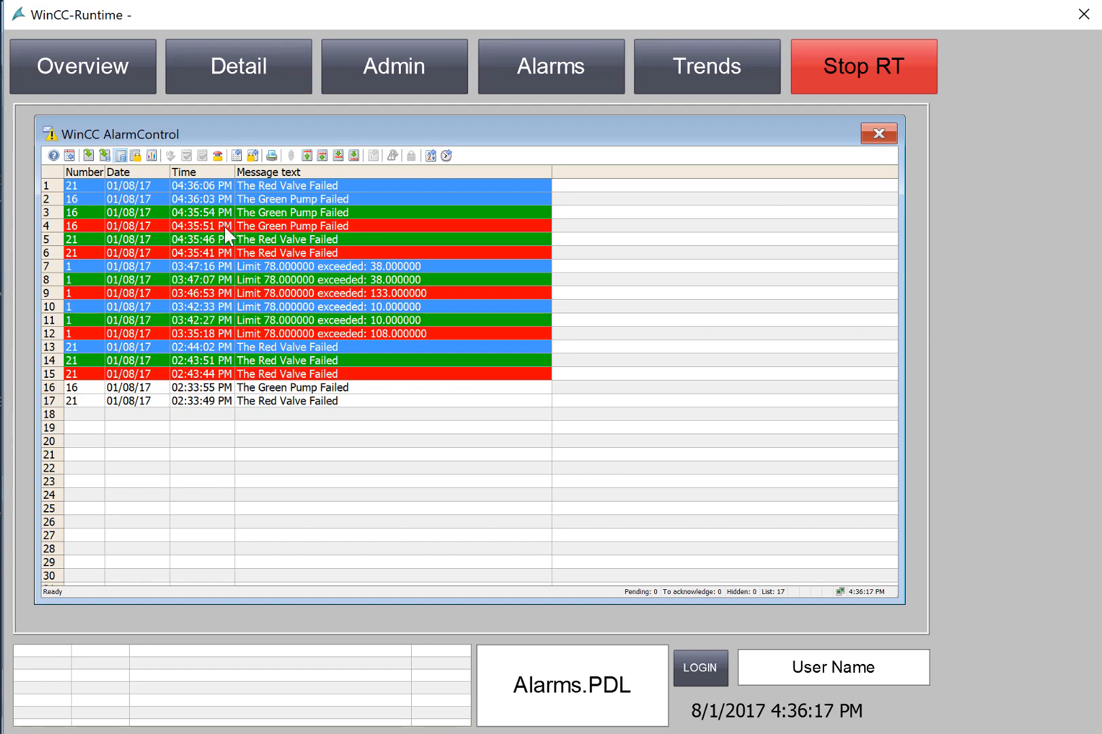
mouse_move(341, 233)
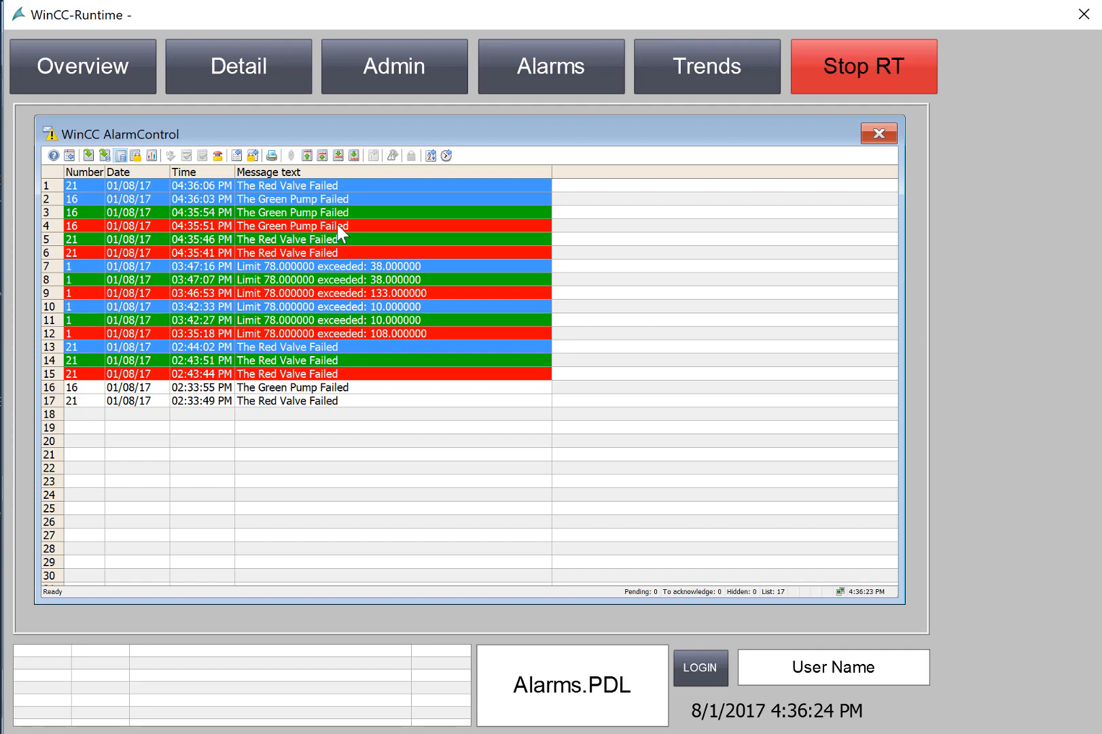
click(81, 65)
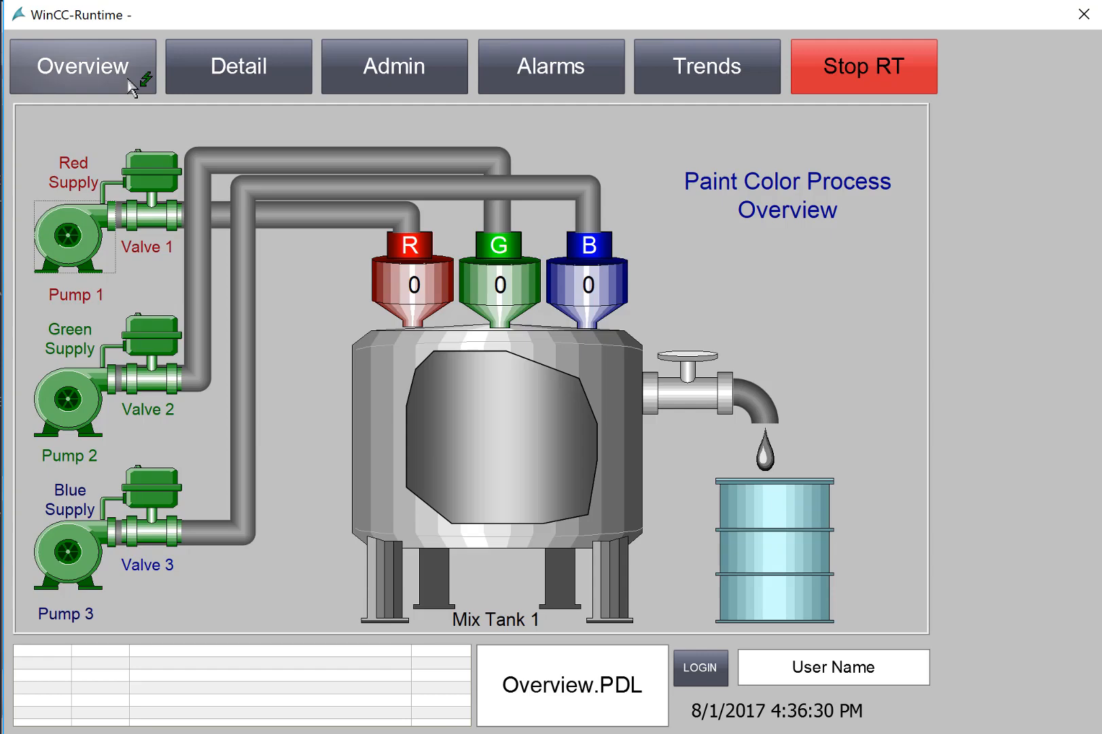
mouse_move(724, 380)
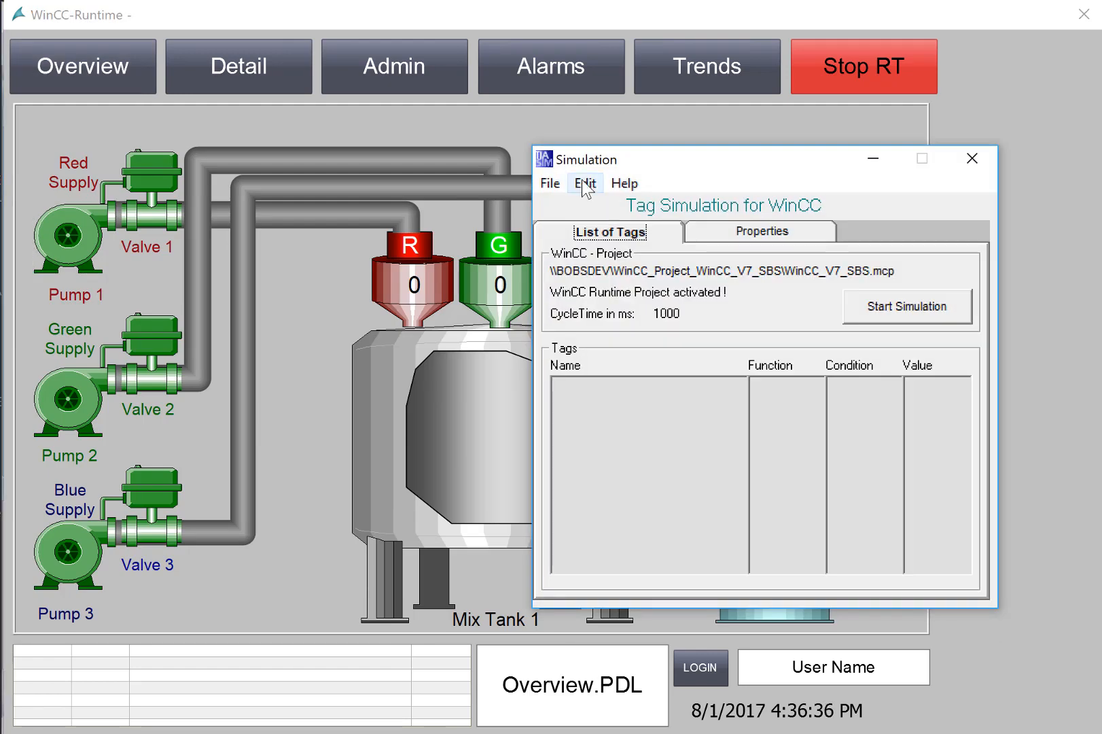
Simulate Mix_Tank_Level with an active slider, then drag the level down to 70.
click(584, 183)
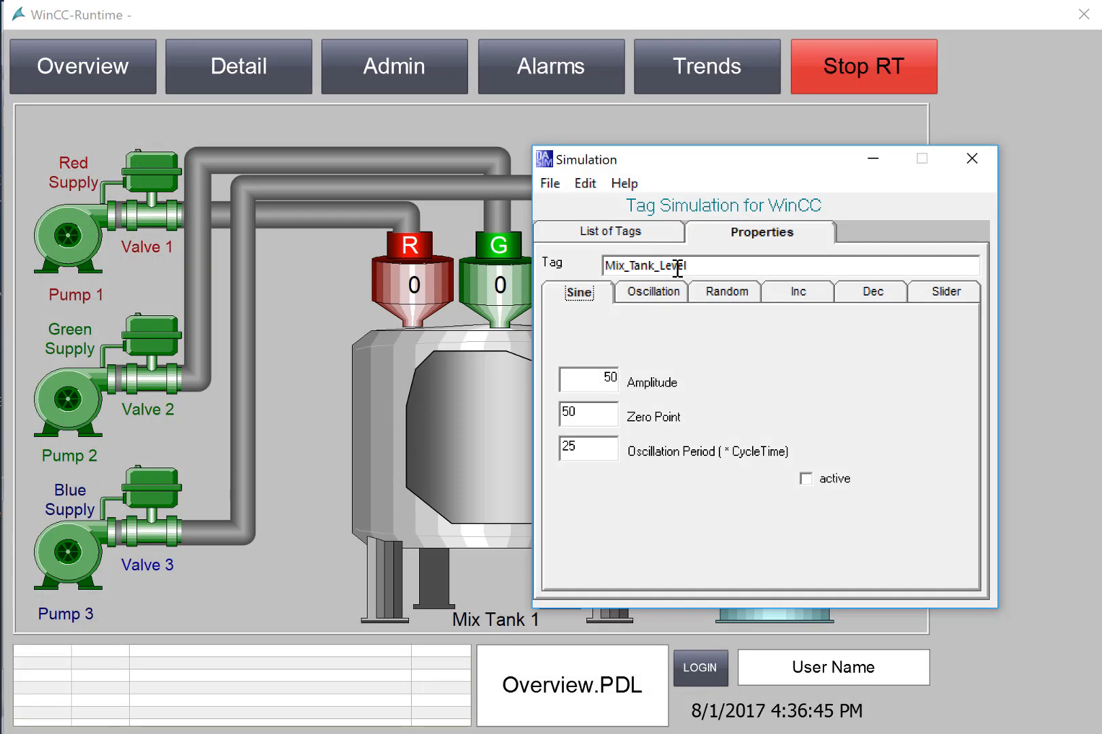
click(945, 290)
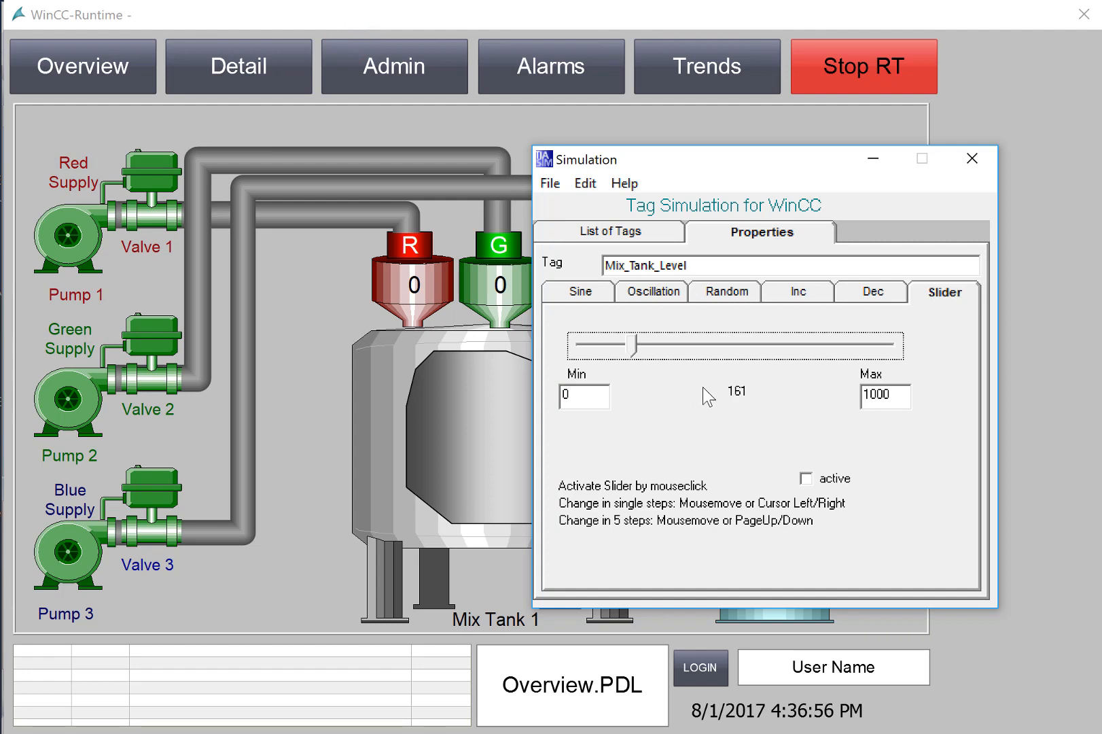
mouse_move(656, 420)
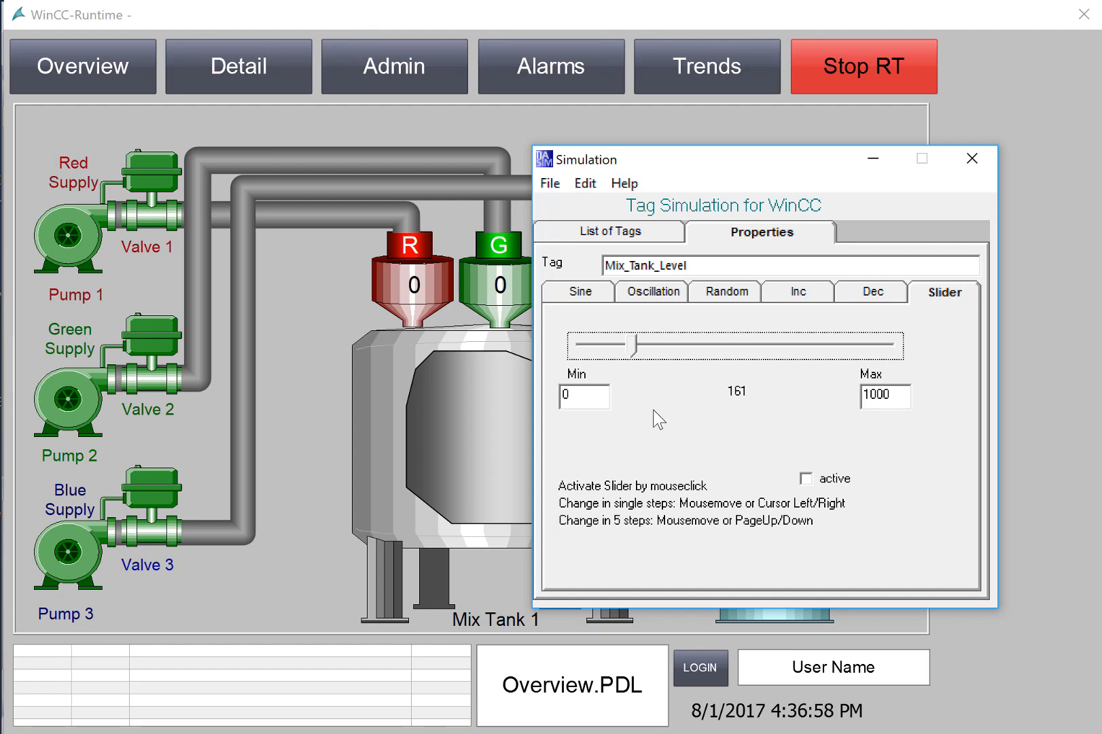
click(807, 478)
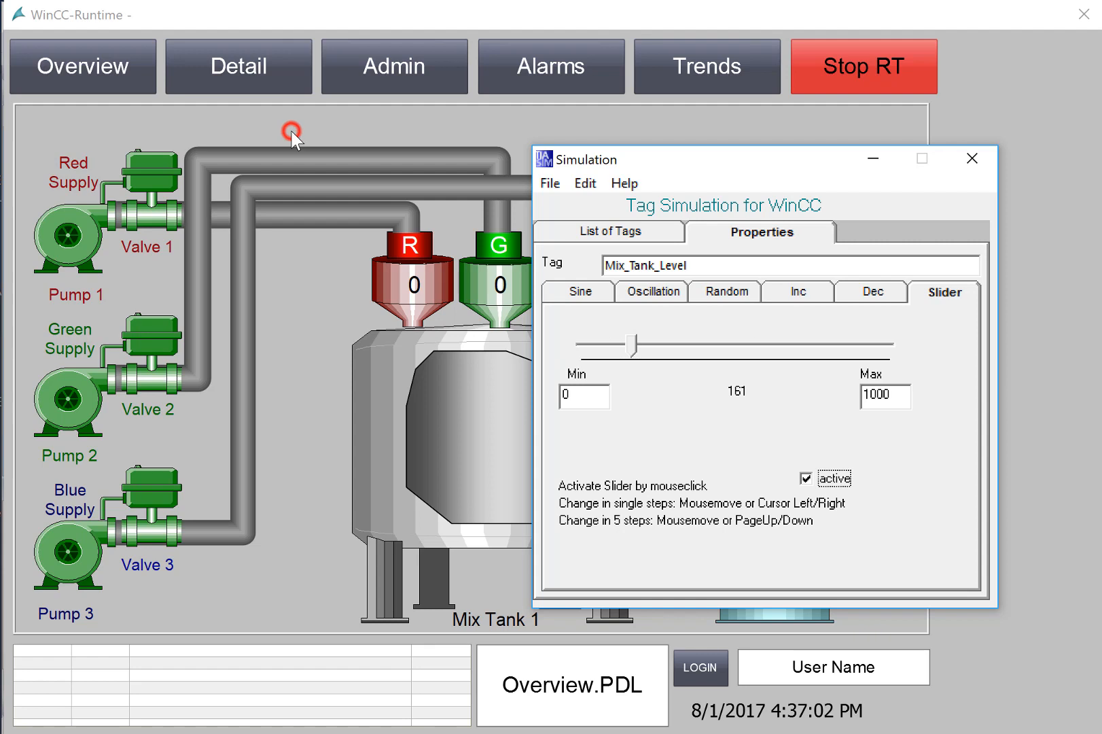
click(609, 231)
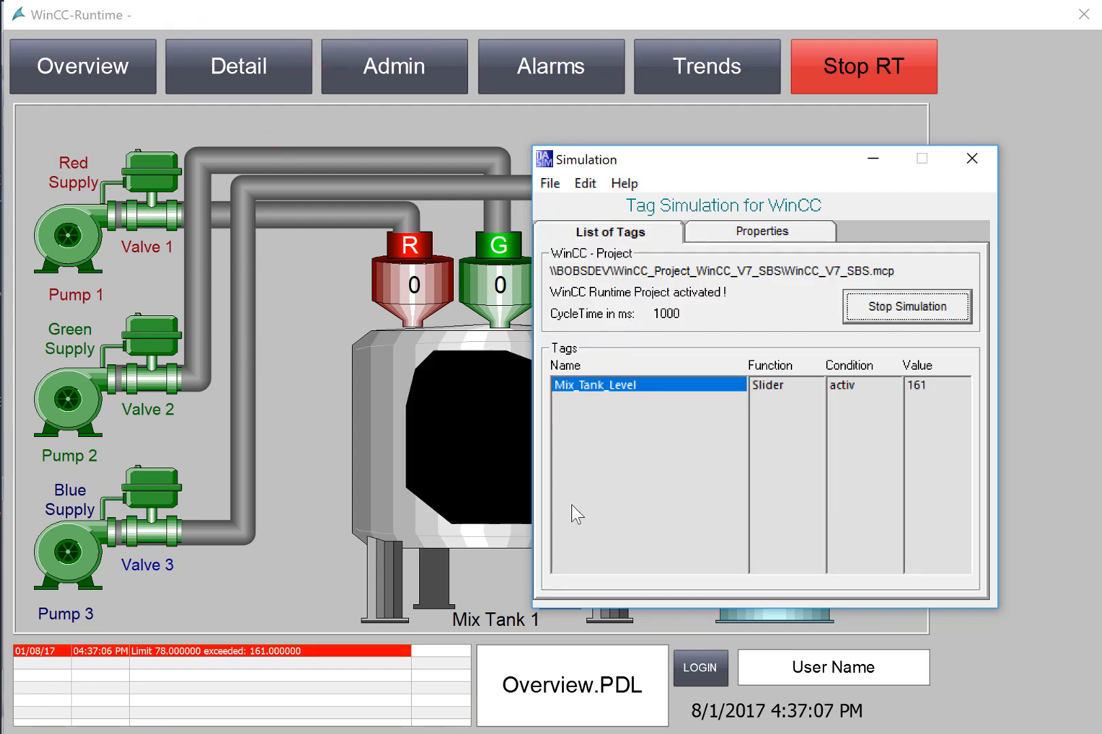
mouse_move(260, 666)
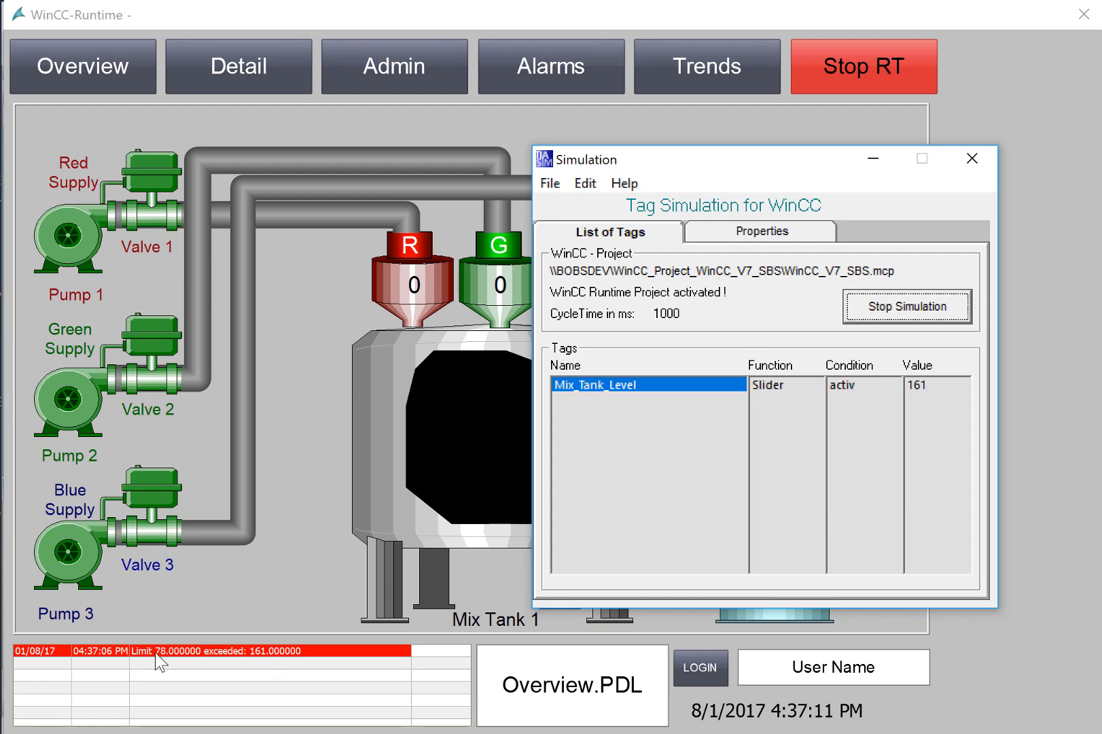
mouse_move(236, 686)
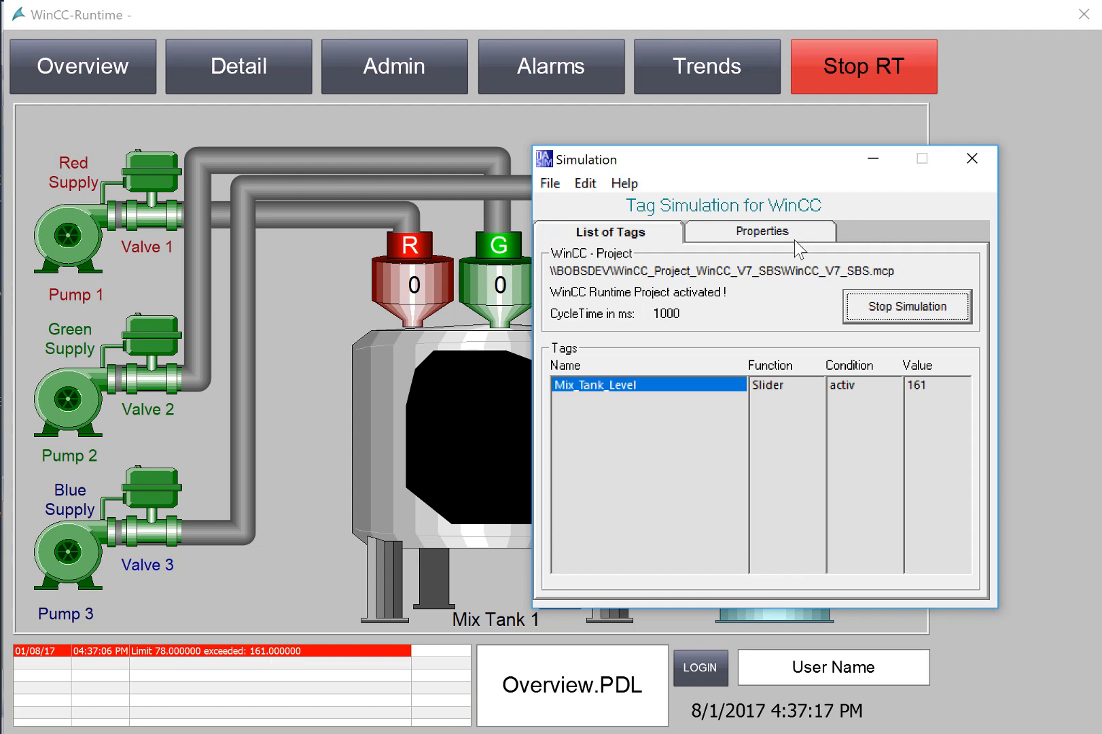
click(760, 231)
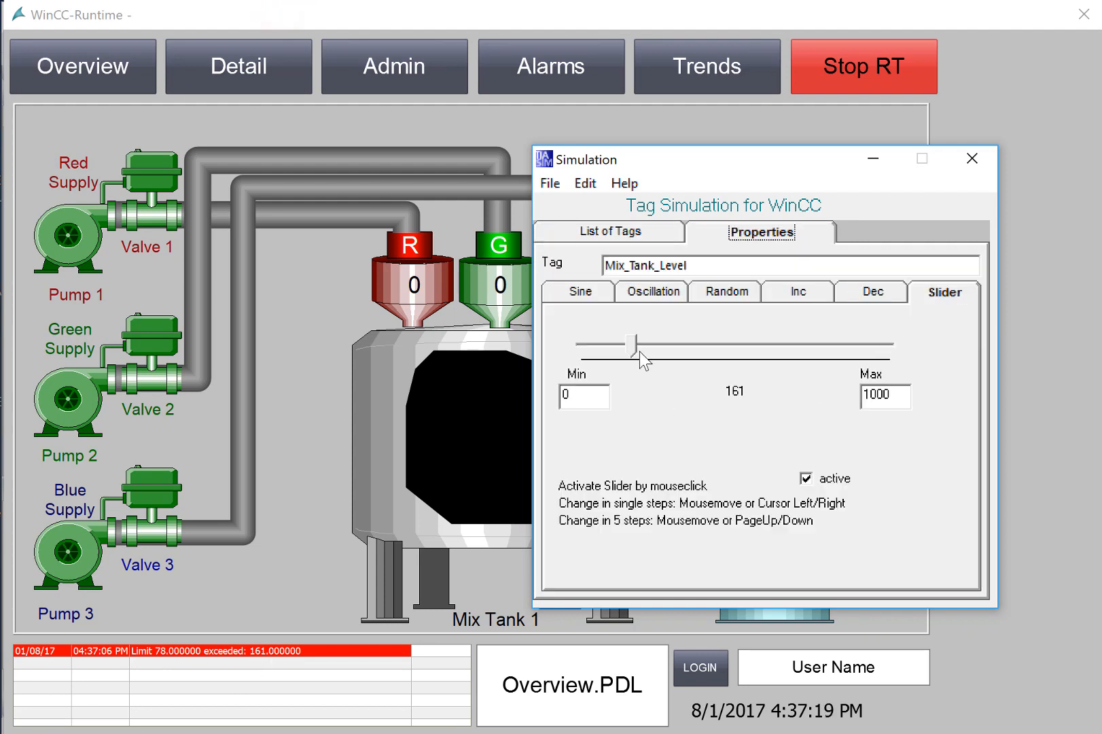
drag(629, 342, 604, 345)
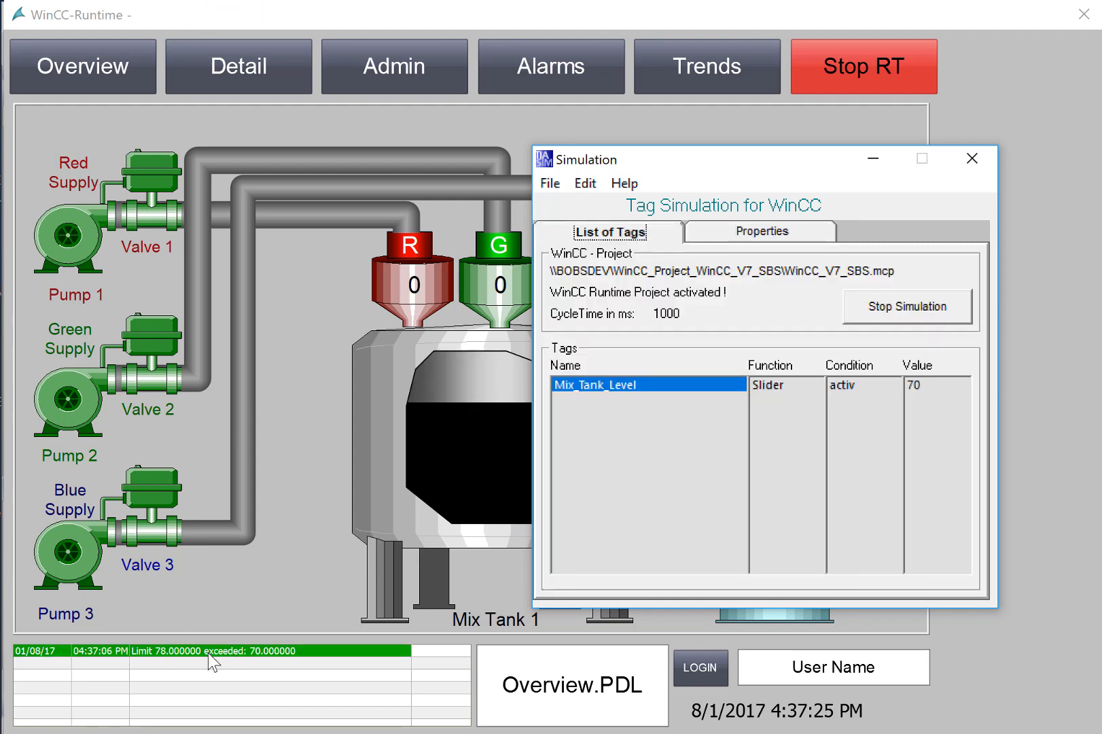
Acknowledge the tank-level limit alarm on the Alarms screen.
click(551, 66)
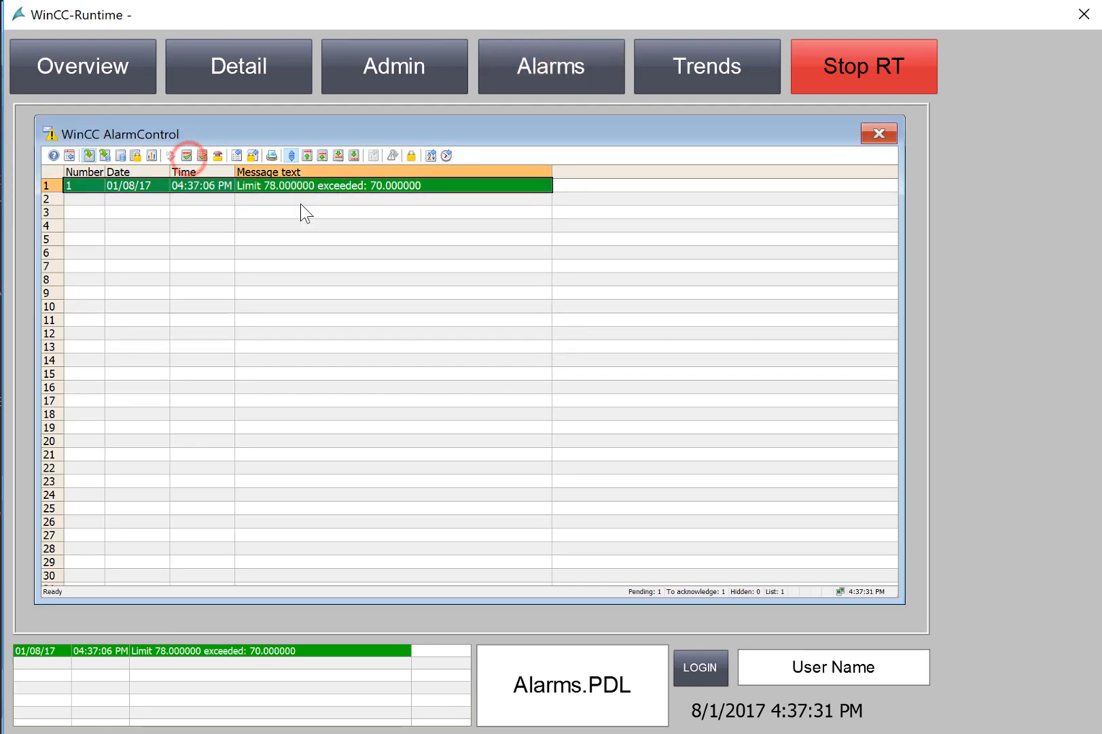
click(201, 156)
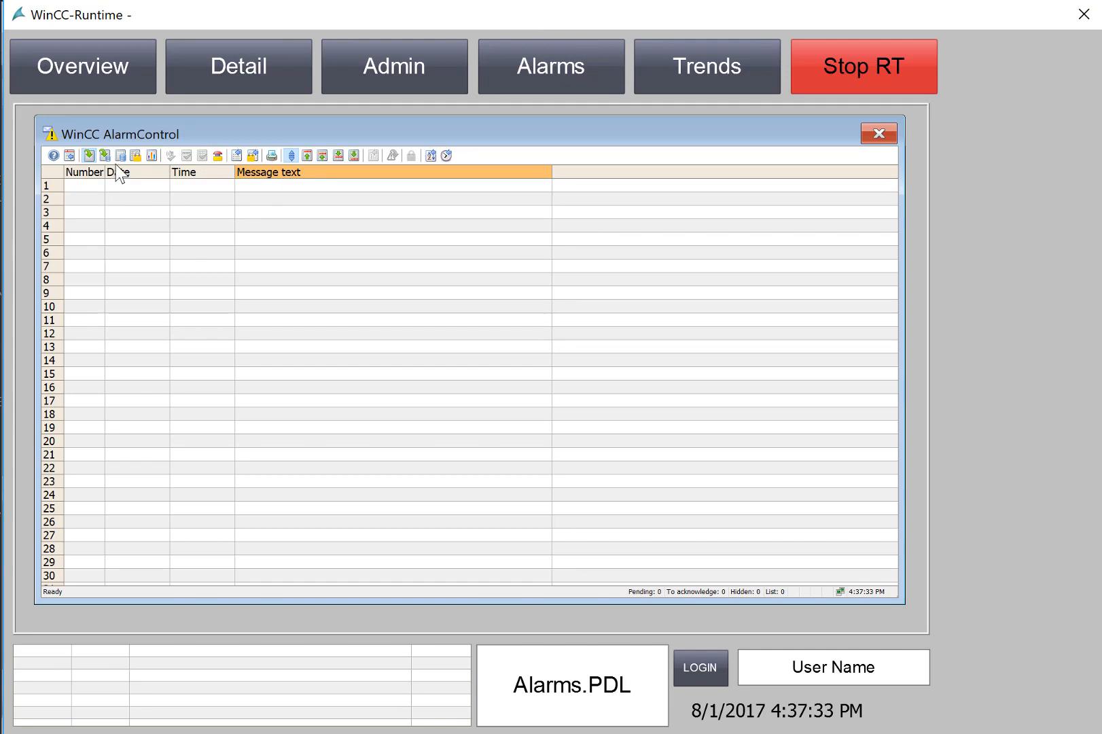